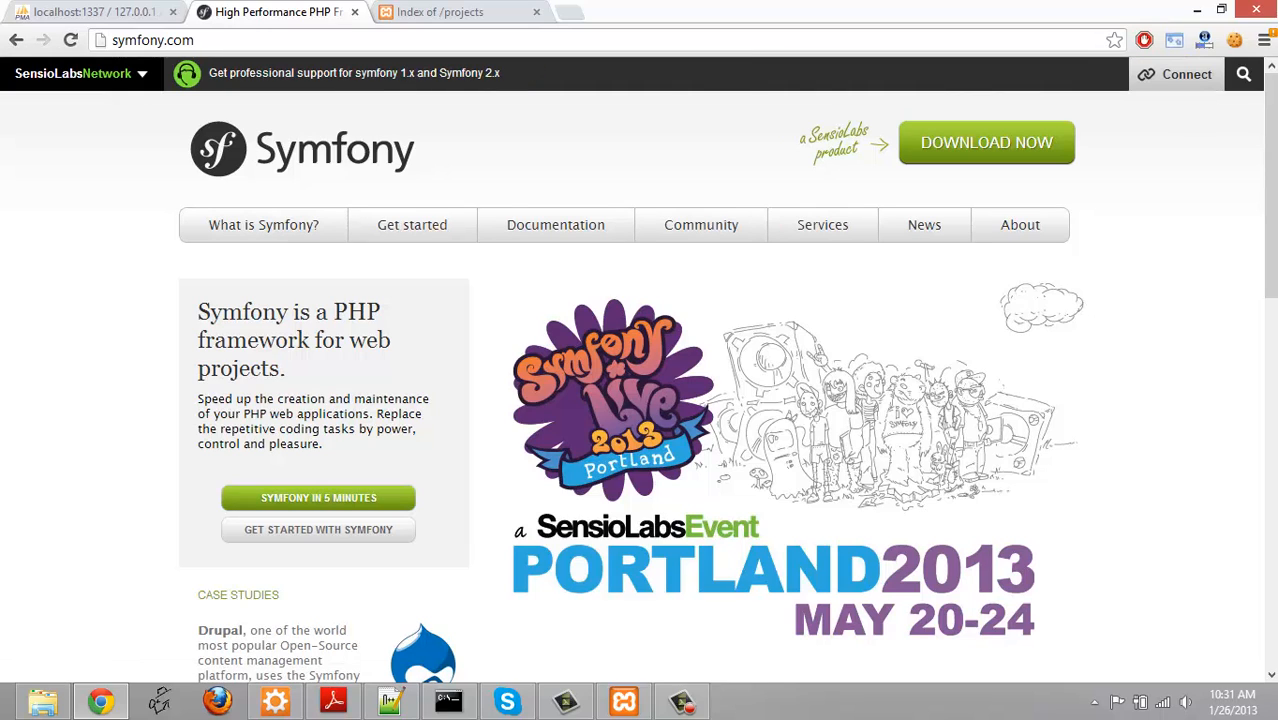
{"action": "mouse_move", "coordinate": [985, 142]}
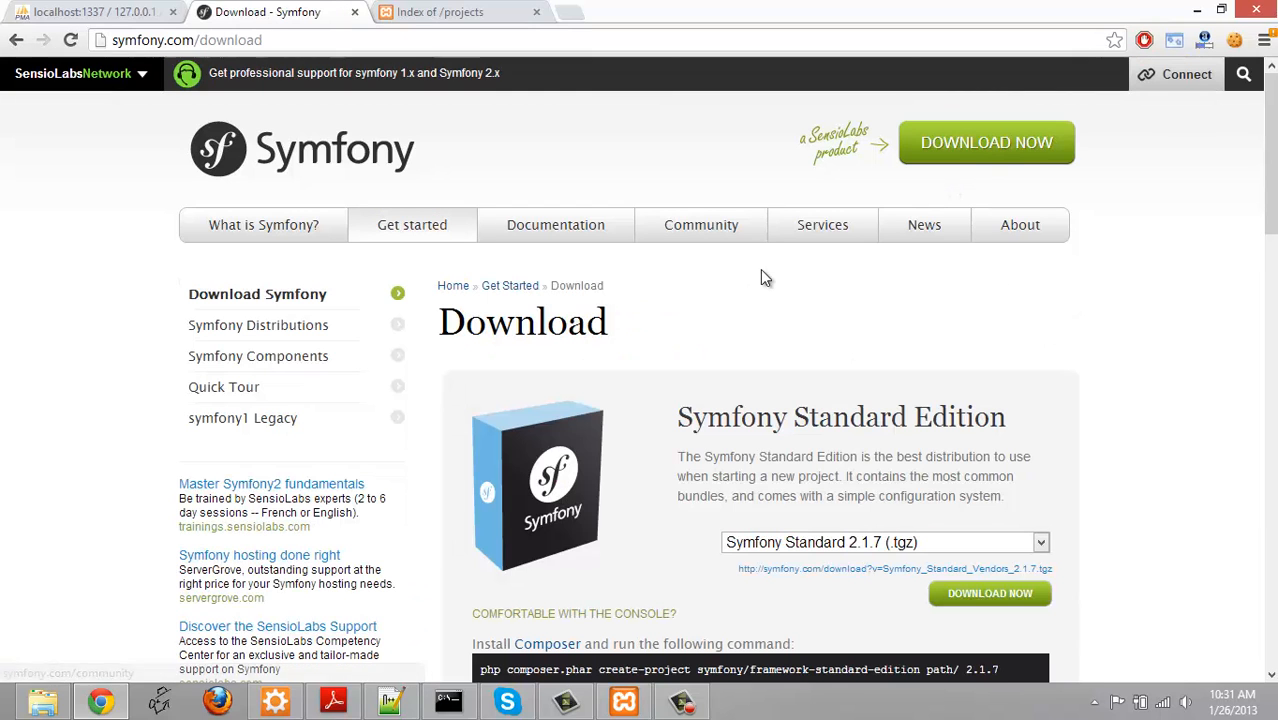
Download the 'Symfony Standard 2.1.7 (.zip)' package from symfony.com/download
{"action": "scroll", "scroll_direction": "down", "scroll_amount": 3}
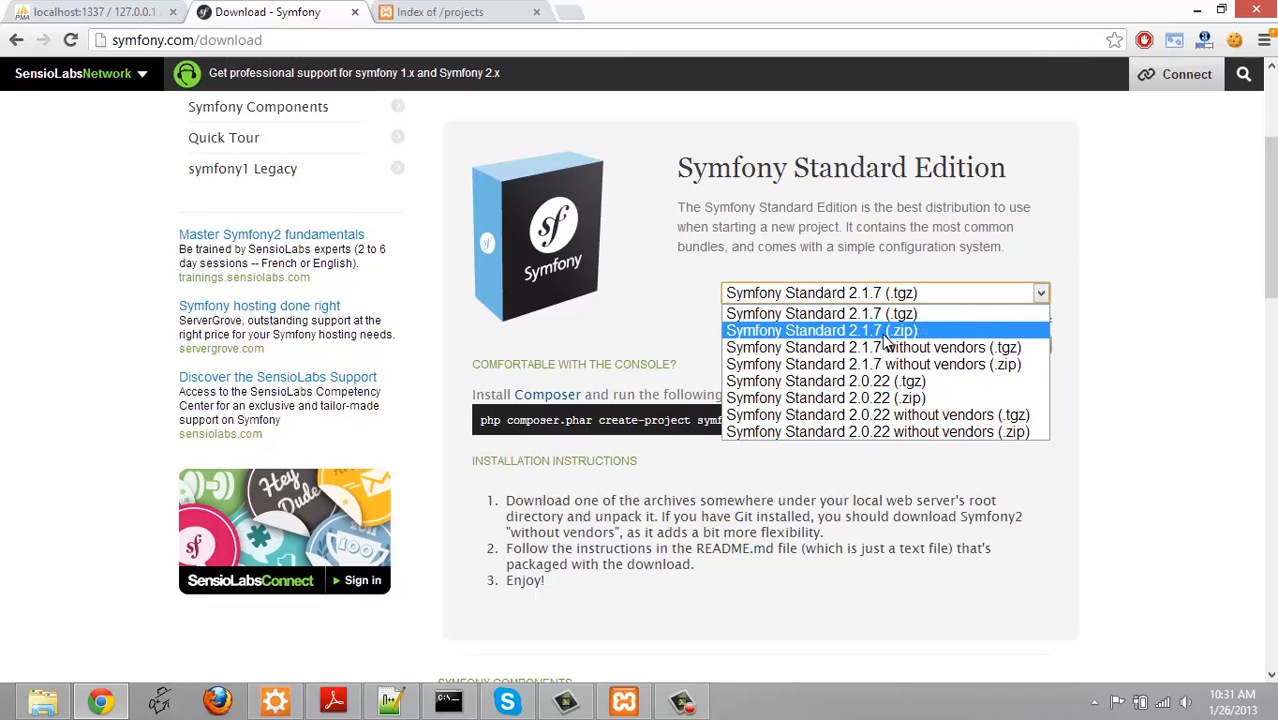
{"action": "left_click", "coordinate": [821, 330]}
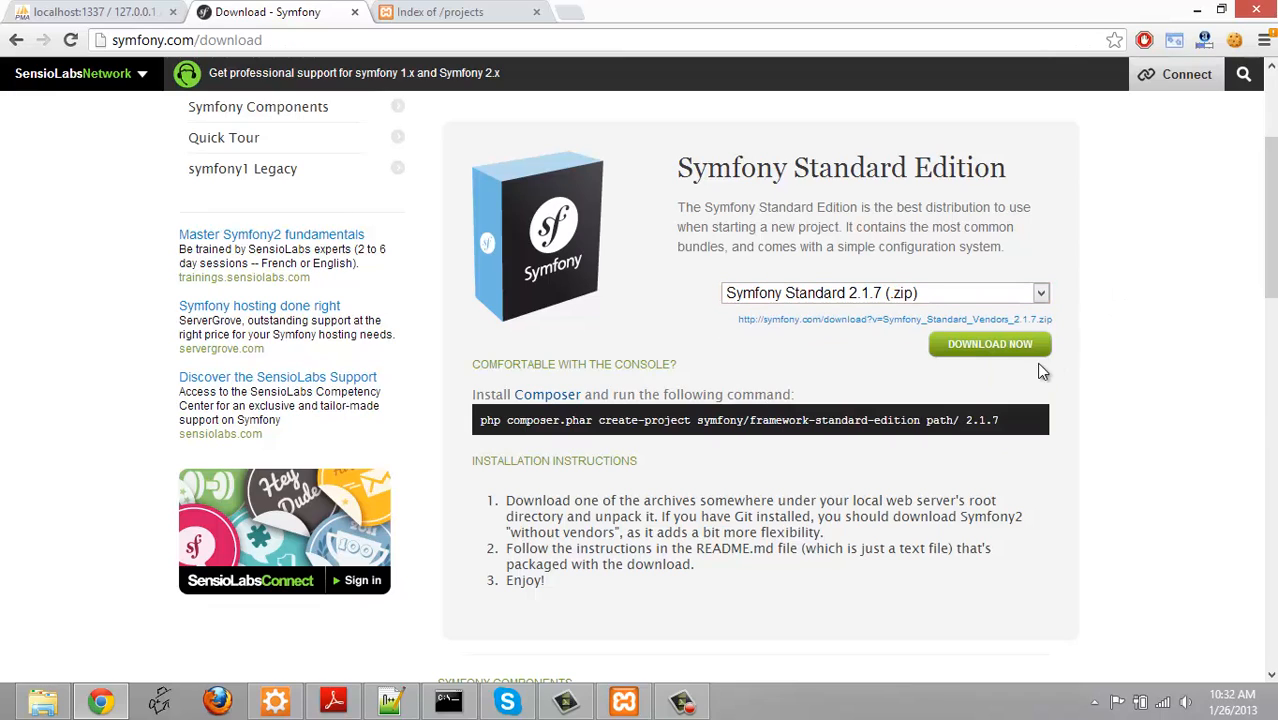
{"action": "left_click", "coordinate": [989, 343]}
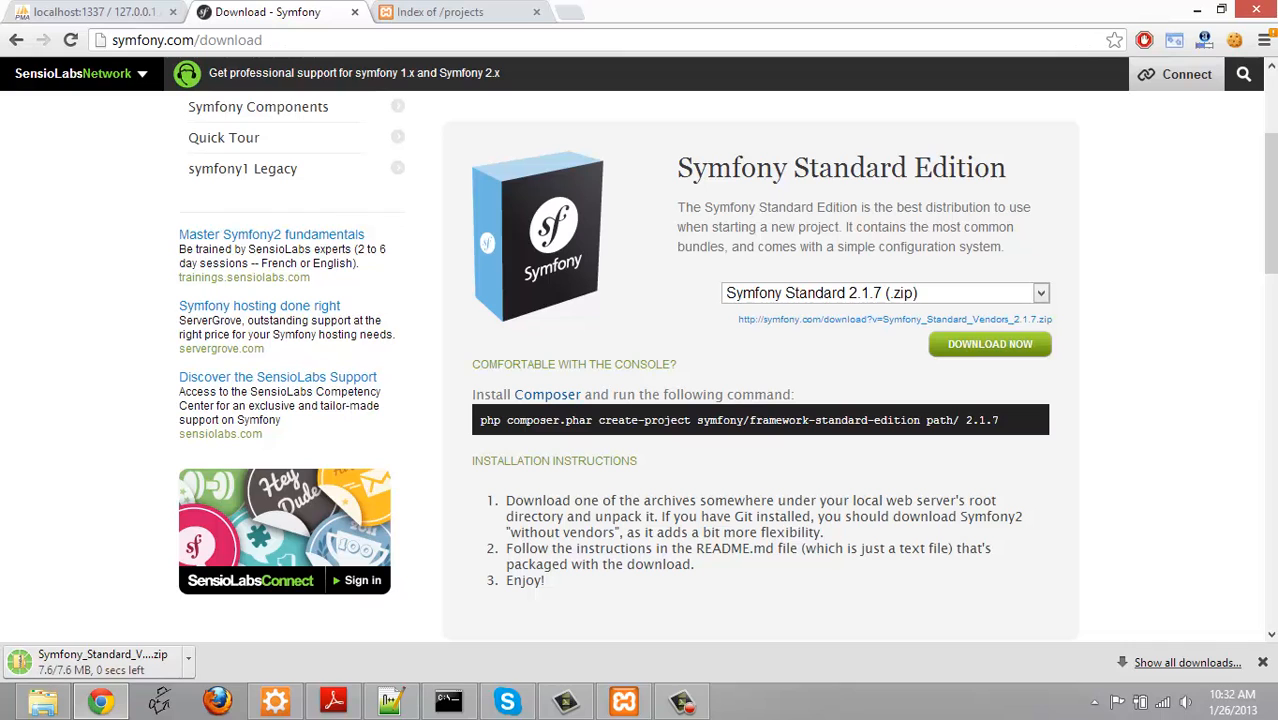
Open the downloaded zip's Symfony folder, then browse to C:\xampp\htdocs\projects
{"action": "left_click", "coordinate": [95, 662]}
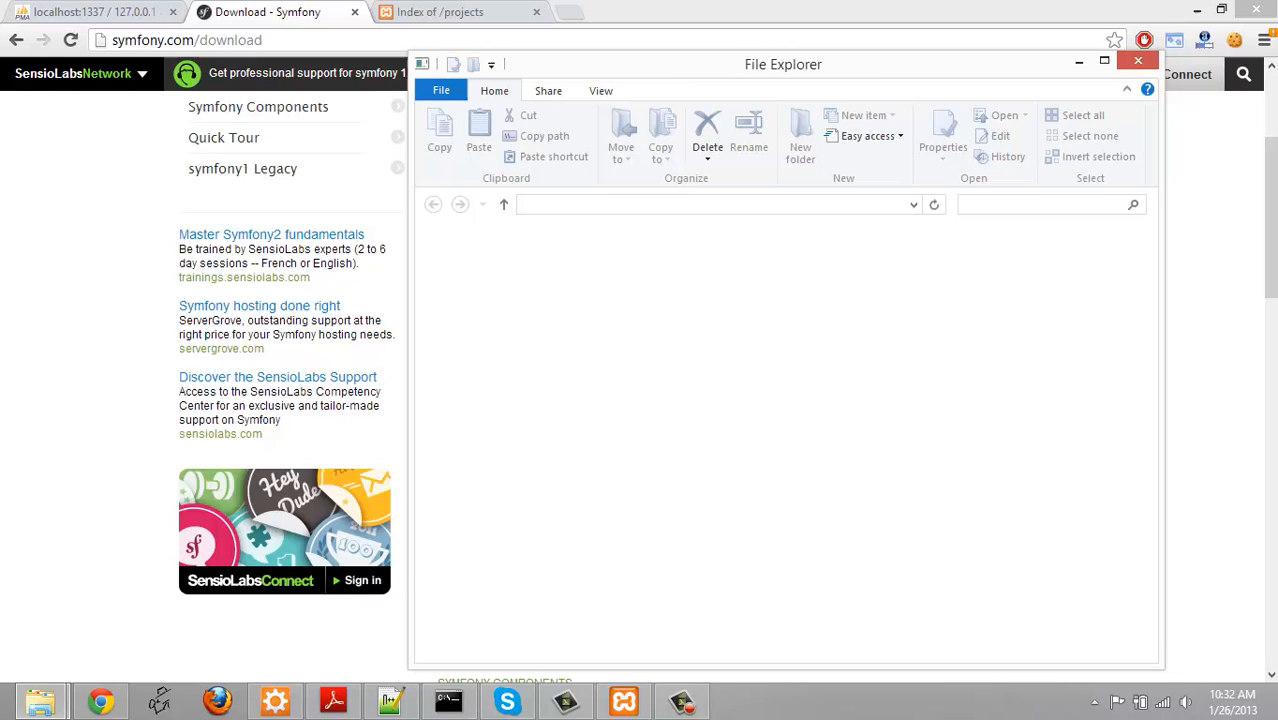
{"action": "double_click", "coordinate": [728, 204]}
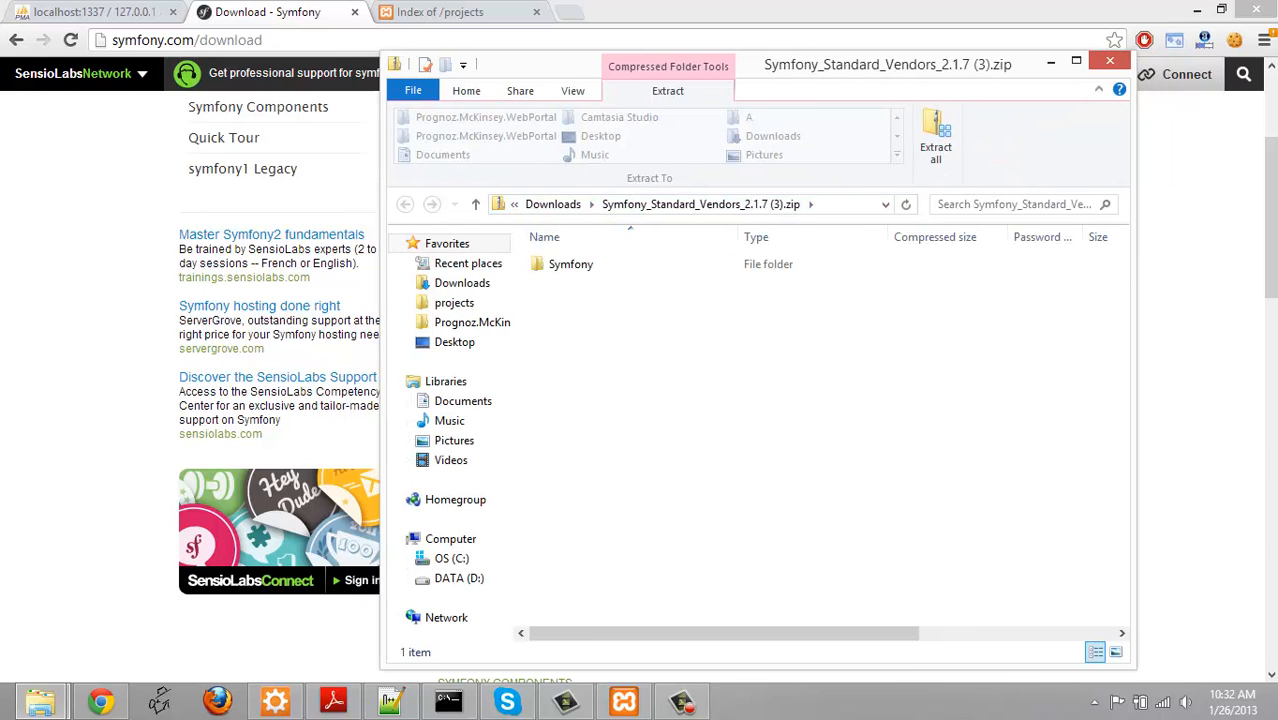
{"action": "left_click", "coordinate": [571, 264]}
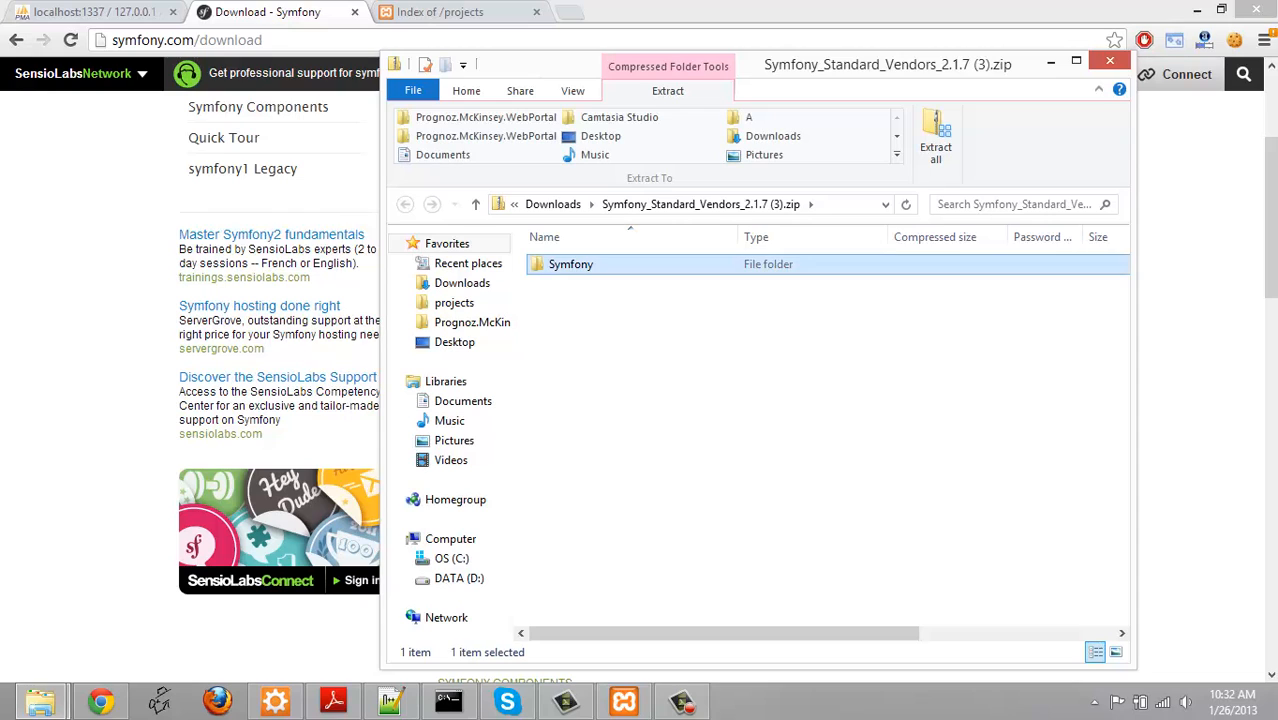
{"action": "double_click", "coordinate": [571, 264]}
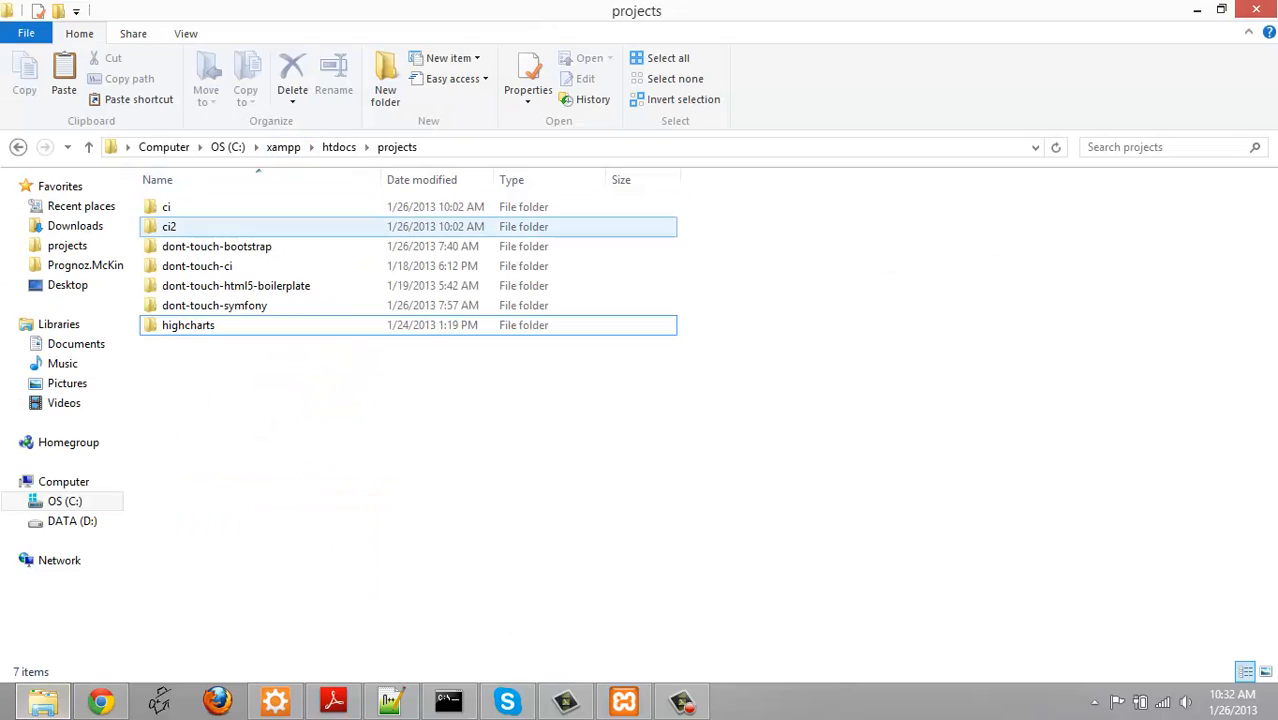
{"action": "left_click", "coordinate": [214, 305]}
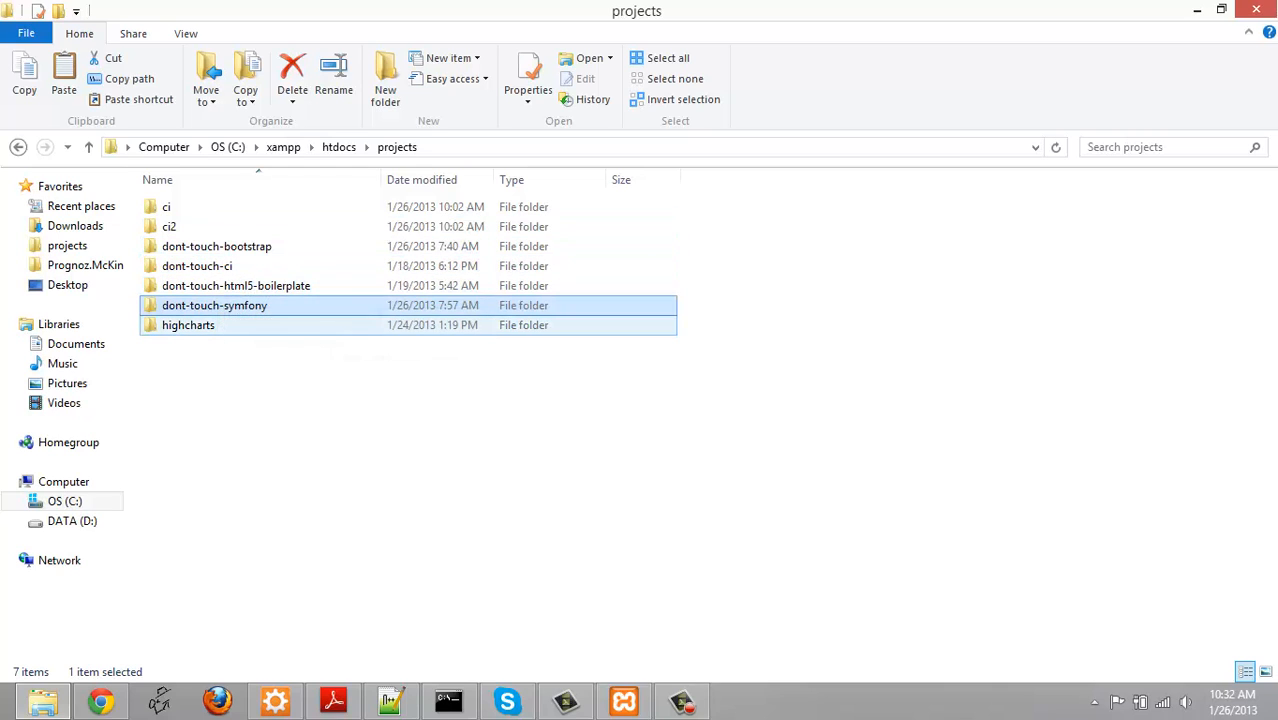
{"action": "left_click", "coordinate": [214, 305]}
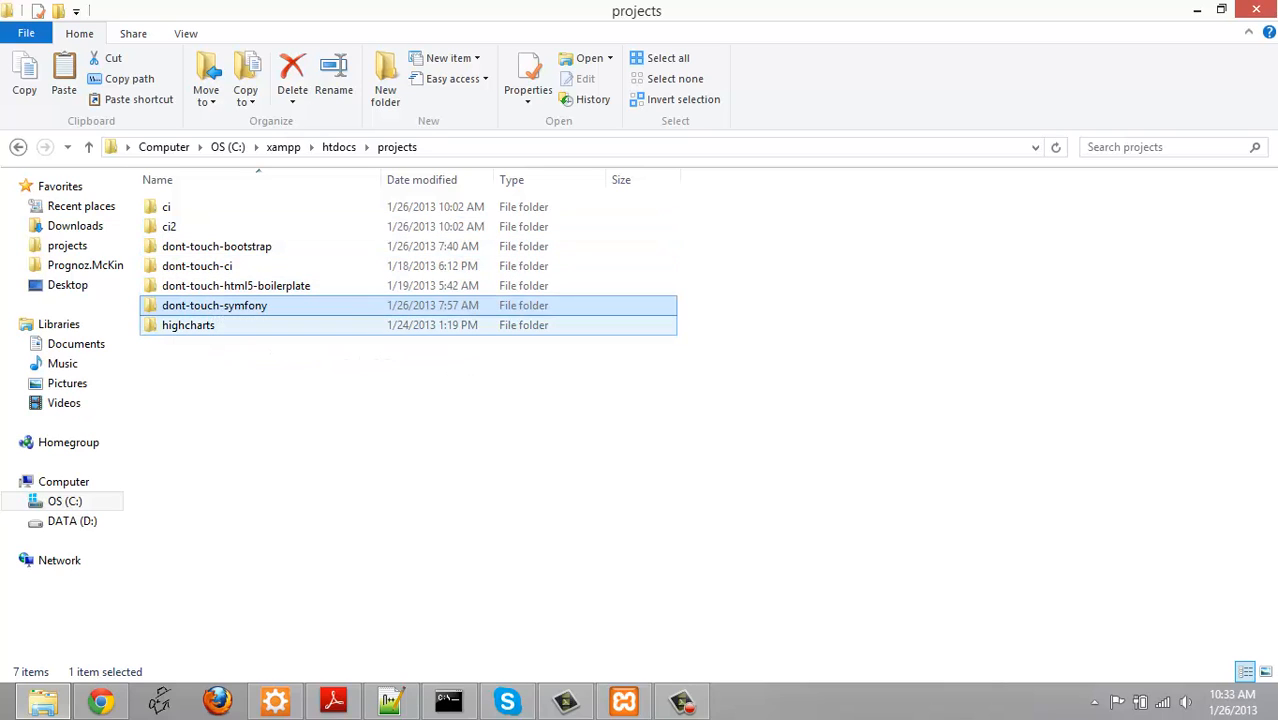
Create a folder named 'symfony' in projects and open it for the project files
{"action": "double_click", "coordinate": [214, 305]}
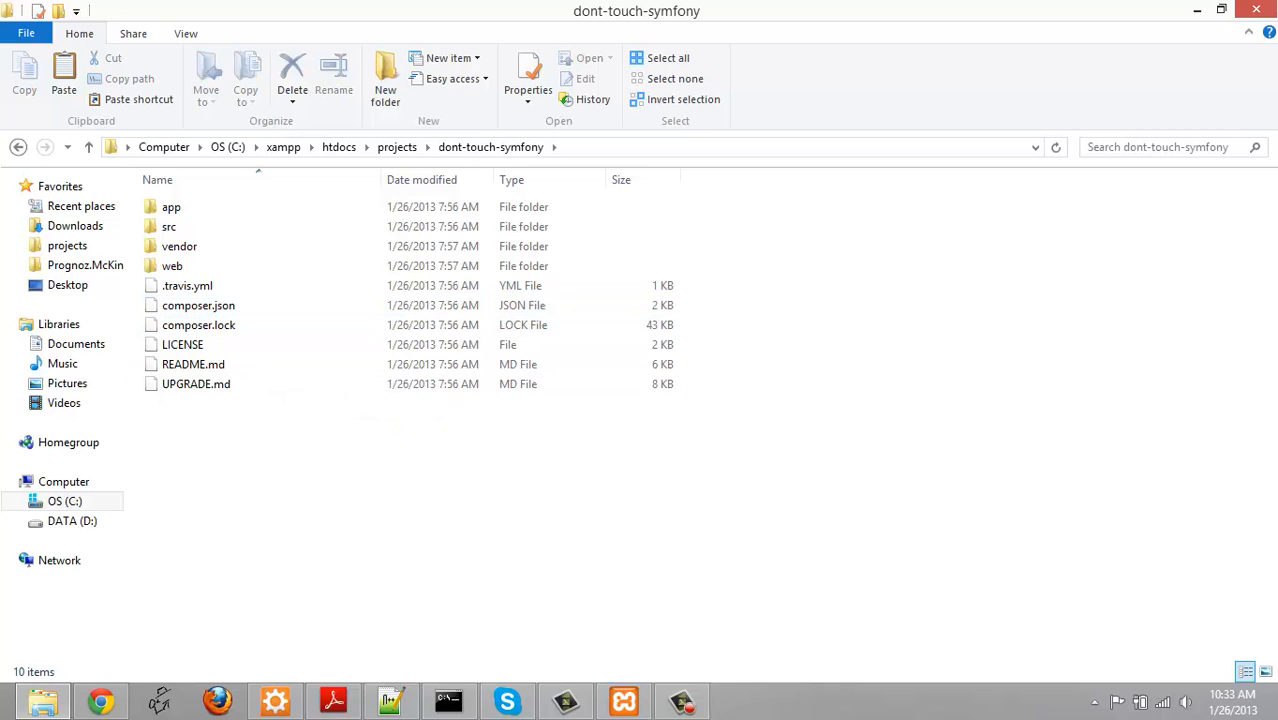
{"action": "left_click", "coordinate": [667, 57]}
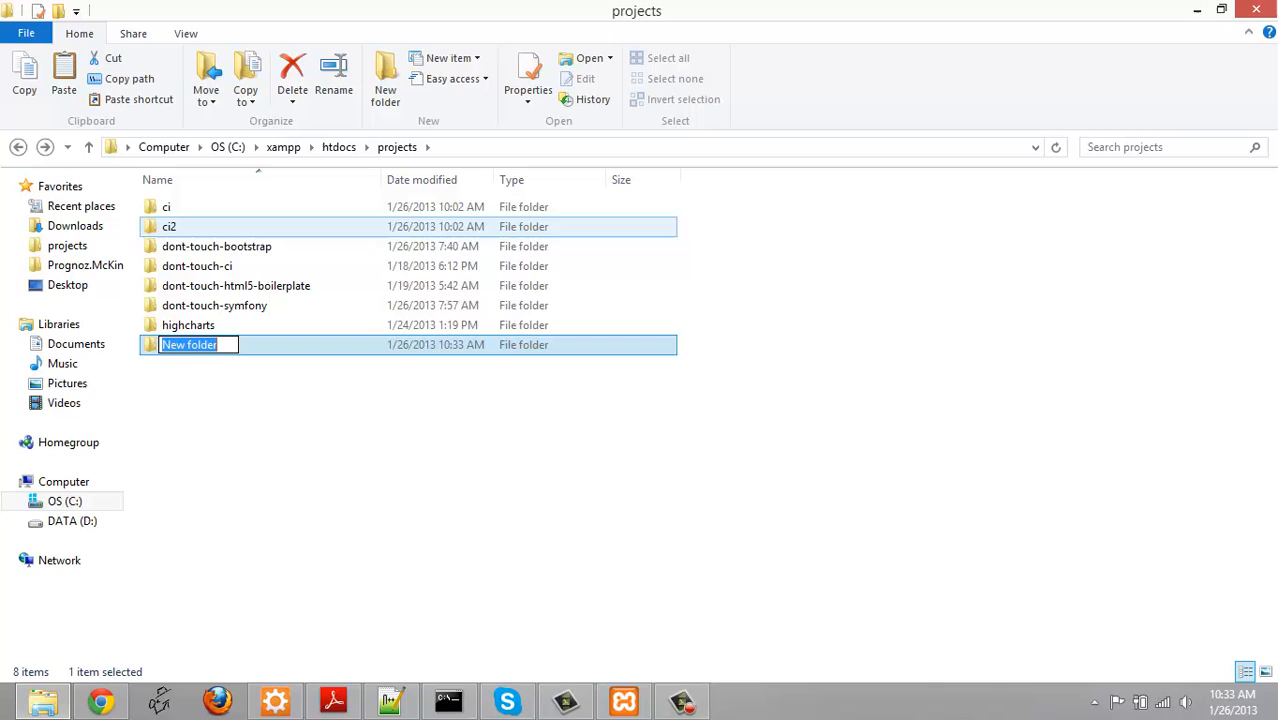
{"action": "type", "text": "symfony"}
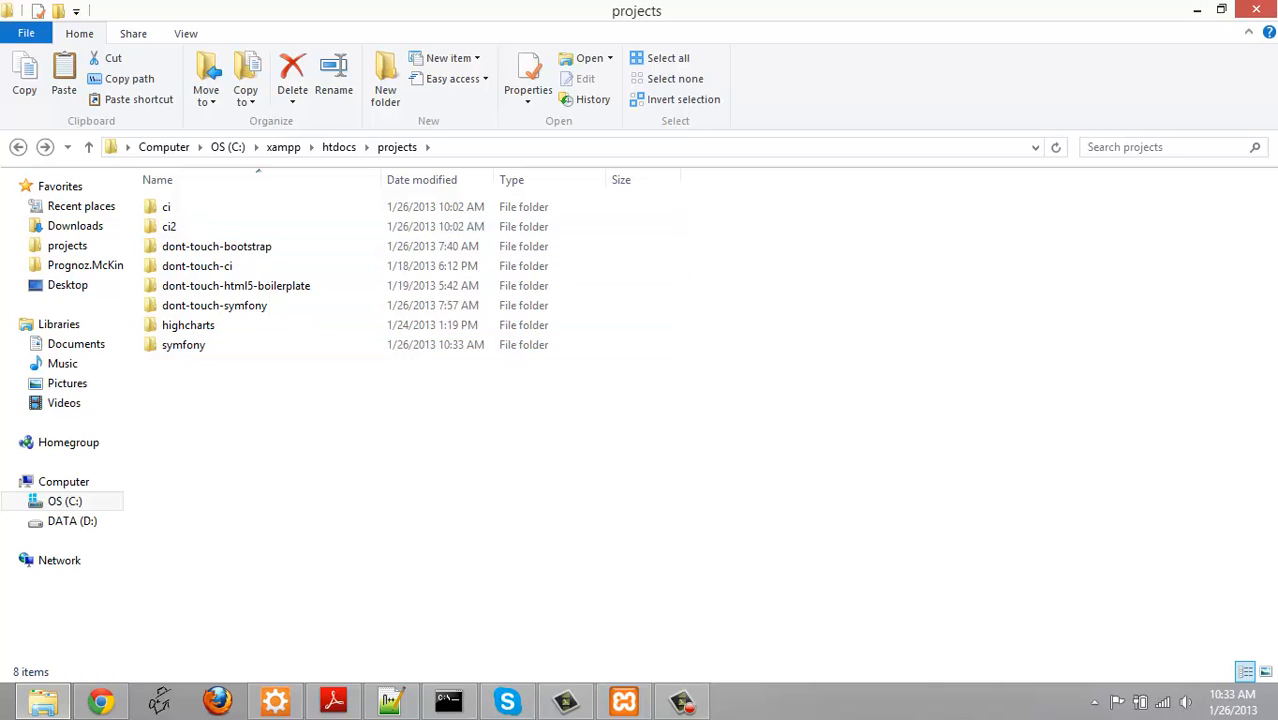
{"action": "double_click", "coordinate": [183, 344]}
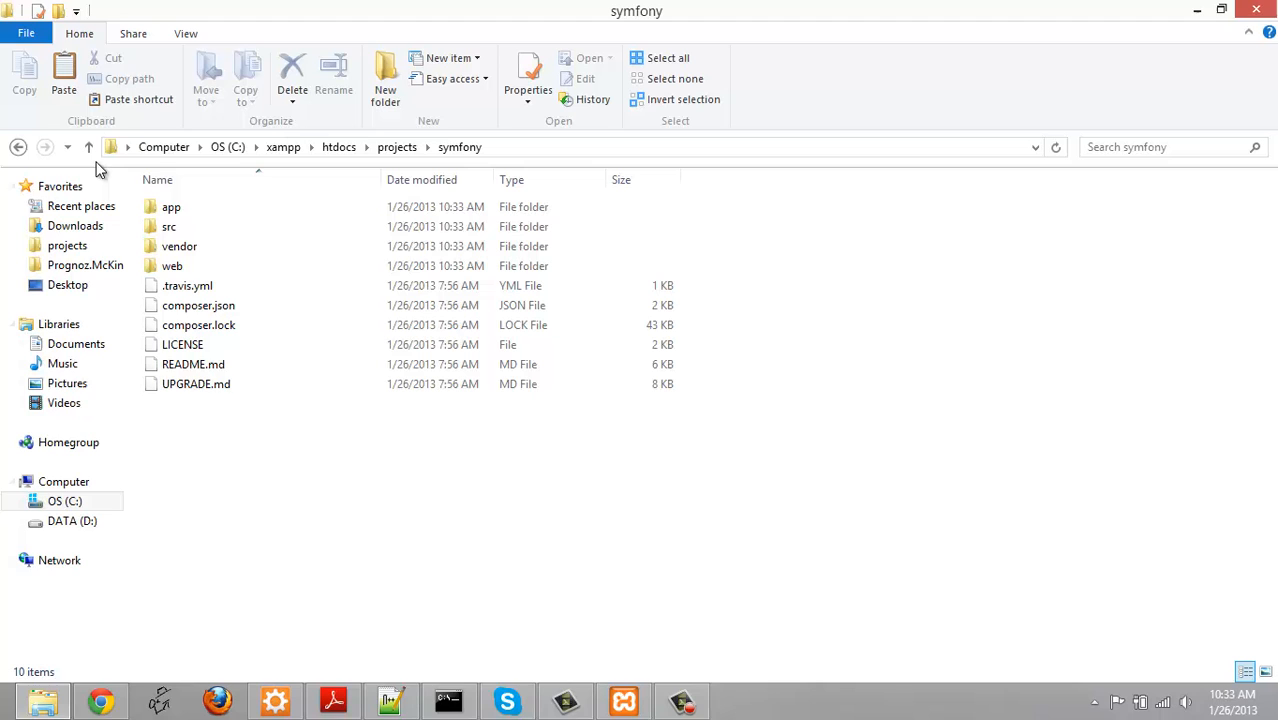
{"action": "mouse_move", "coordinate": [172, 265]}
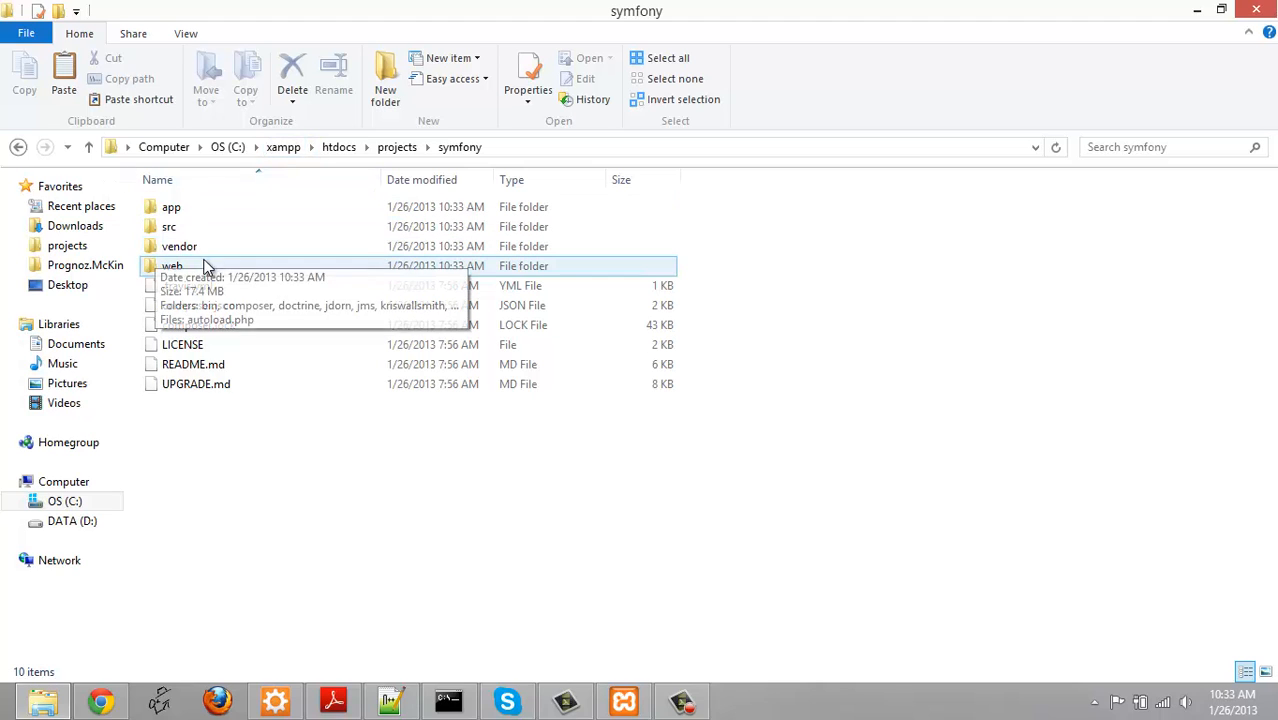
Look inside the symfony web folder and select config.php
{"action": "double_click", "coordinate": [172, 265]}
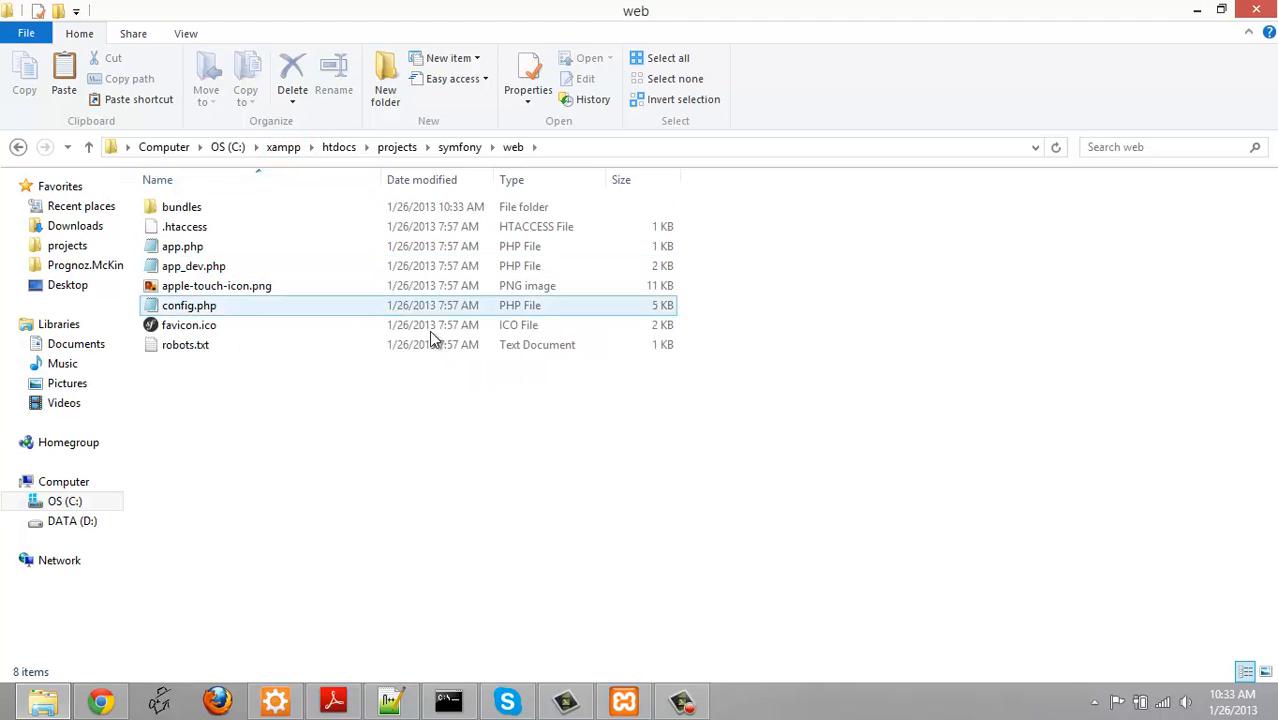
{"action": "left_click", "coordinate": [193, 265]}
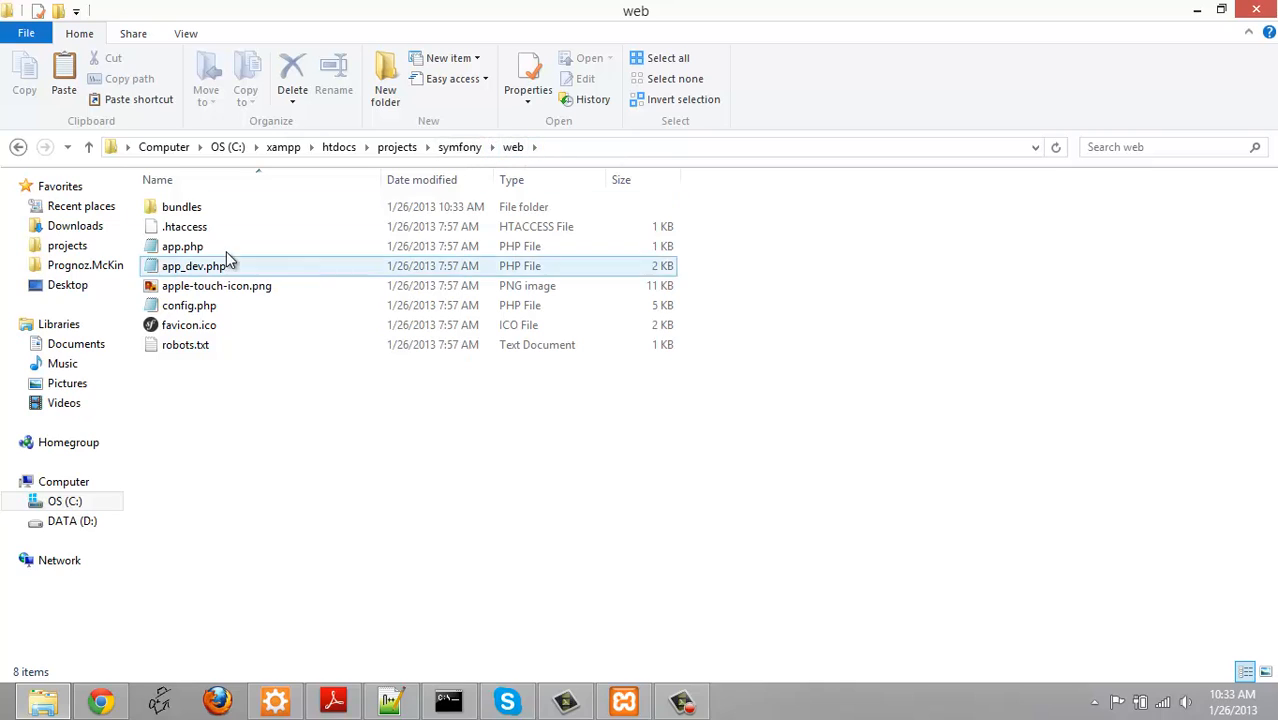
{"action": "left_click", "coordinate": [189, 305]}
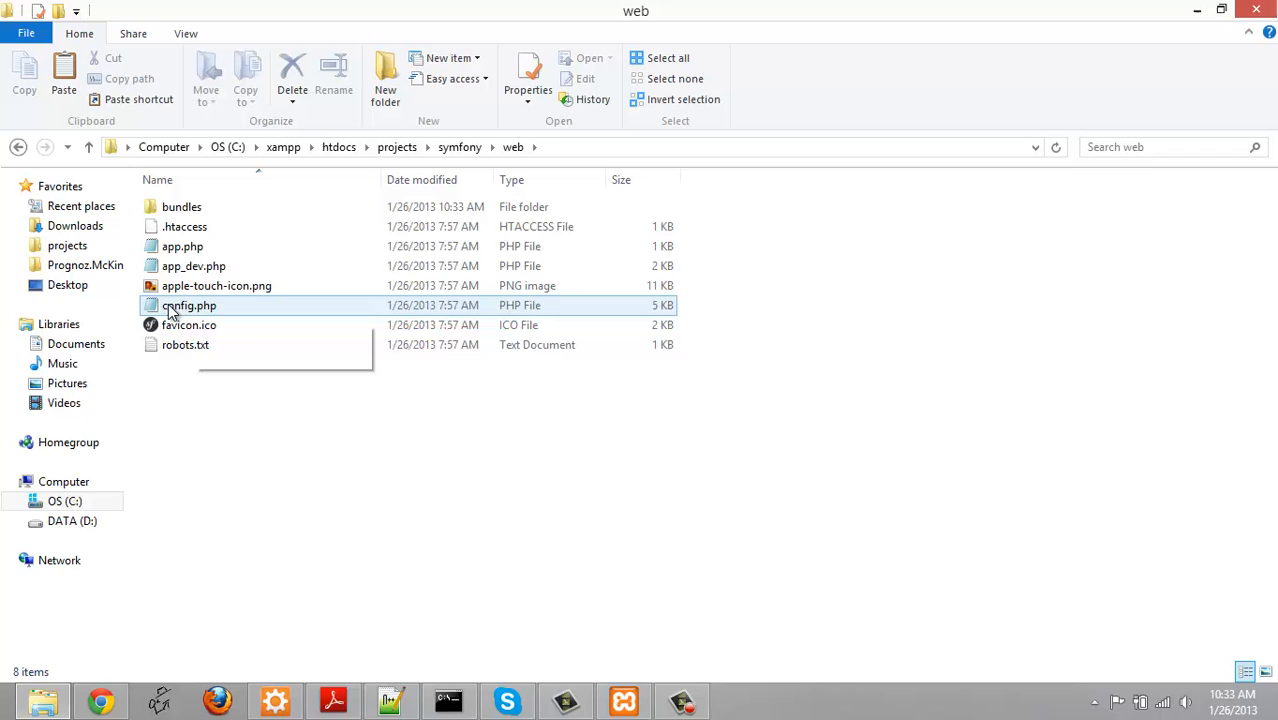
{"action": "mouse_move", "coordinate": [189, 305]}
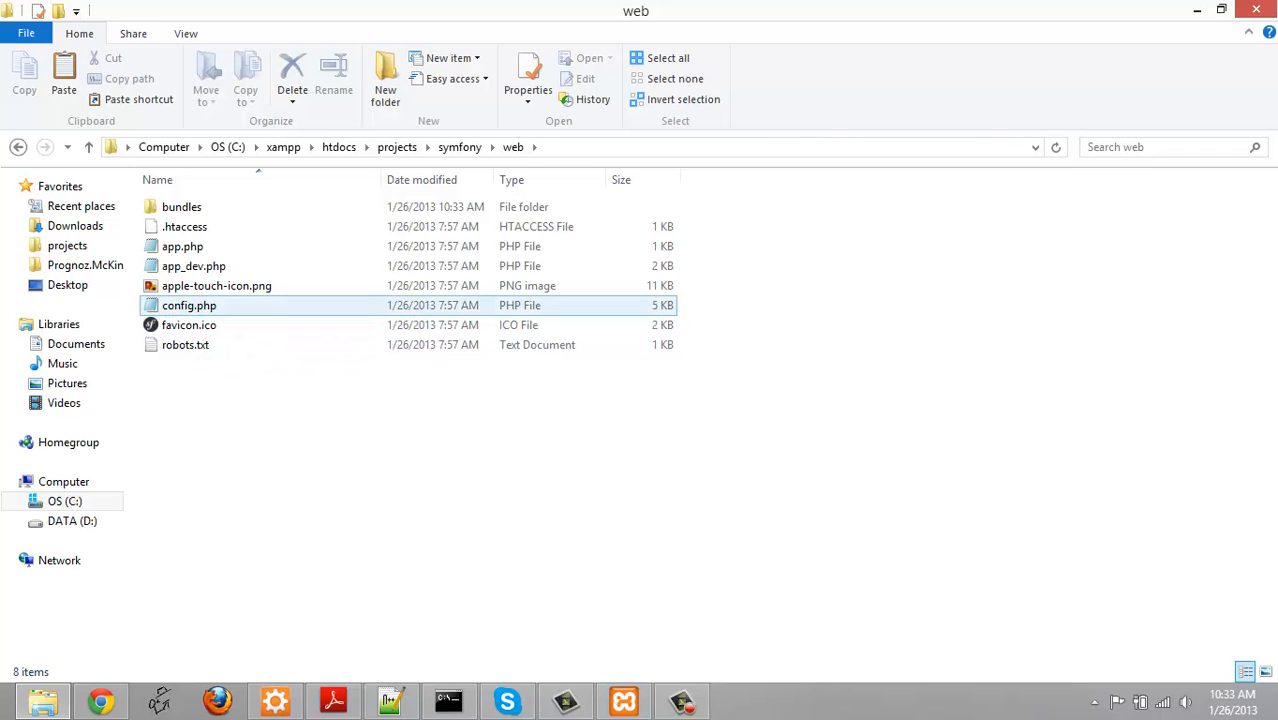
{"action": "mouse_move", "coordinate": [189, 305]}
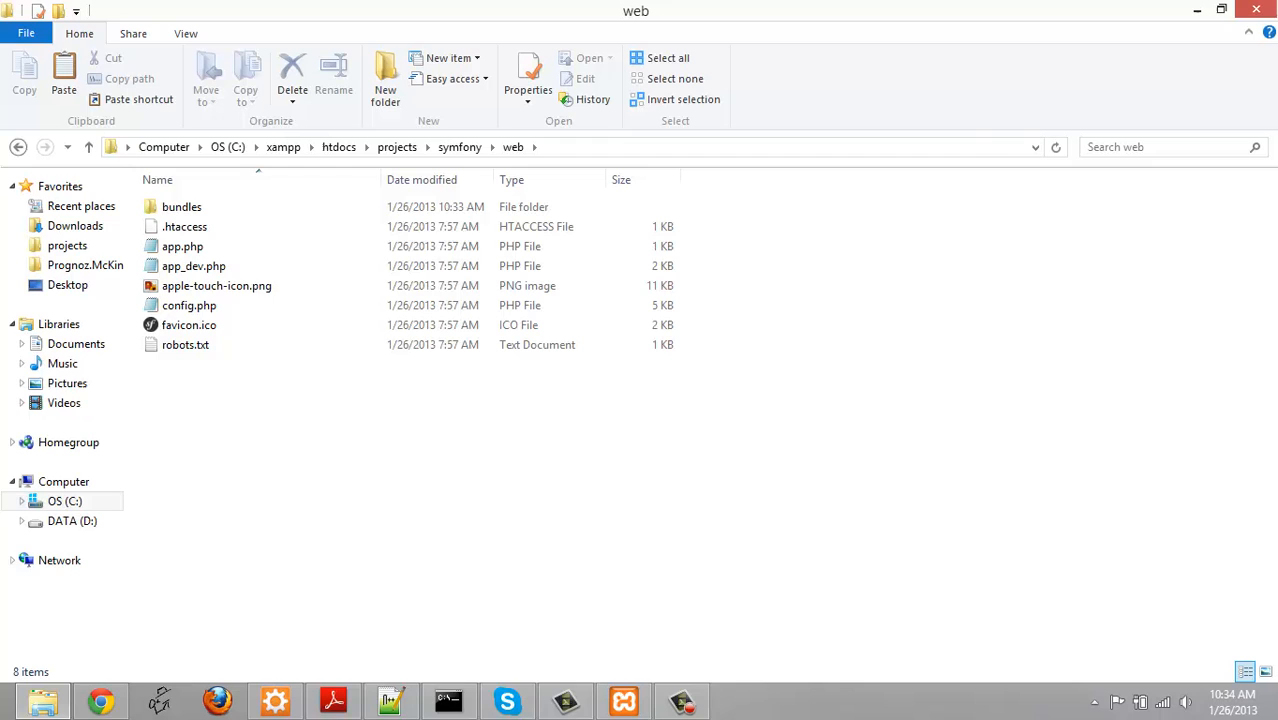
Browse to symfony\app\config and bring up Edit with Notepad++ for parameters.yml
{"action": "left_click", "coordinate": [18, 147]}
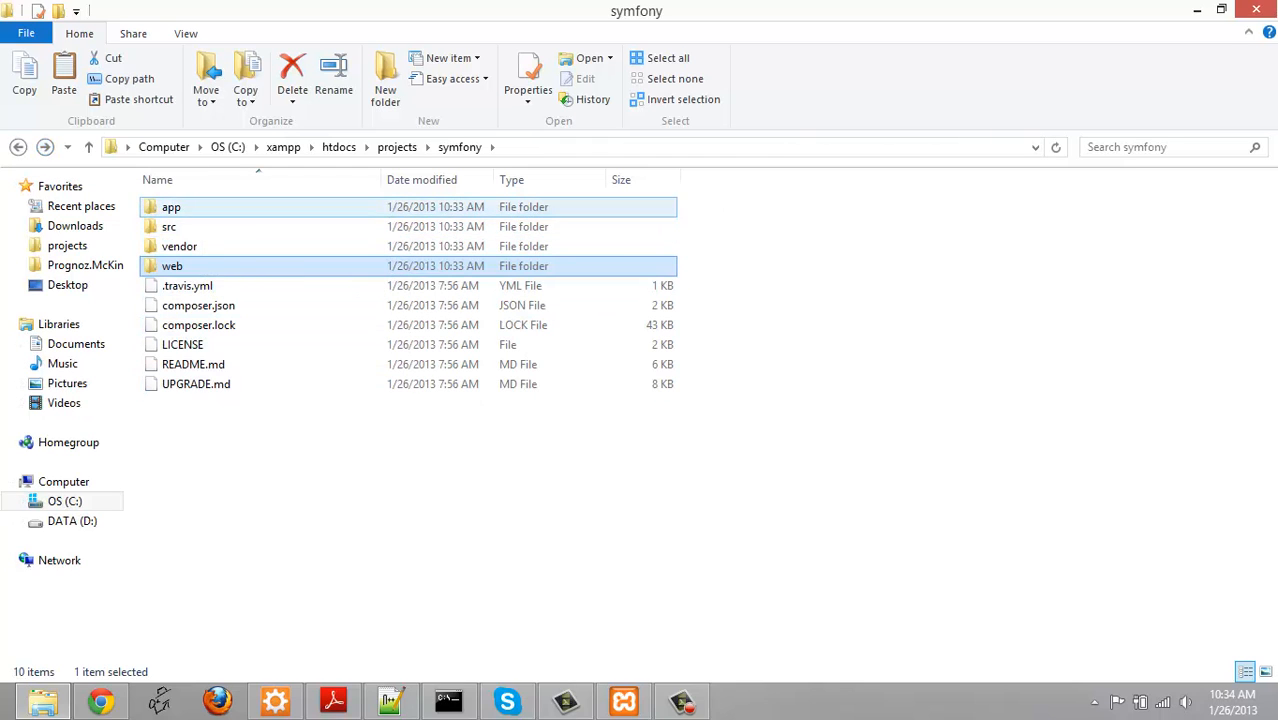
{"action": "double_click", "coordinate": [171, 206]}
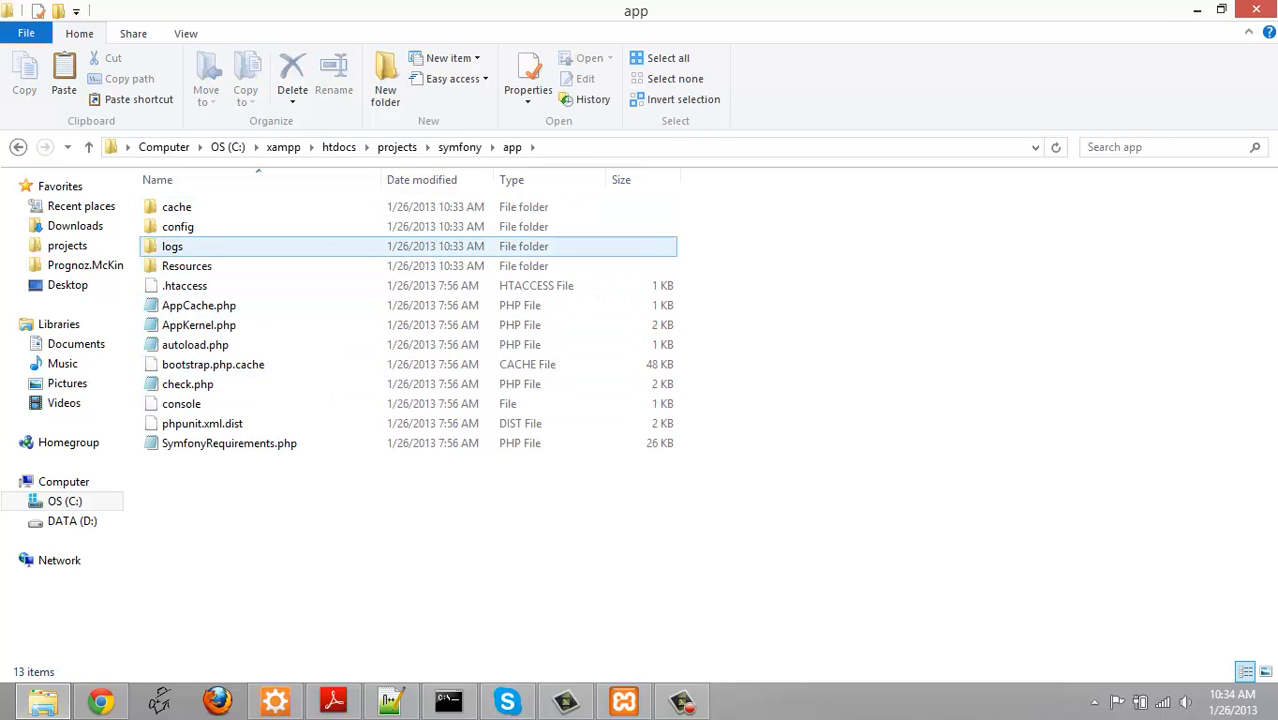
{"action": "double_click", "coordinate": [177, 226]}
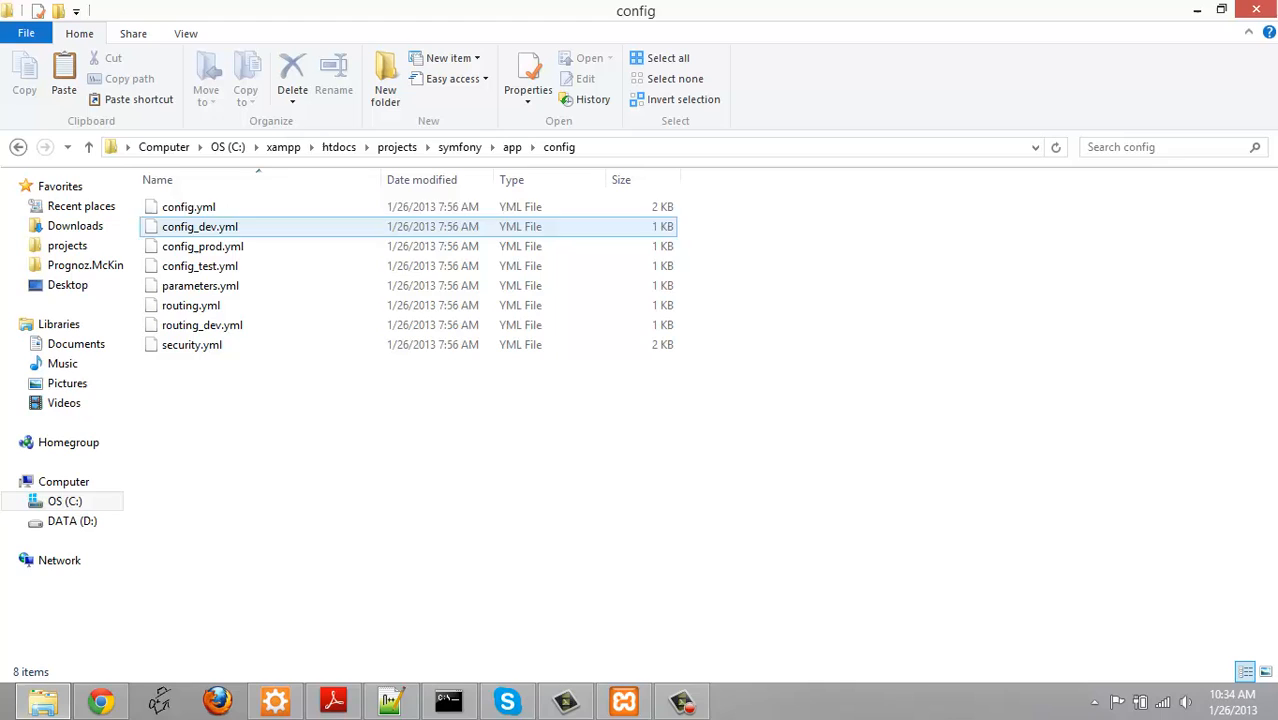
{"action": "left_click", "coordinate": [188, 206]}
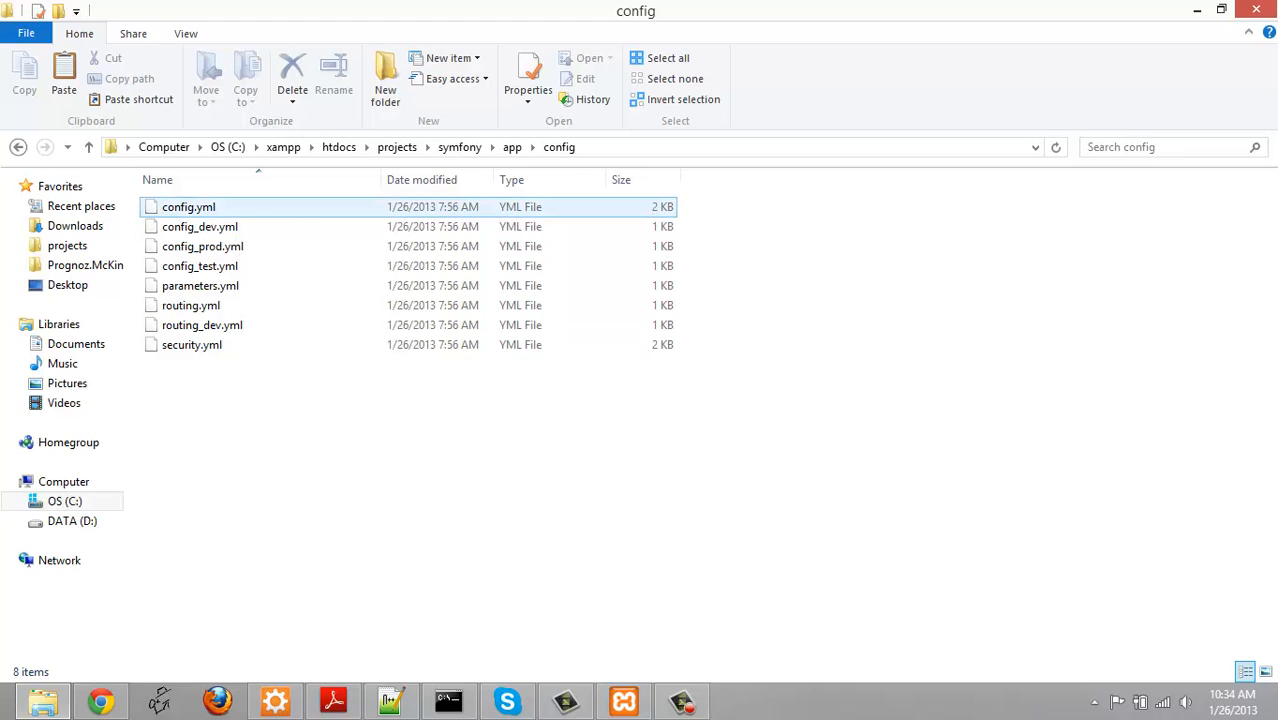
{"action": "left_click", "coordinate": [200, 285]}
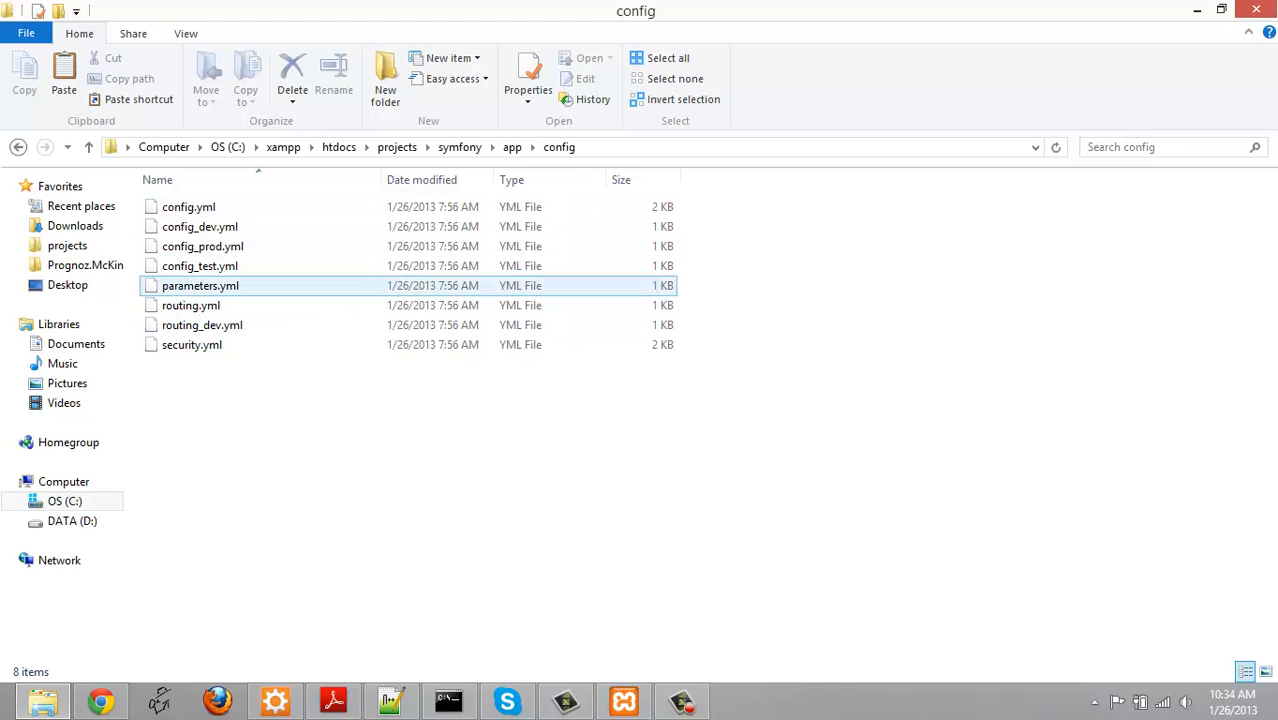
{"action": "left_click", "coordinate": [400, 450]}
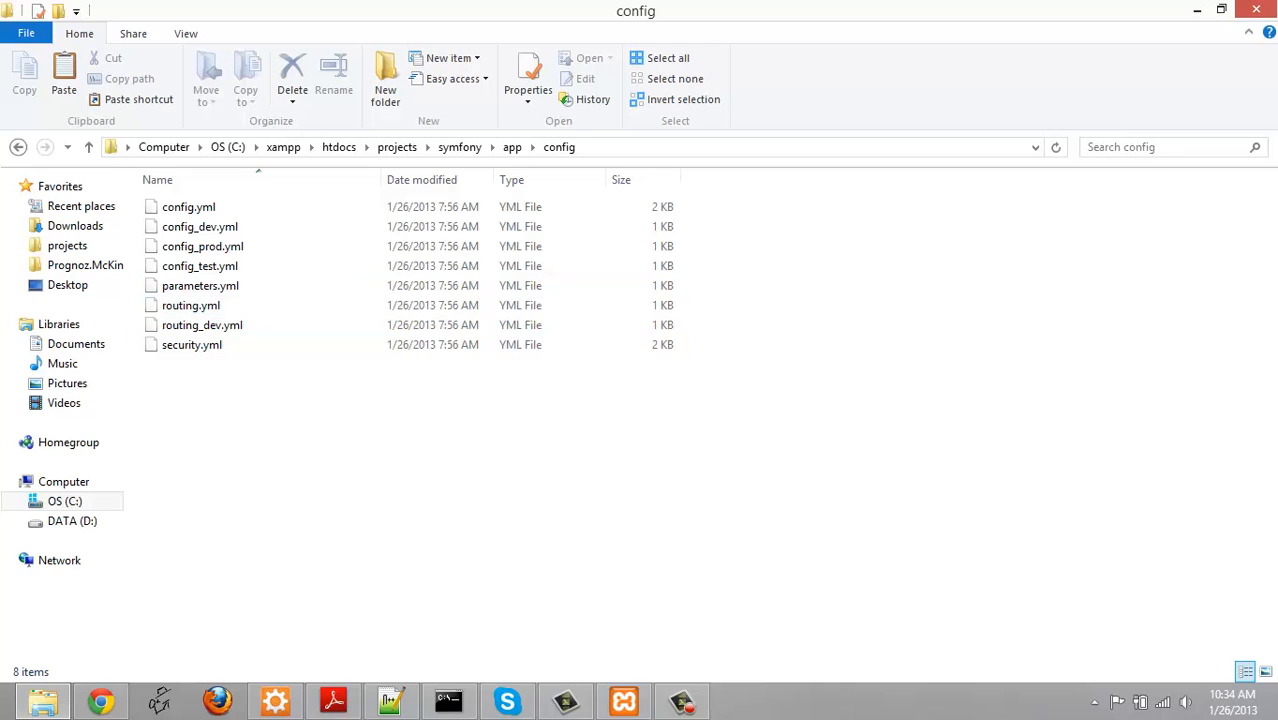
{"action": "mouse_move", "coordinate": [200, 285]}
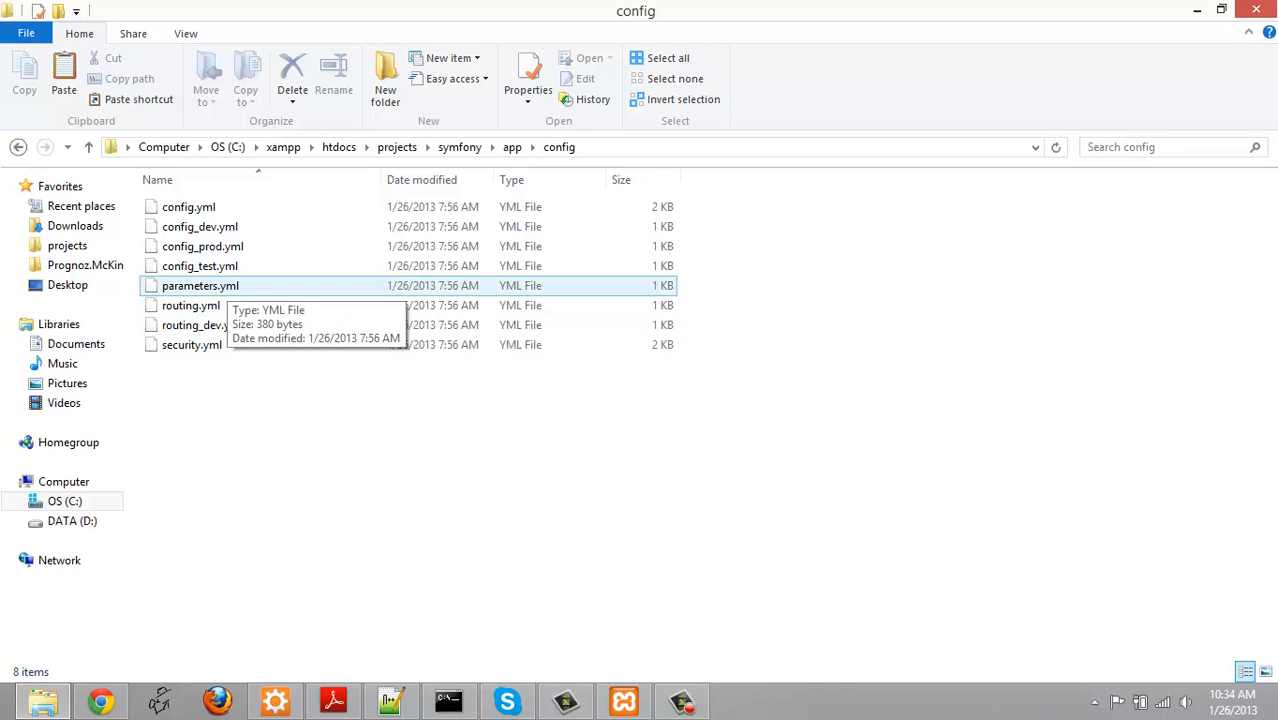
{"action": "left_click", "coordinate": [188, 206]}
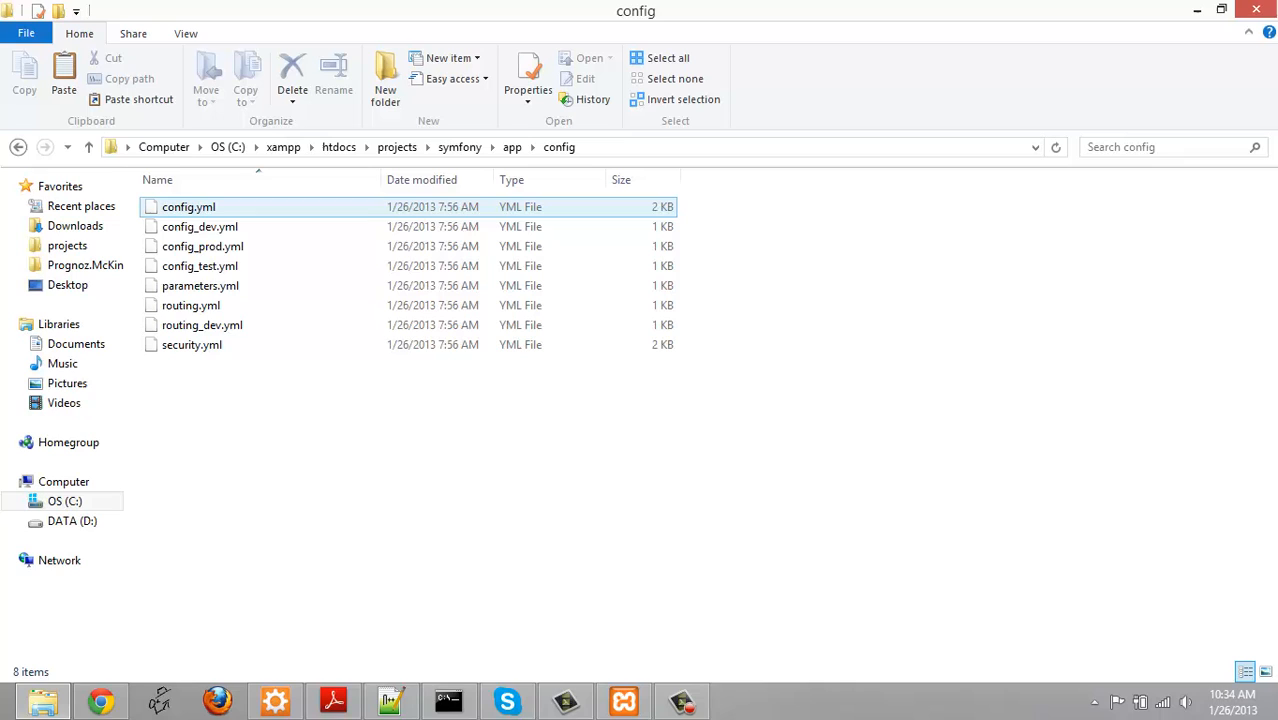
{"action": "left_click", "coordinate": [200, 285]}
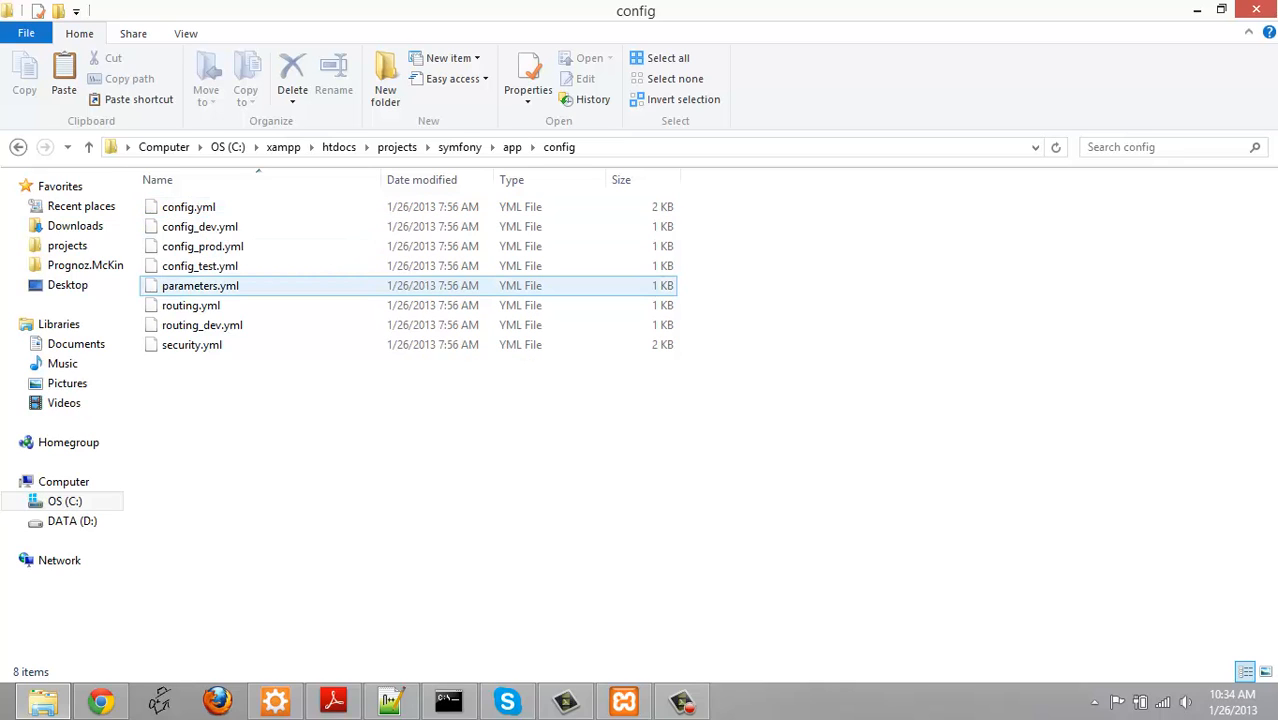
{"action": "right_click", "coordinate": [200, 285]}
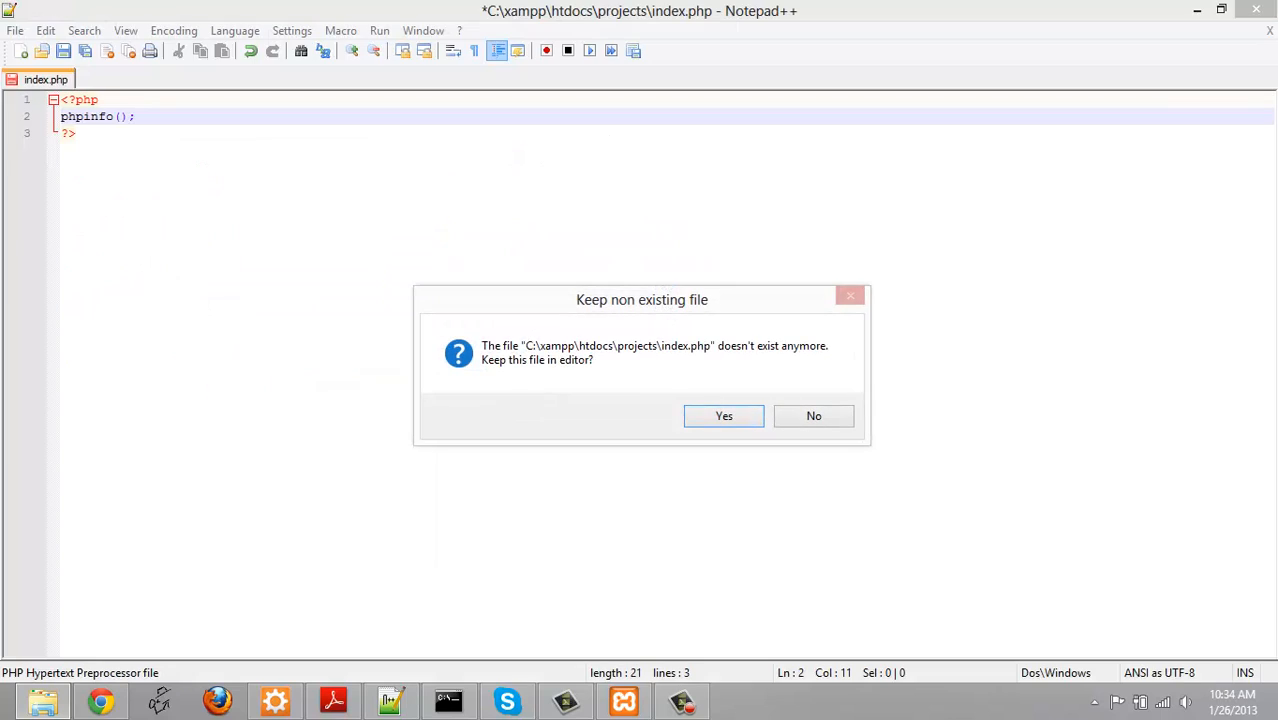
Drop the missing index.php and review database symfony, user root, empty password
{"action": "left_click", "coordinate": [813, 415]}
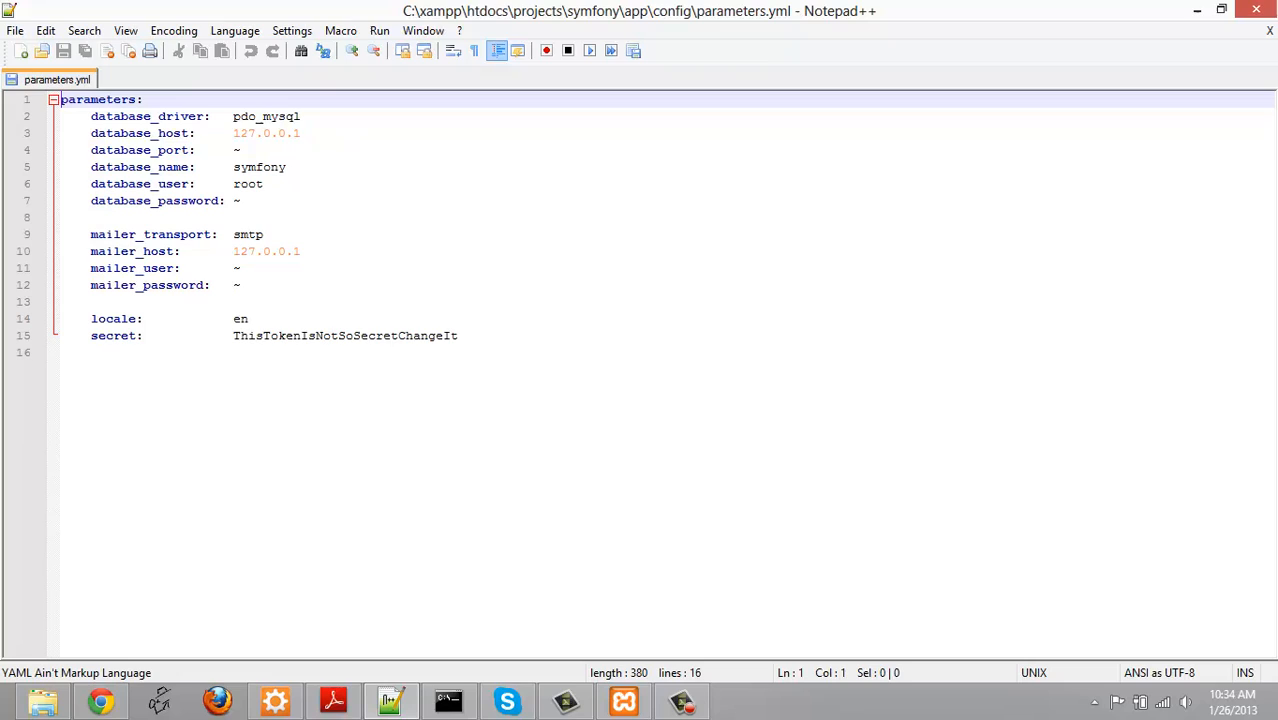
{"action": "left_click", "coordinate": [237, 150]}
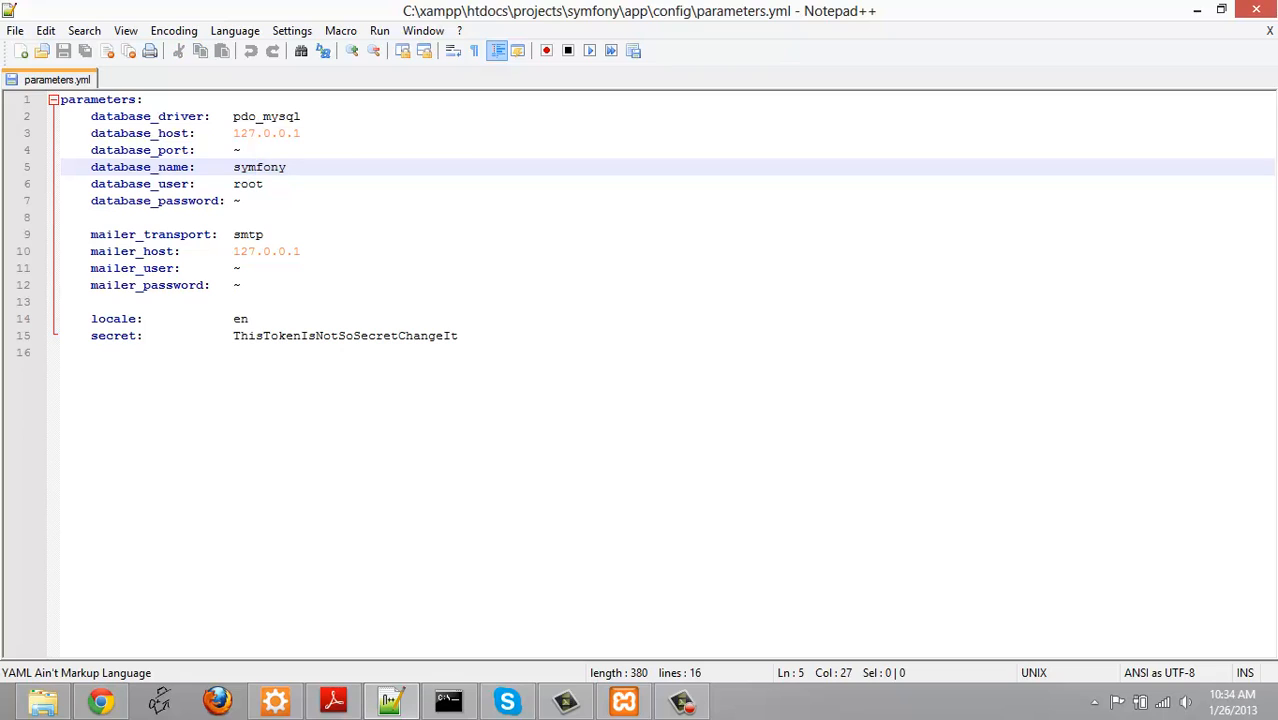
{"action": "left_click", "coordinate": [237, 200]}
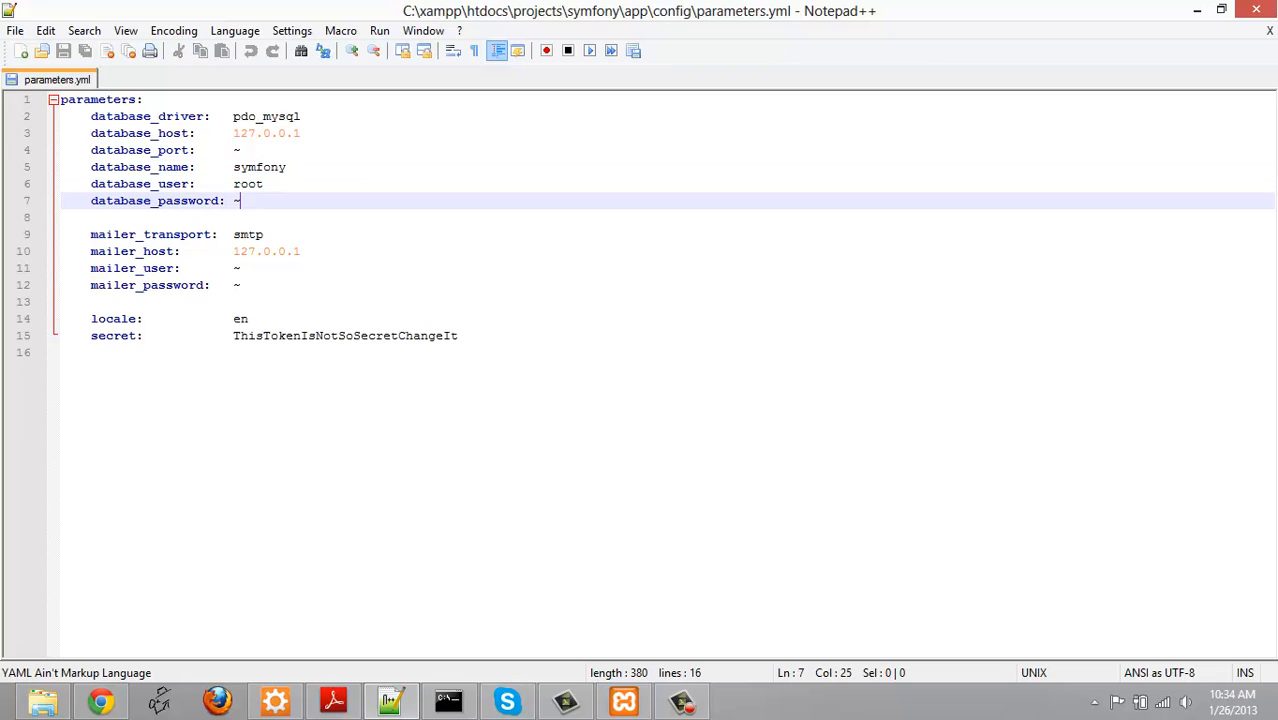
{"action": "key", "text": "ctrl+a"}
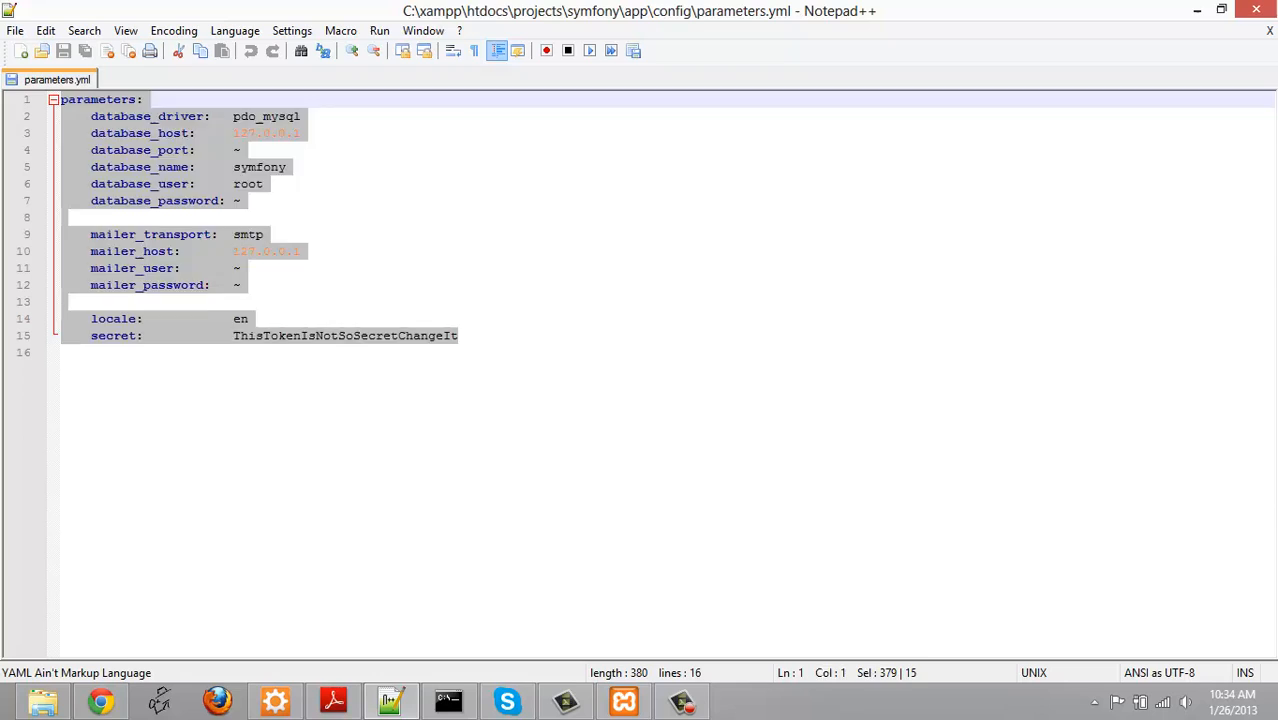
{"action": "left_click", "coordinate": [459, 335]}
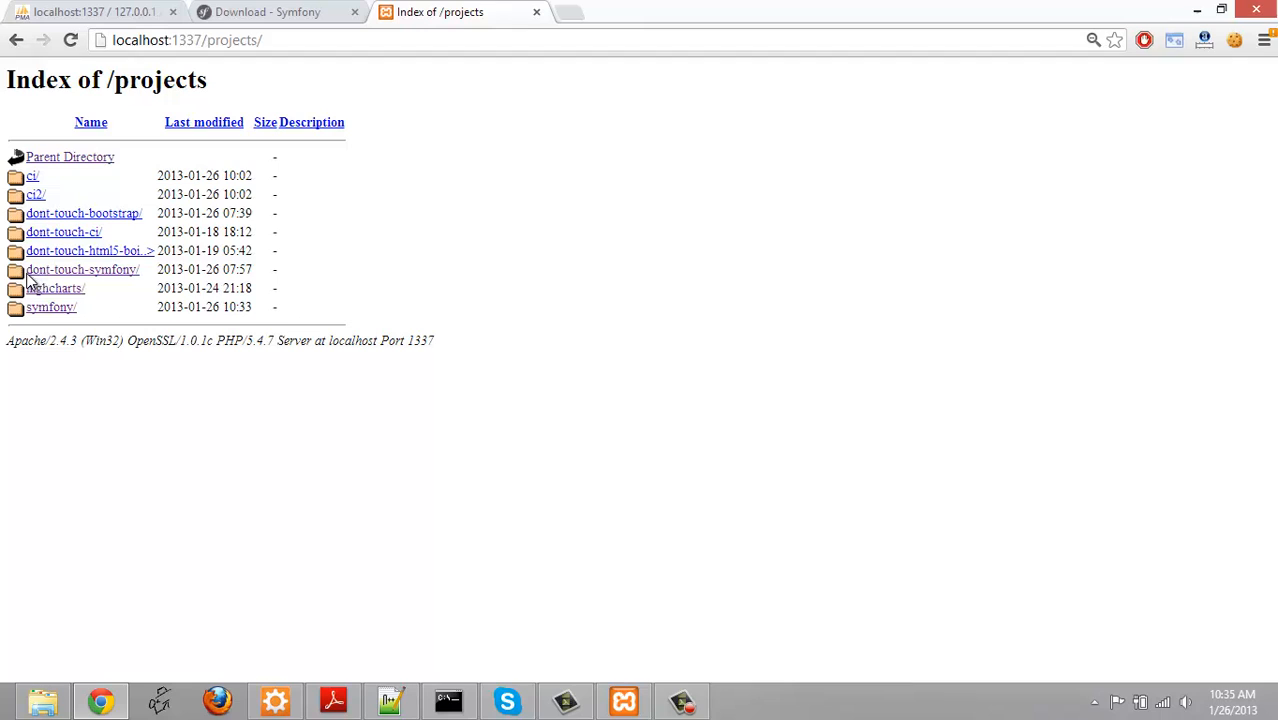
{"action": "mouse_move", "coordinate": [51, 307]}
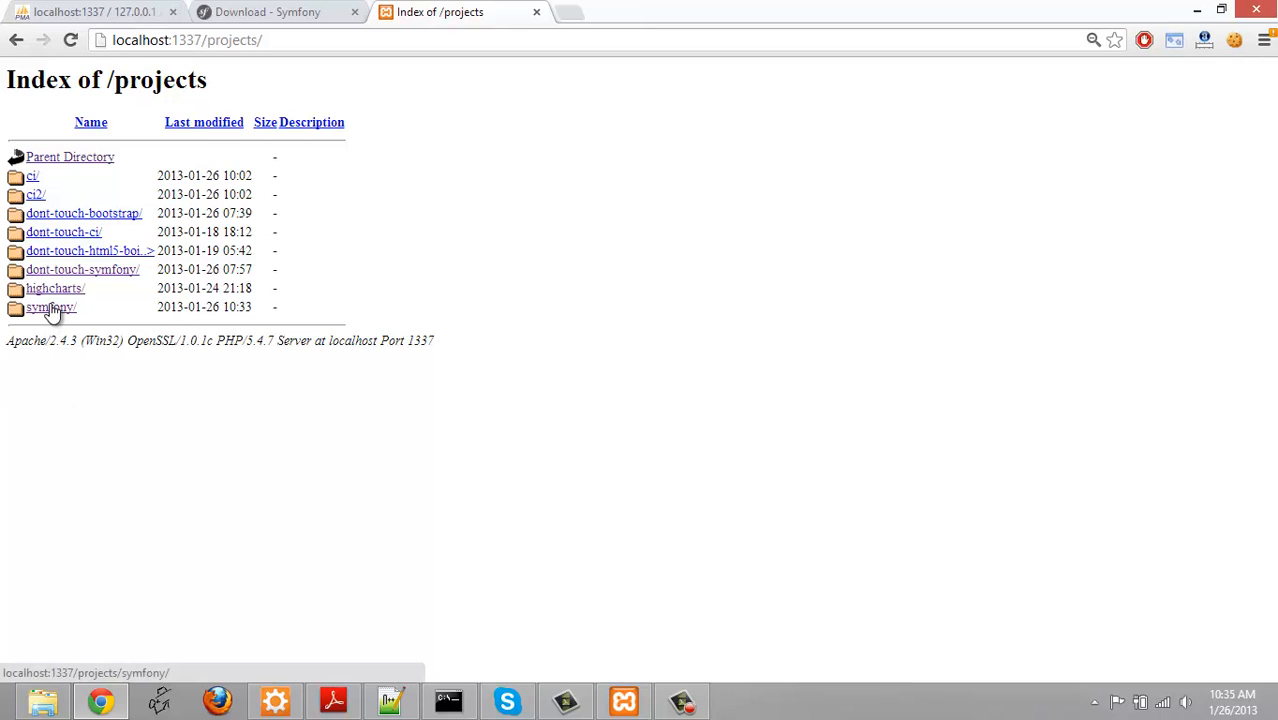
Load localhost symfony/web/config.php in Chrome and scroll through the welcome page
{"action": "left_click", "coordinate": [50, 307]}
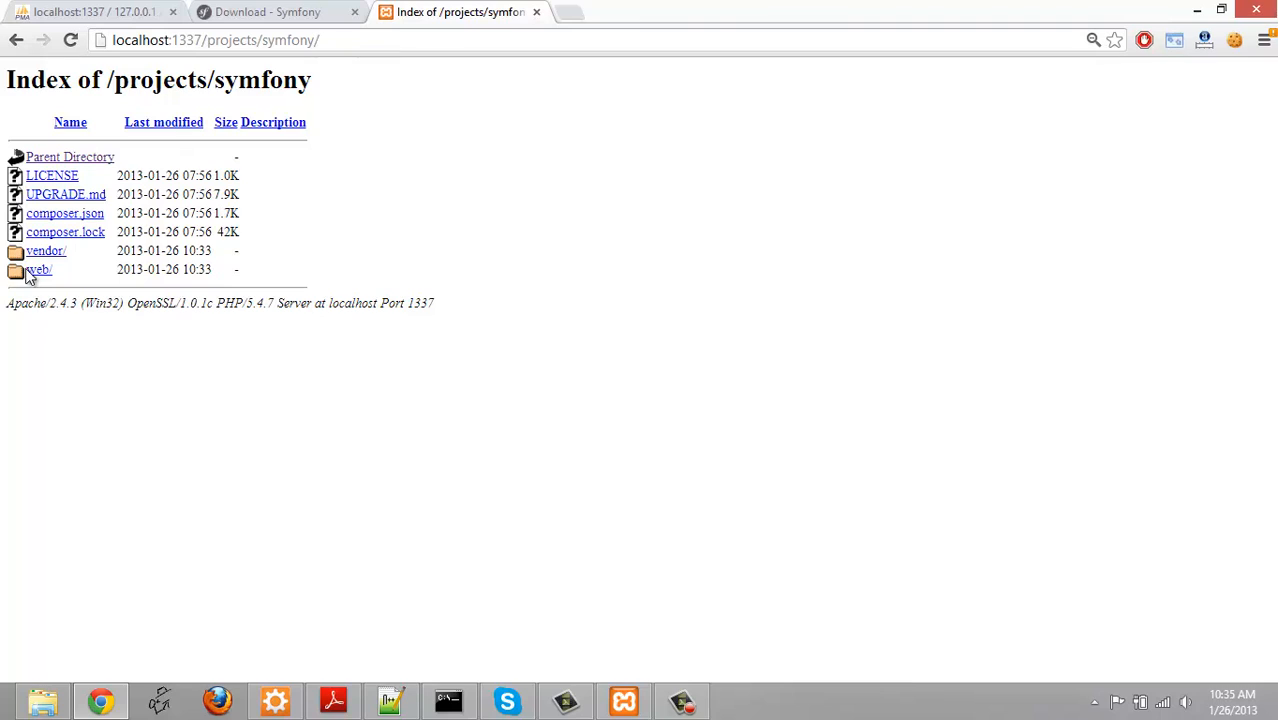
{"action": "left_click", "coordinate": [38, 270]}
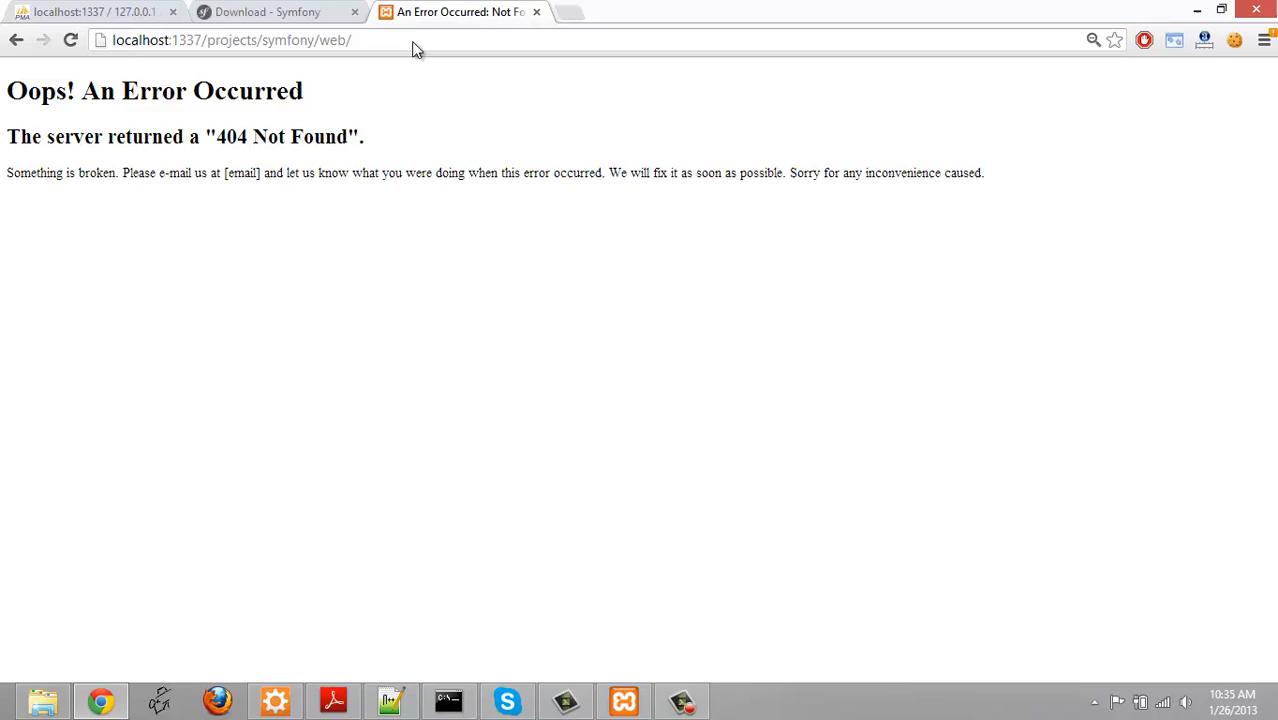
{"action": "type", "text": "config.php"}
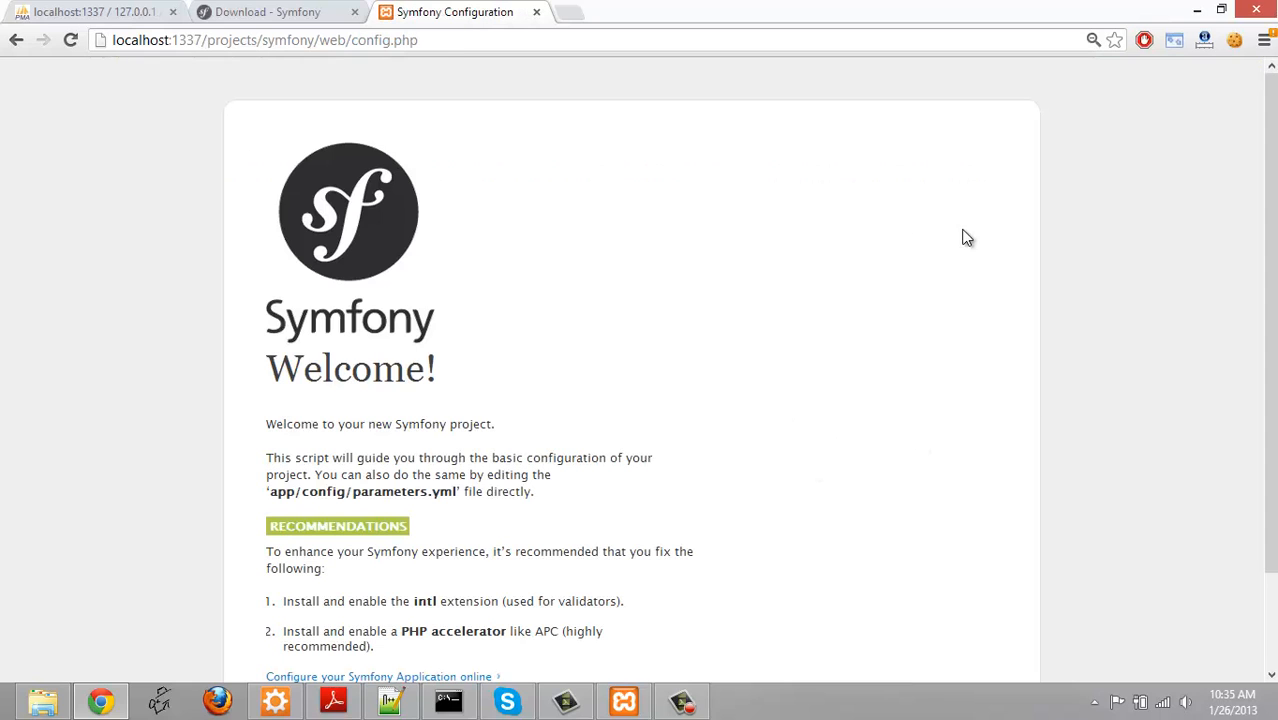
{"action": "scroll", "scroll_direction": "down", "scroll_amount": 3}
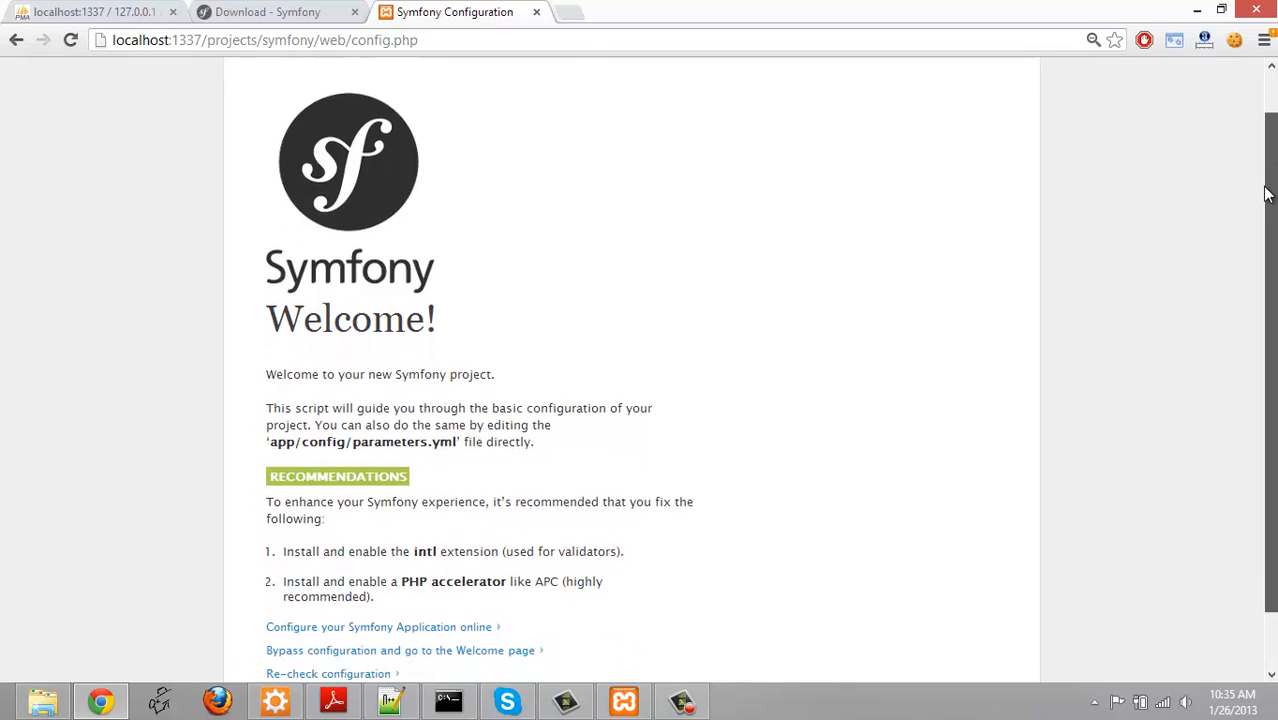
{"action": "scroll", "scroll_direction": "down", "scroll_amount": 3}
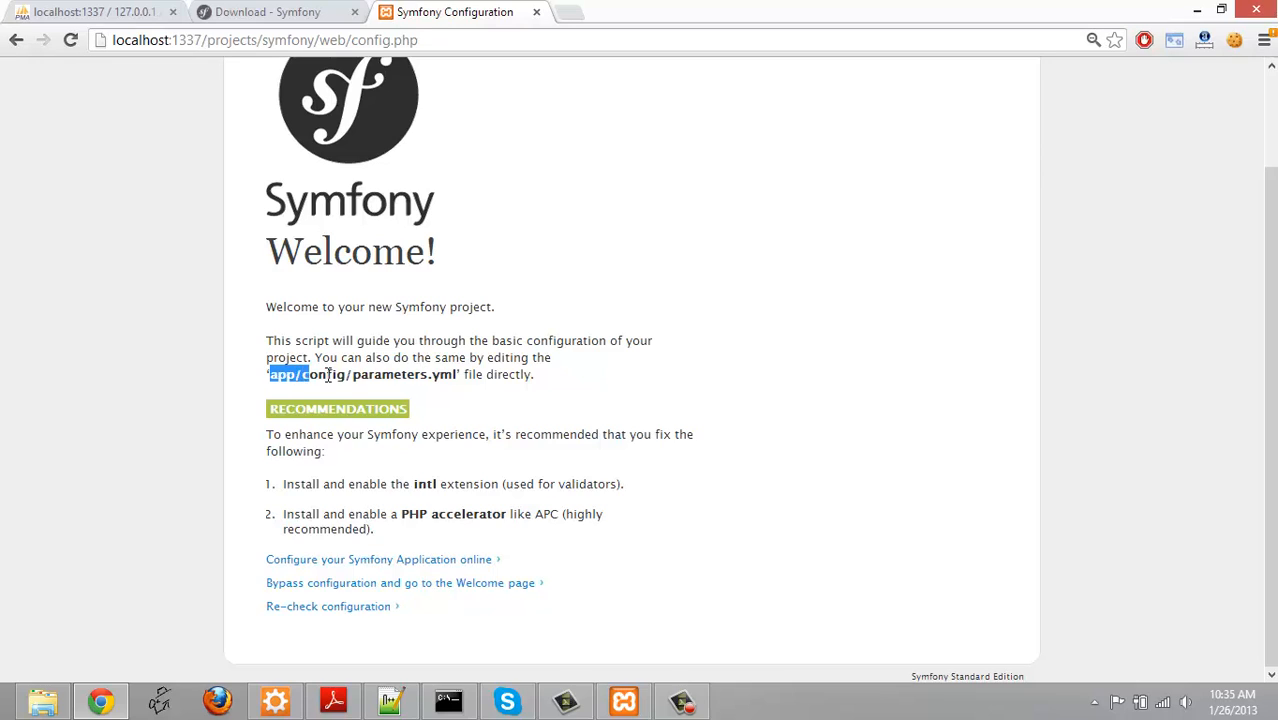
Highlight the app/config/parameters.yml path and the intl extension recommendation
{"action": "left_click_drag", "start_coordinate": [305, 374], "coordinate": [445, 374]}
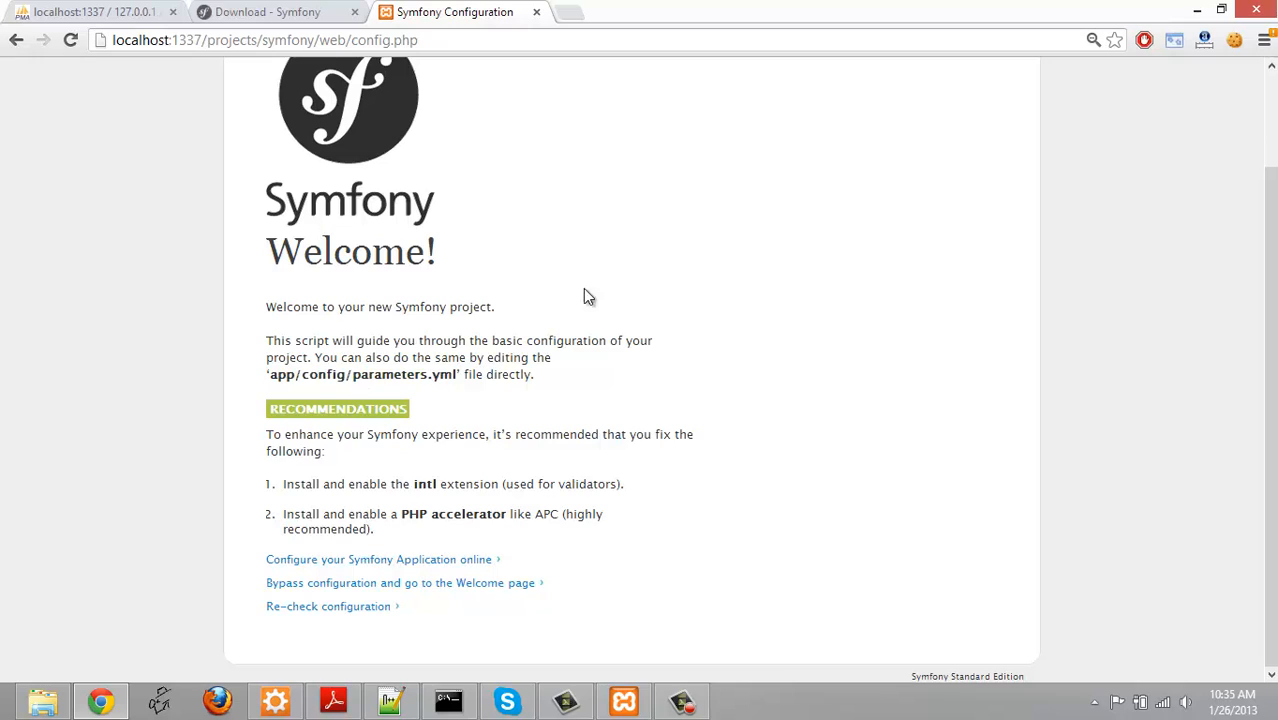
{"action": "mouse_move", "coordinate": [442, 375]}
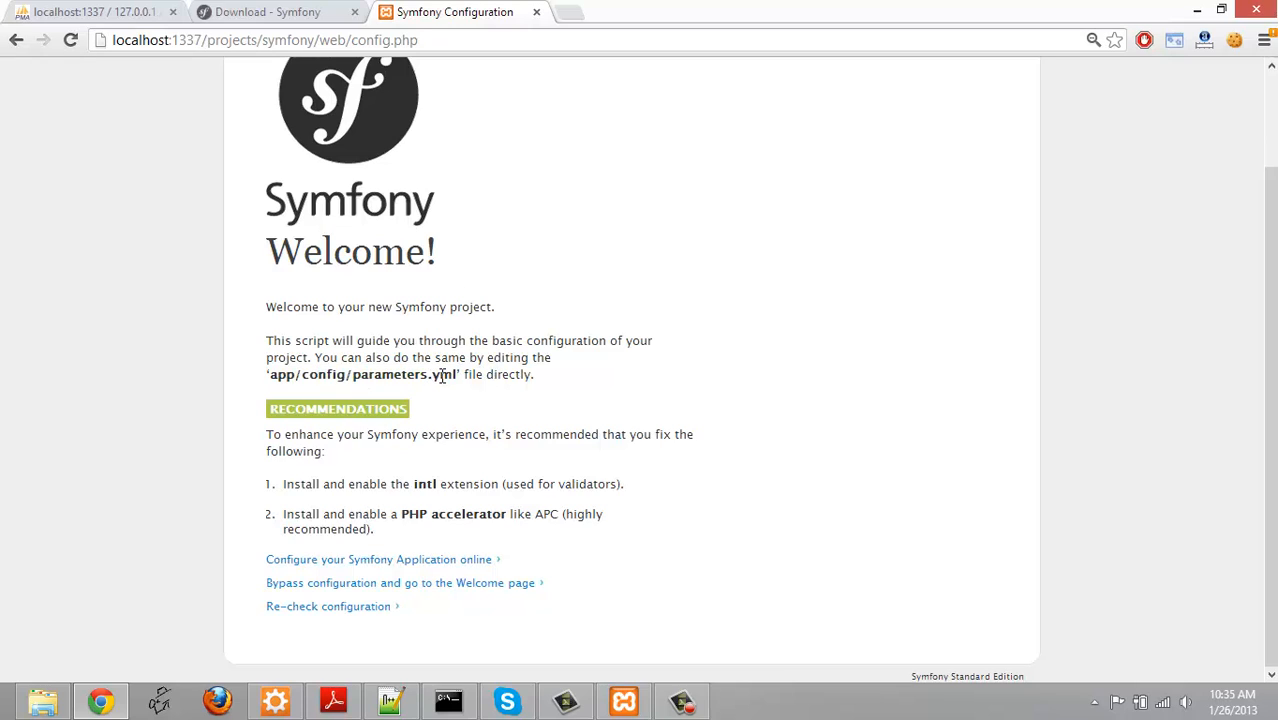
{"action": "double_click", "coordinate": [360, 374]}
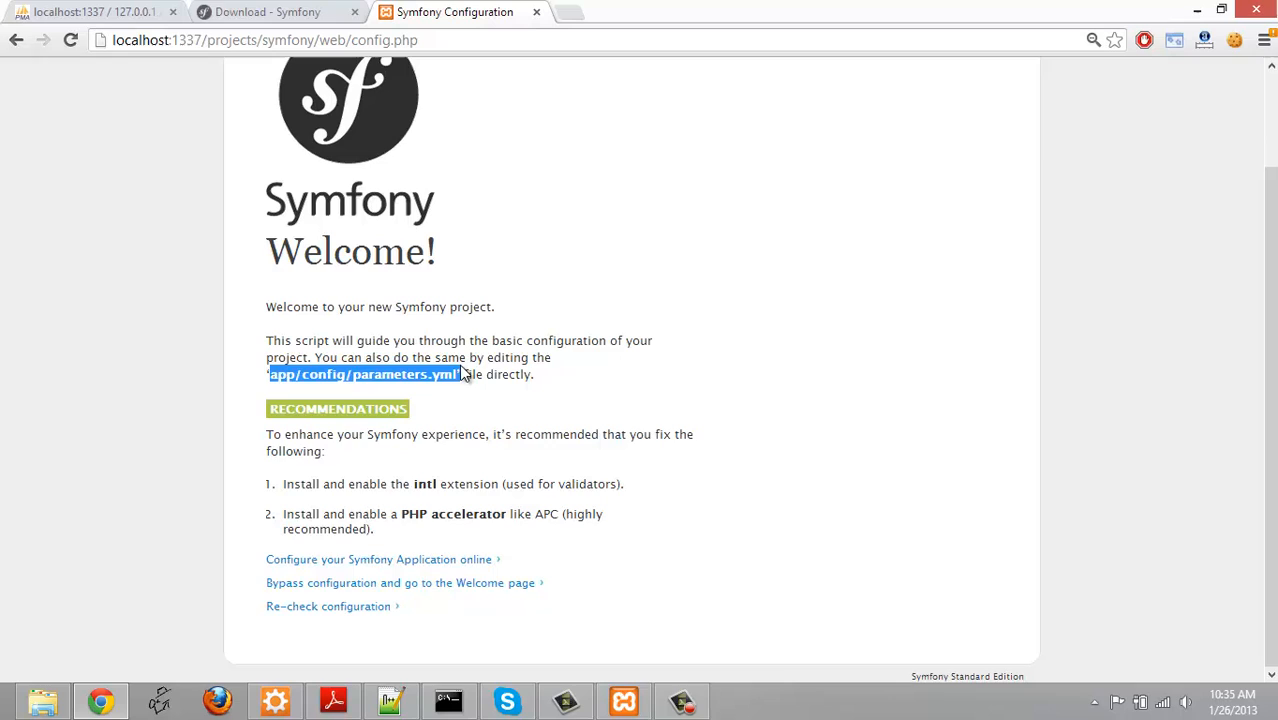
{"action": "left_click", "coordinate": [820, 155]}
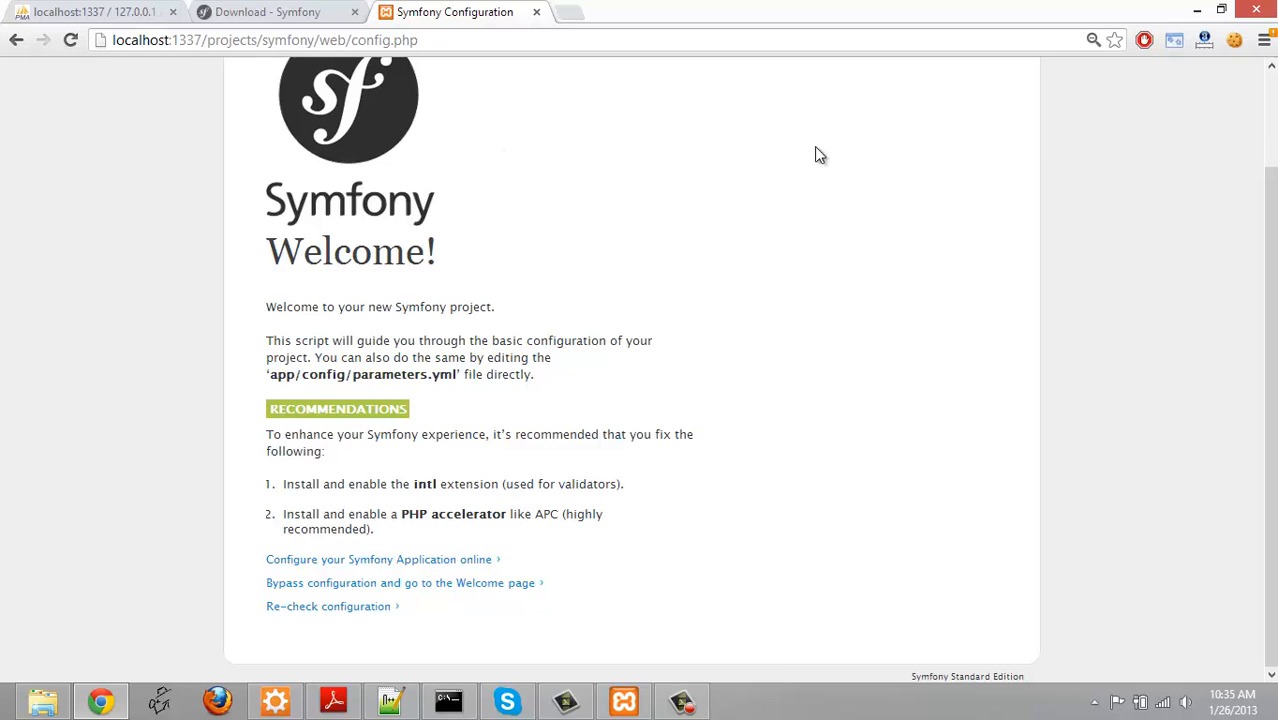
{"action": "mouse_move", "coordinate": [943, 137]}
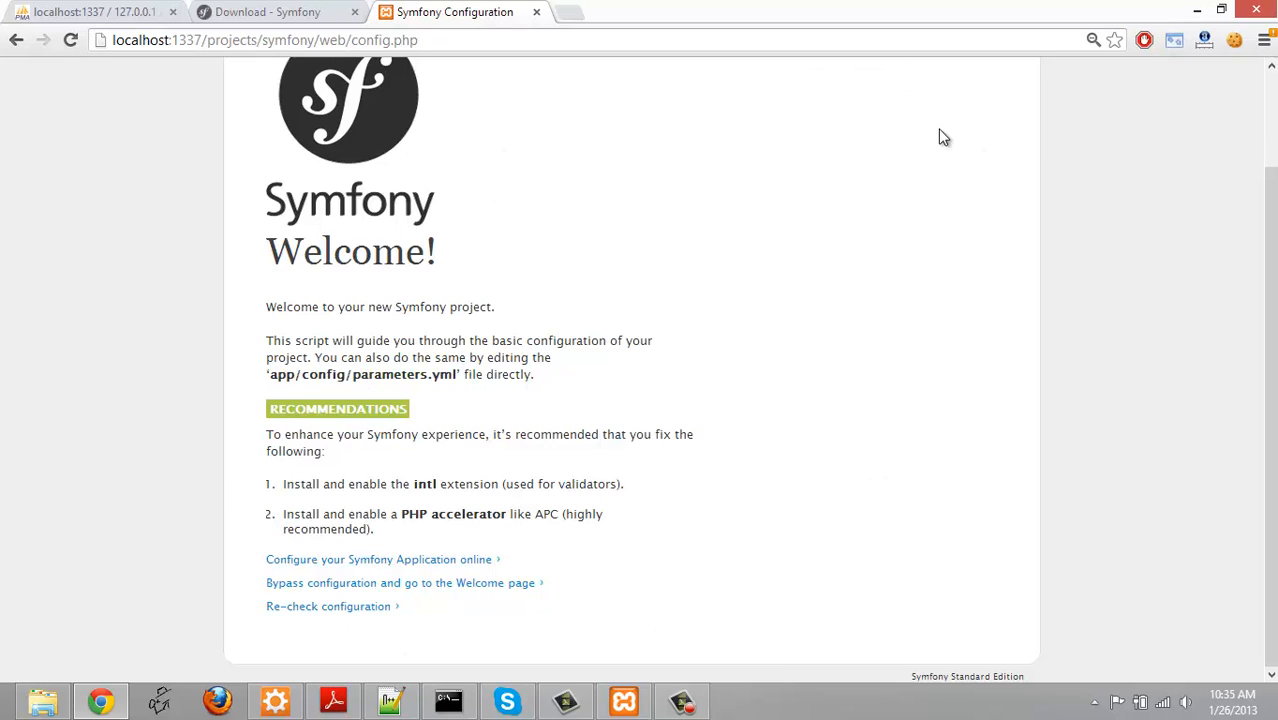
{"action": "mouse_move", "coordinate": [320, 347]}
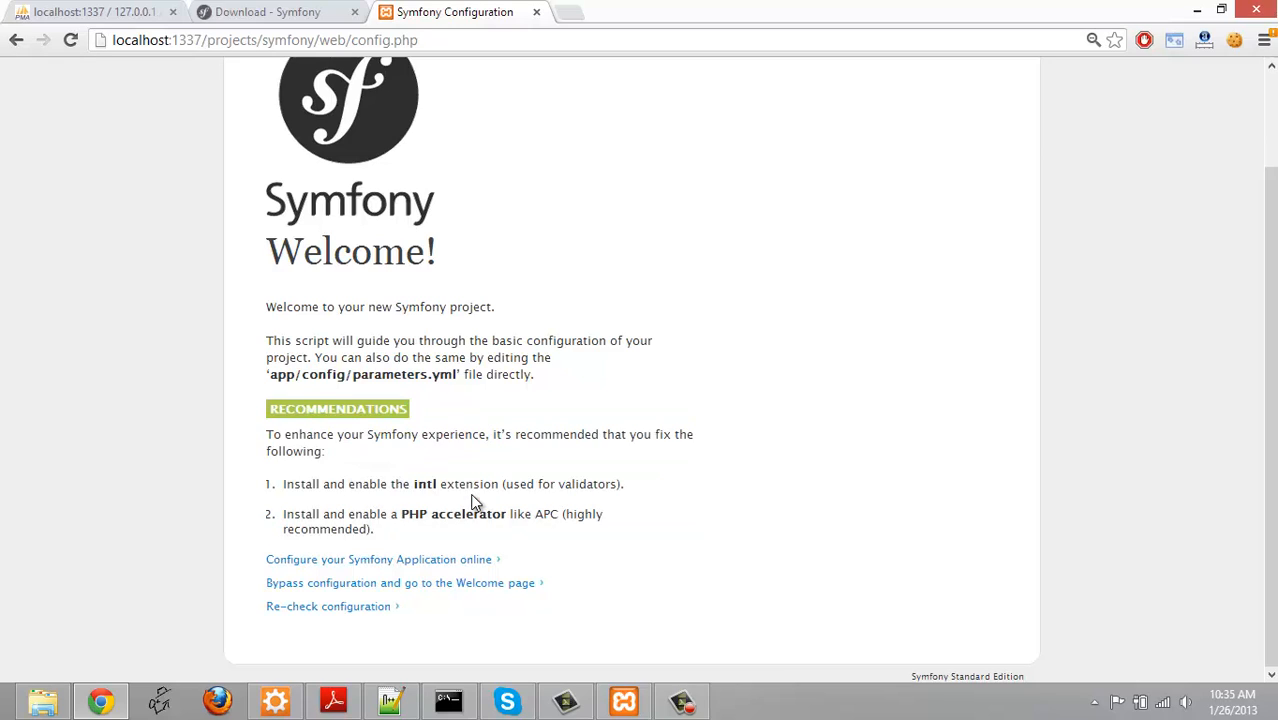
{"action": "mouse_move", "coordinate": [338, 505]}
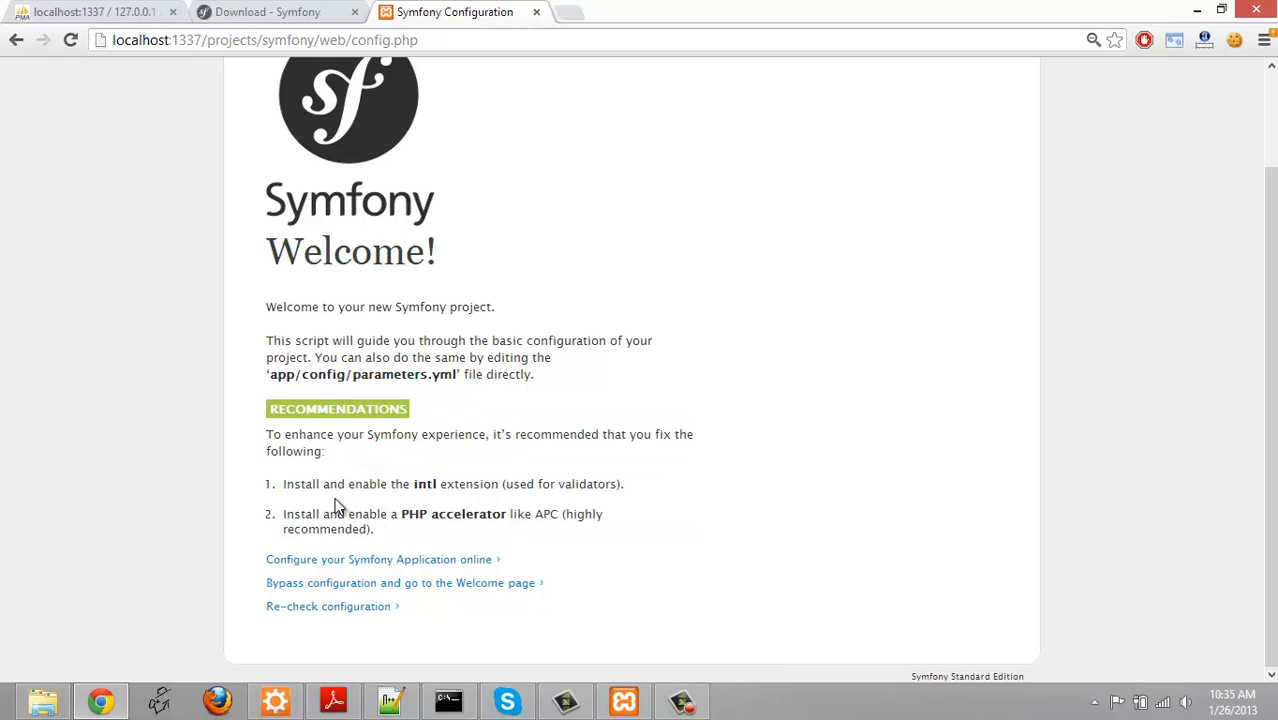
{"action": "mouse_move", "coordinate": [600, 485]}
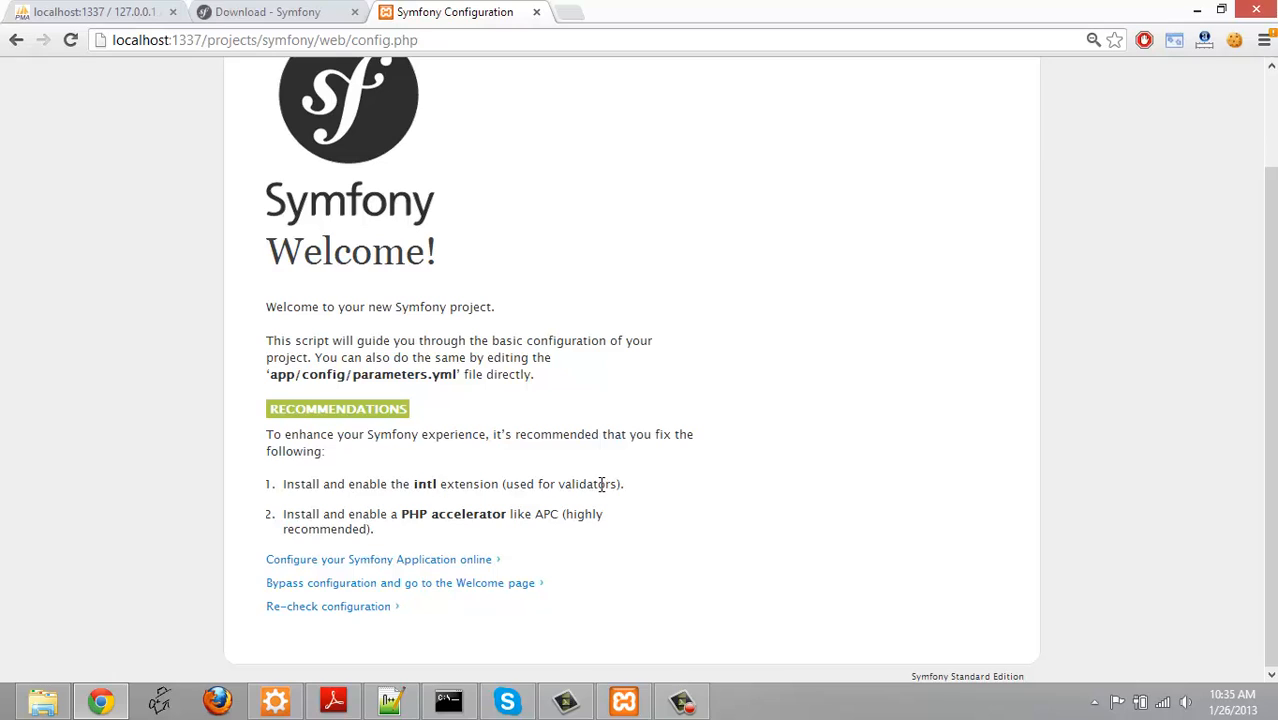
{"action": "double_click", "coordinate": [590, 484]}
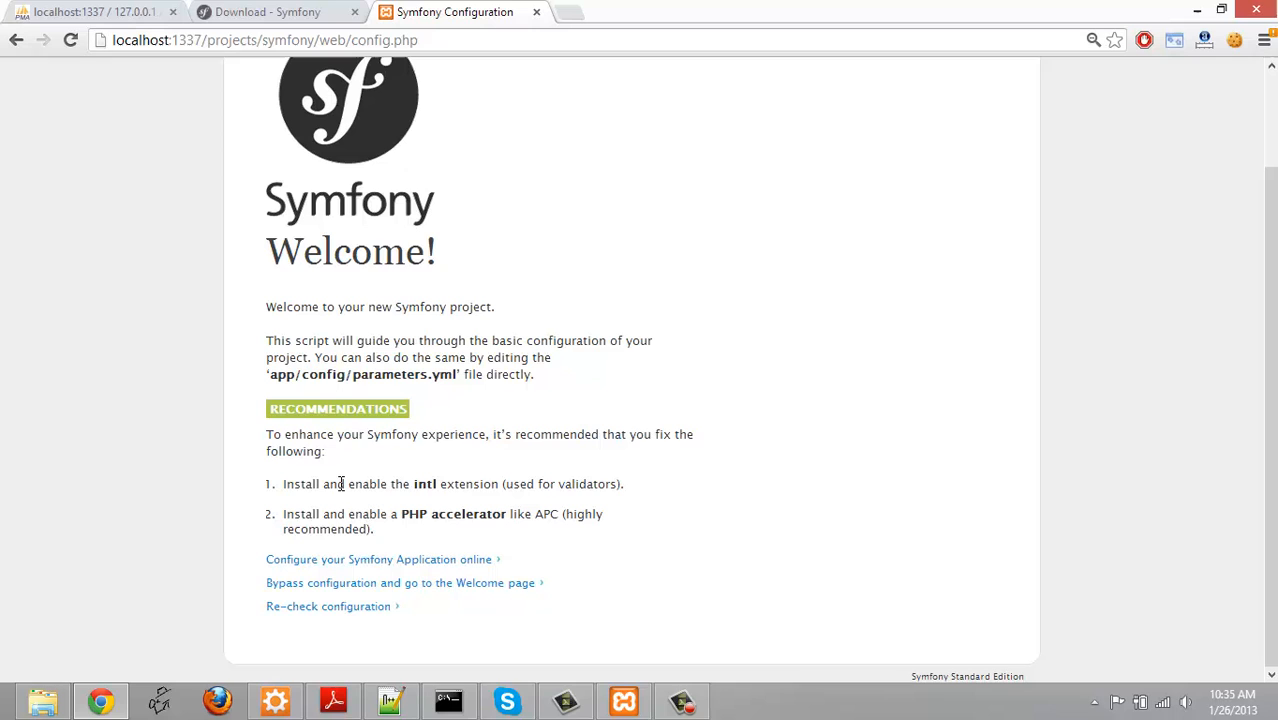
{"action": "mouse_move", "coordinate": [443, 504]}
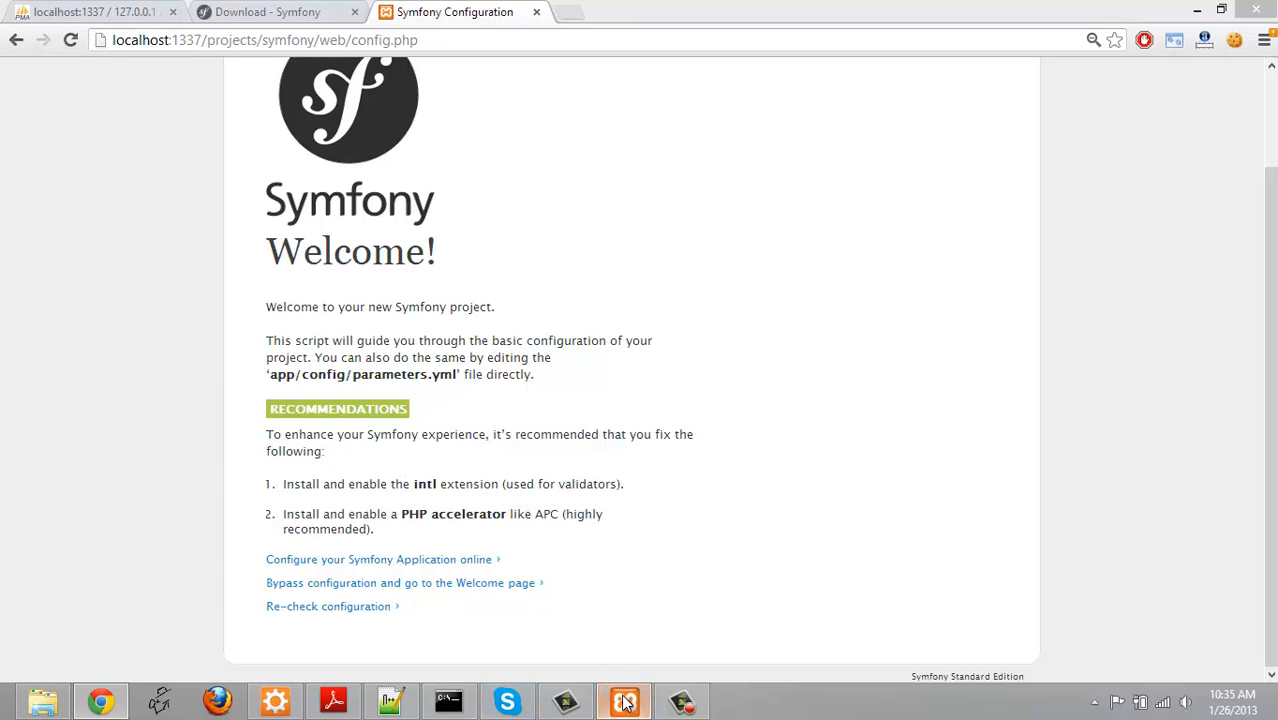
Open Apache's php.ini from the XAMPP Control Panel Config menu
{"action": "left_click", "coordinate": [623, 700]}
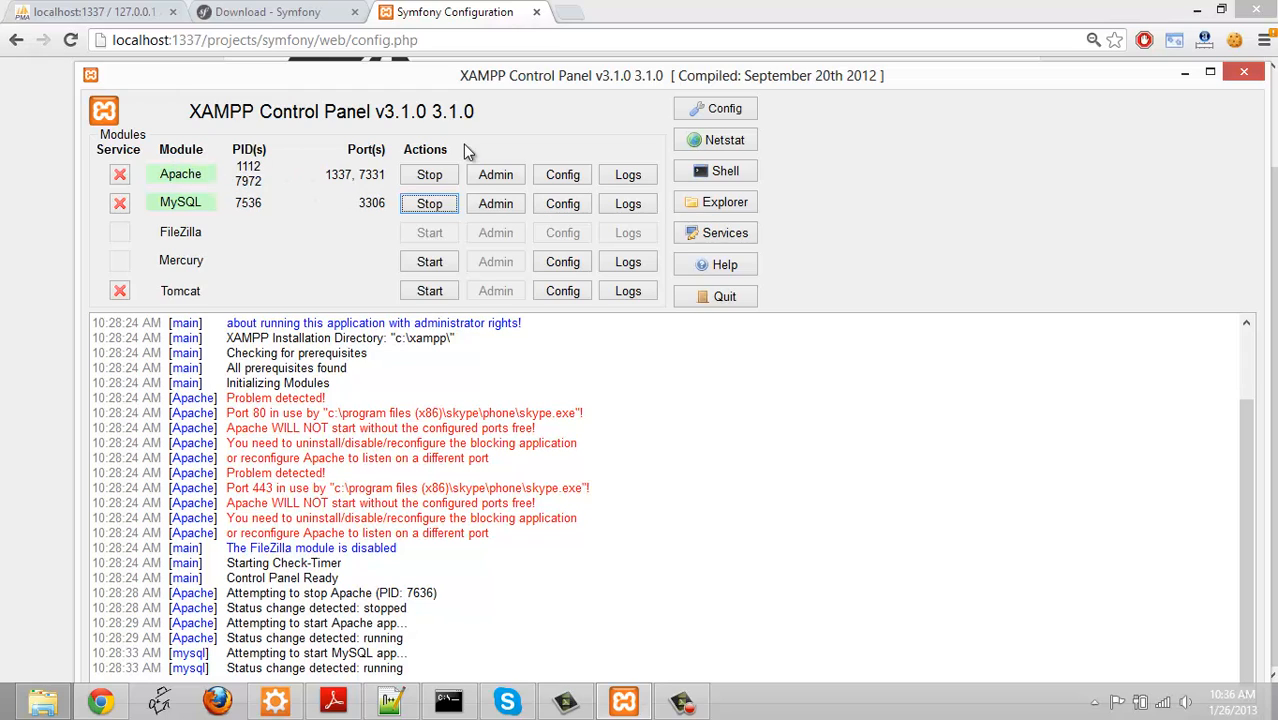
{"action": "left_click", "coordinate": [562, 174]}
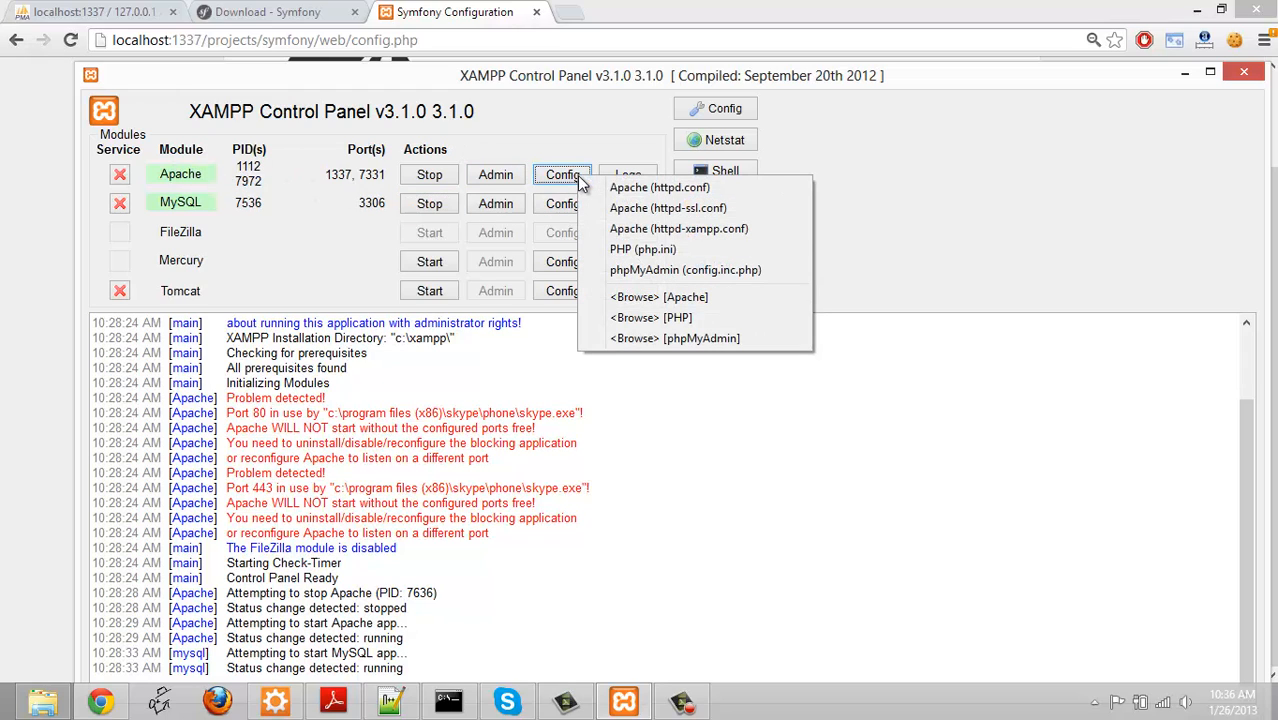
{"action": "left_click", "coordinate": [642, 249]}
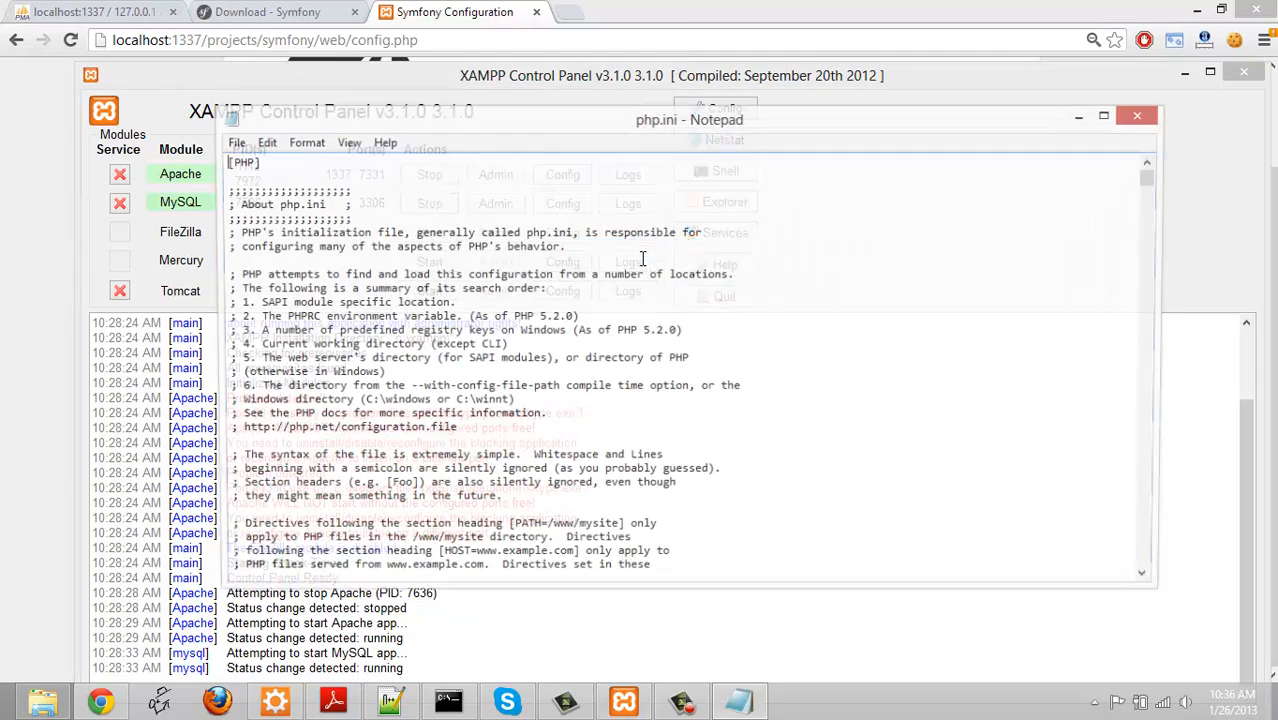
Maximize php.ini in Notepad, locate ';extension=php_intl.dll' and start editing it
{"action": "left_click", "coordinate": [1108, 117]}
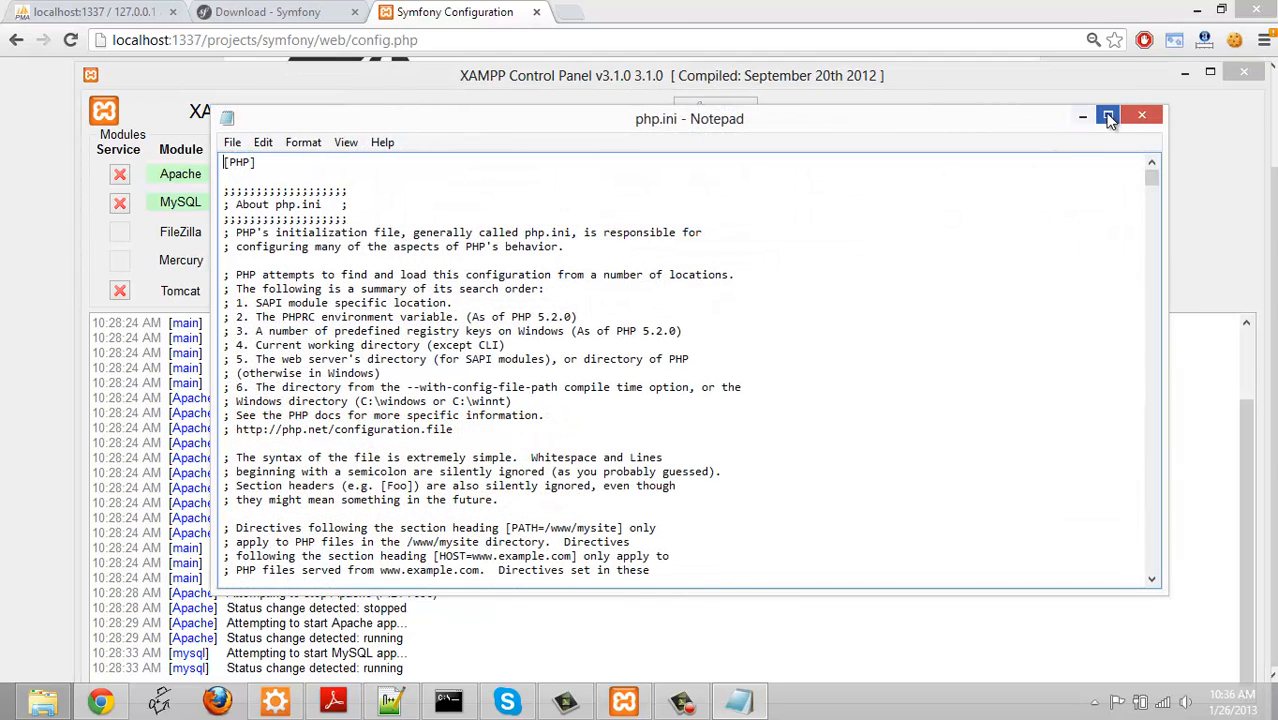
{"action": "left_click", "coordinate": [1108, 115]}
{"action": "type", "text": "intl"}
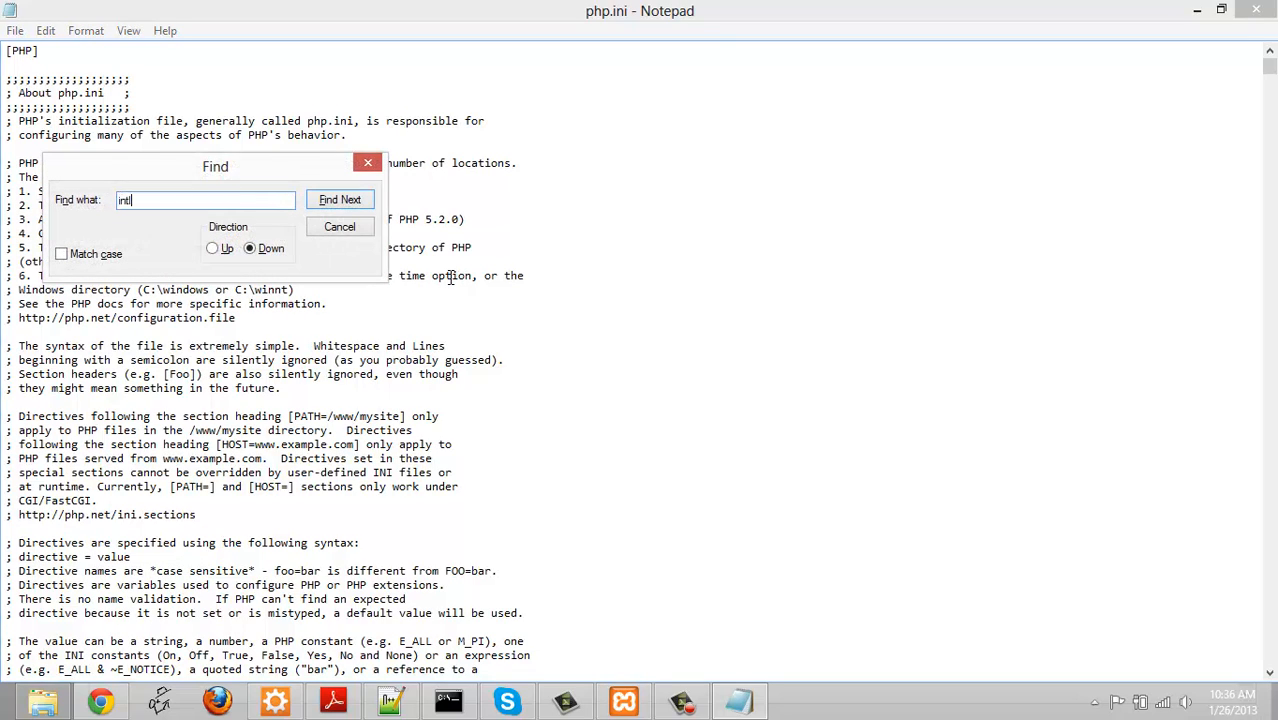
{"action": "left_click", "coordinate": [340, 199]}
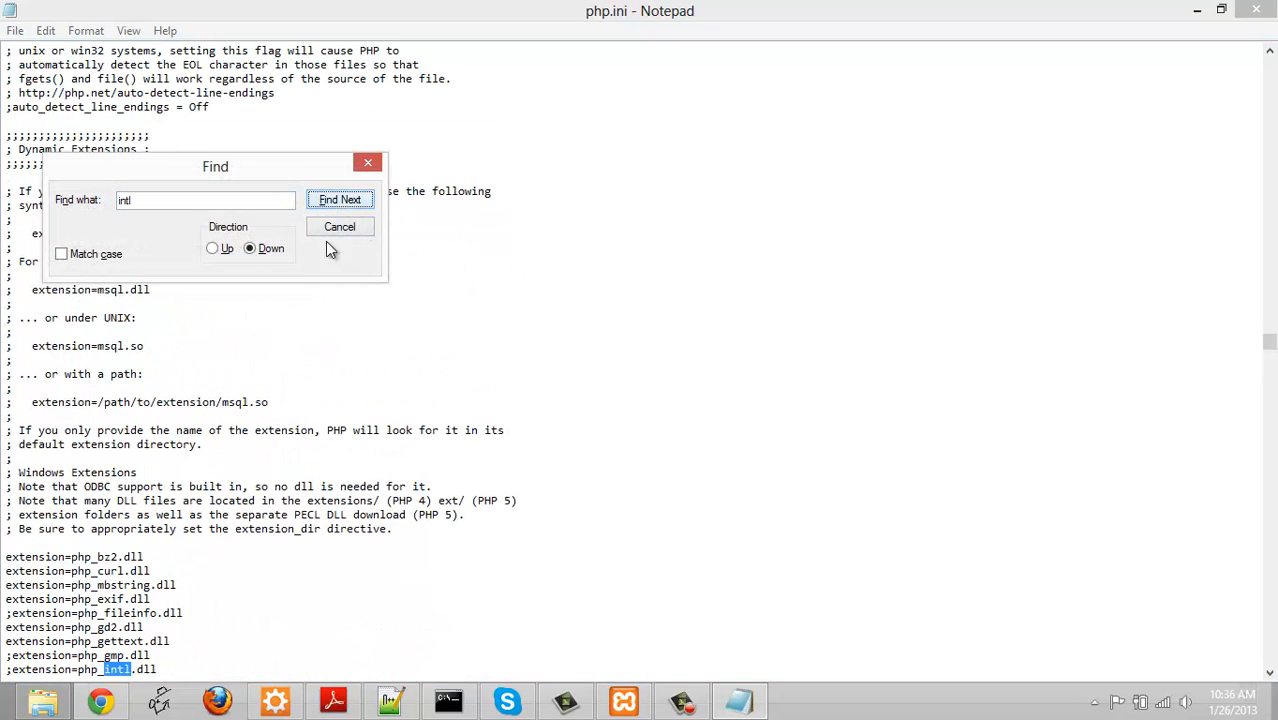
{"action": "left_click", "coordinate": [340, 199]}
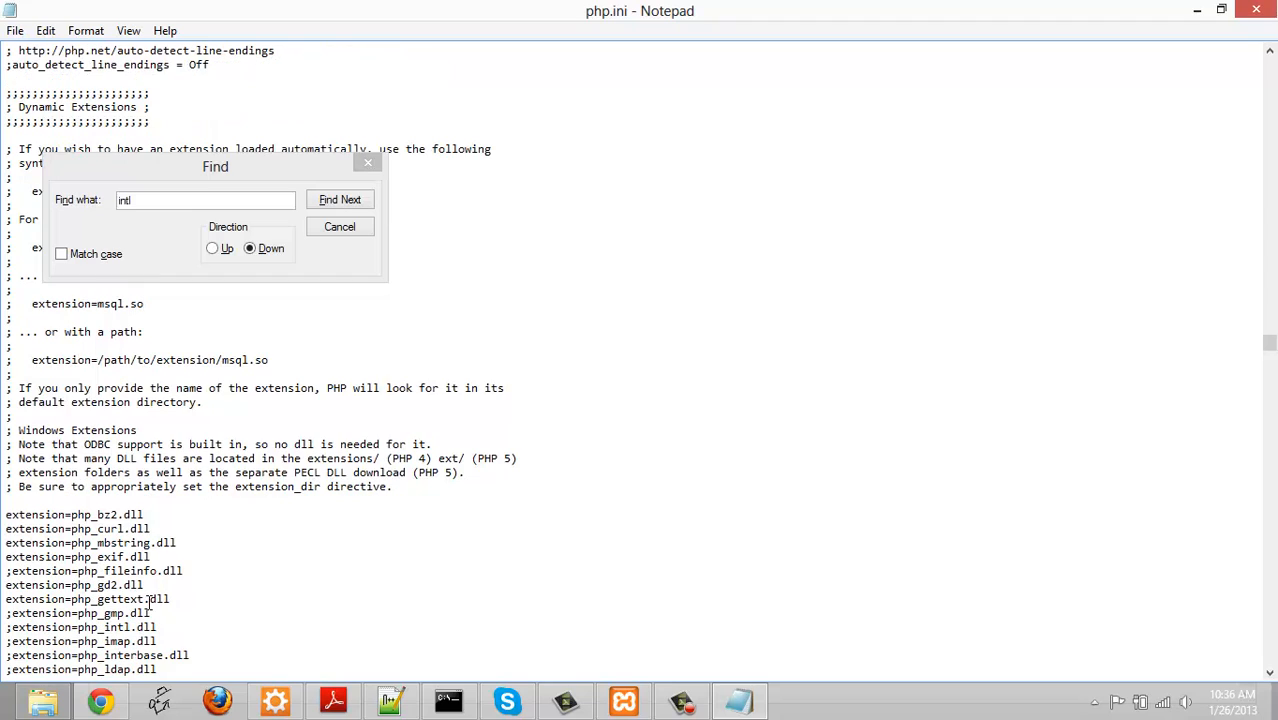
{"action": "left_click", "coordinate": [339, 199]}
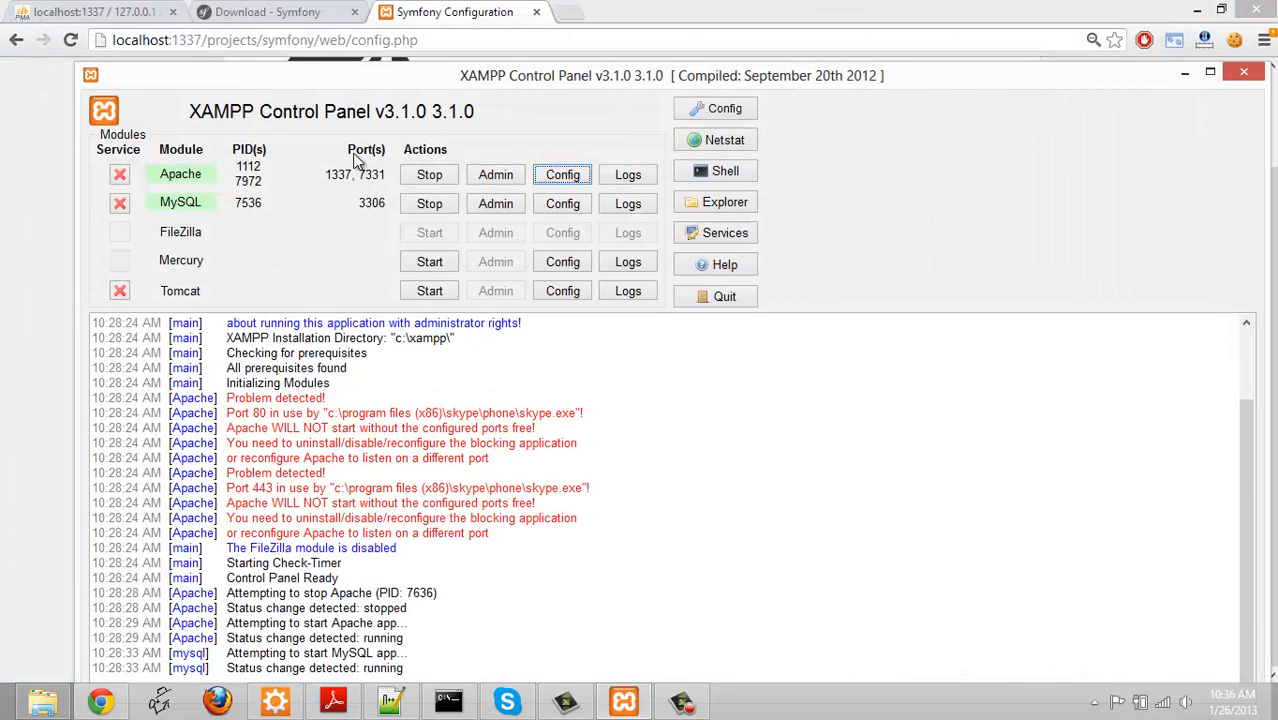
Stop and start Apache in XAMPP, then switch back to Chrome
{"action": "left_click", "coordinate": [429, 174]}
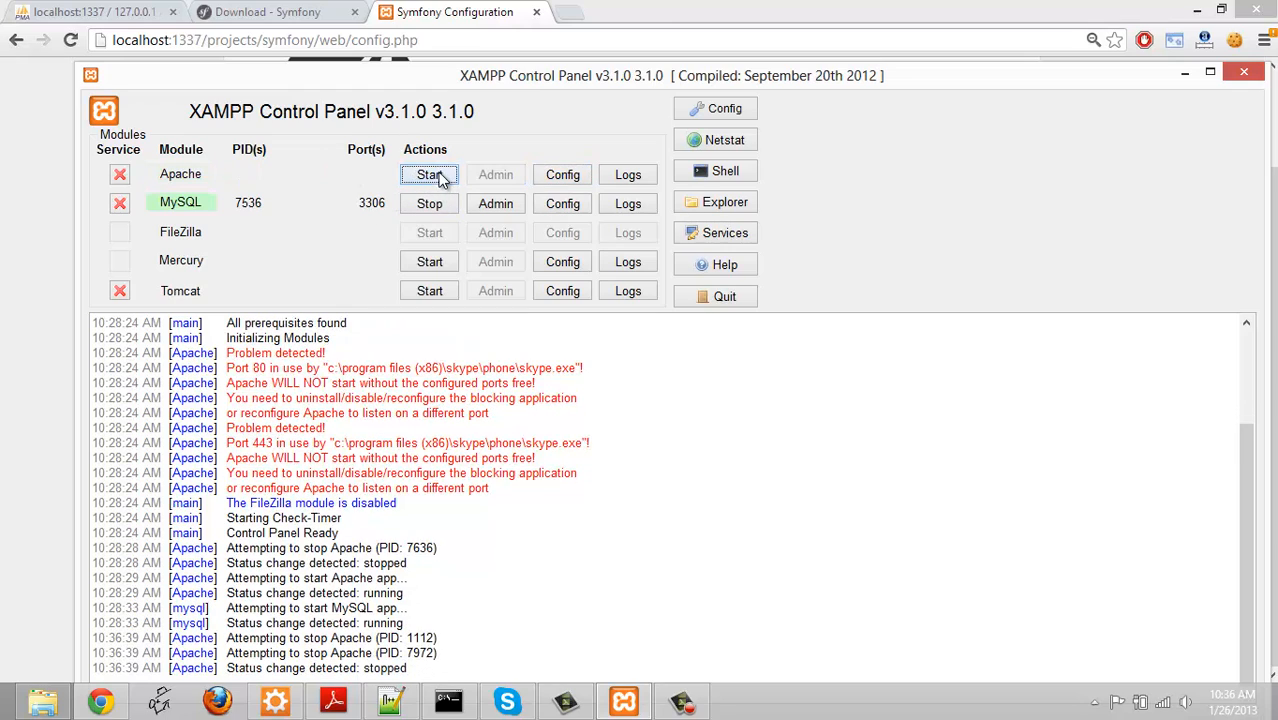
{"action": "left_click", "coordinate": [429, 174]}
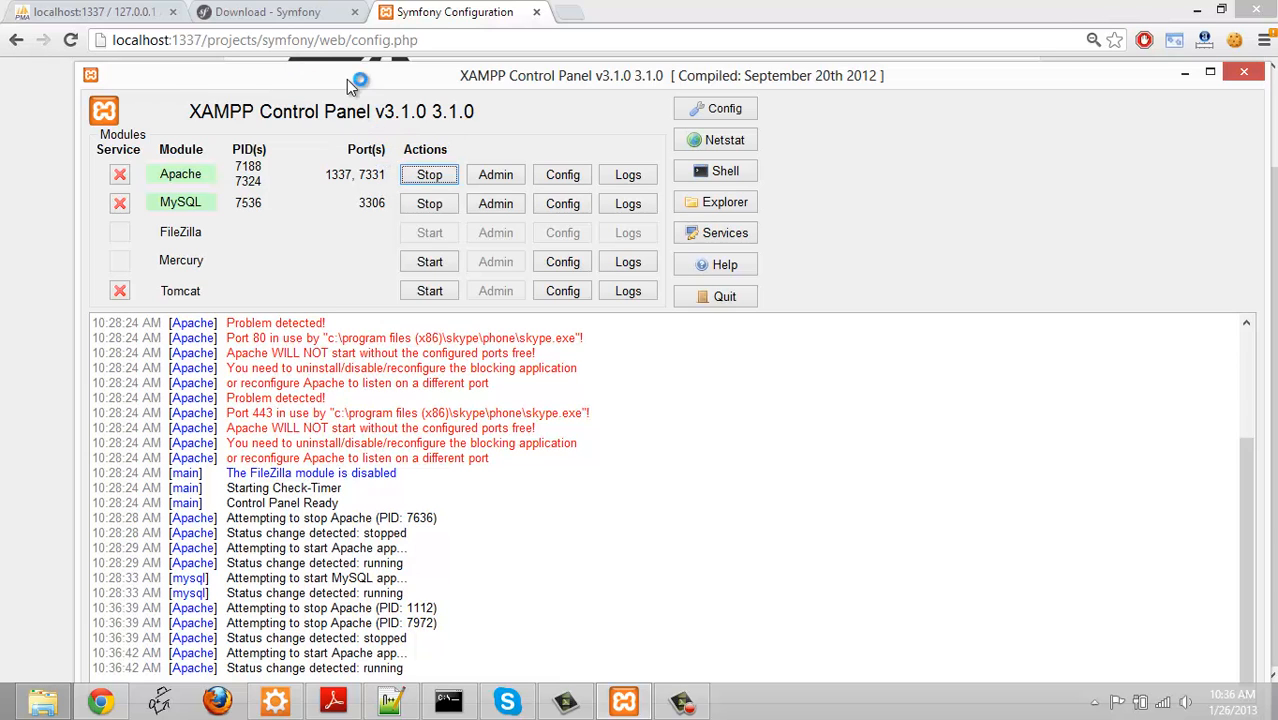
{"action": "left_click", "coordinate": [267, 11]}
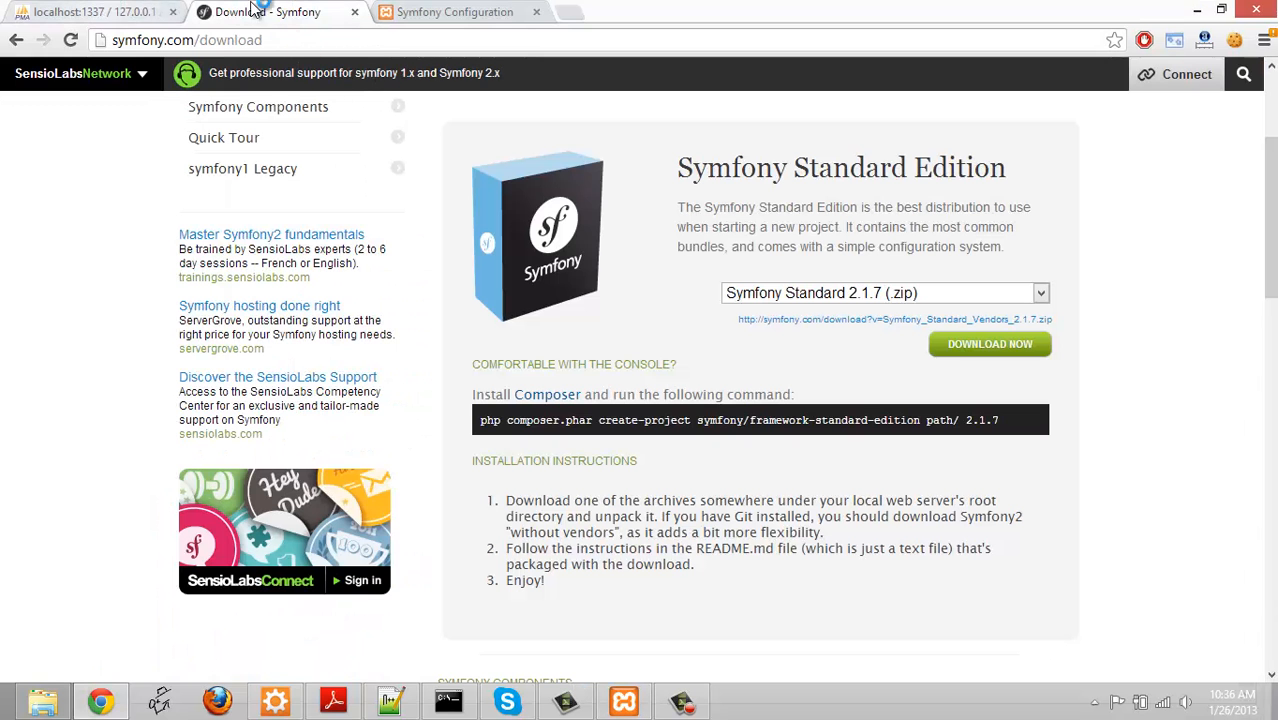
Recheck config.php and highlight the sole remaining PHP accelerator recommendation
{"action": "left_click", "coordinate": [454, 12]}
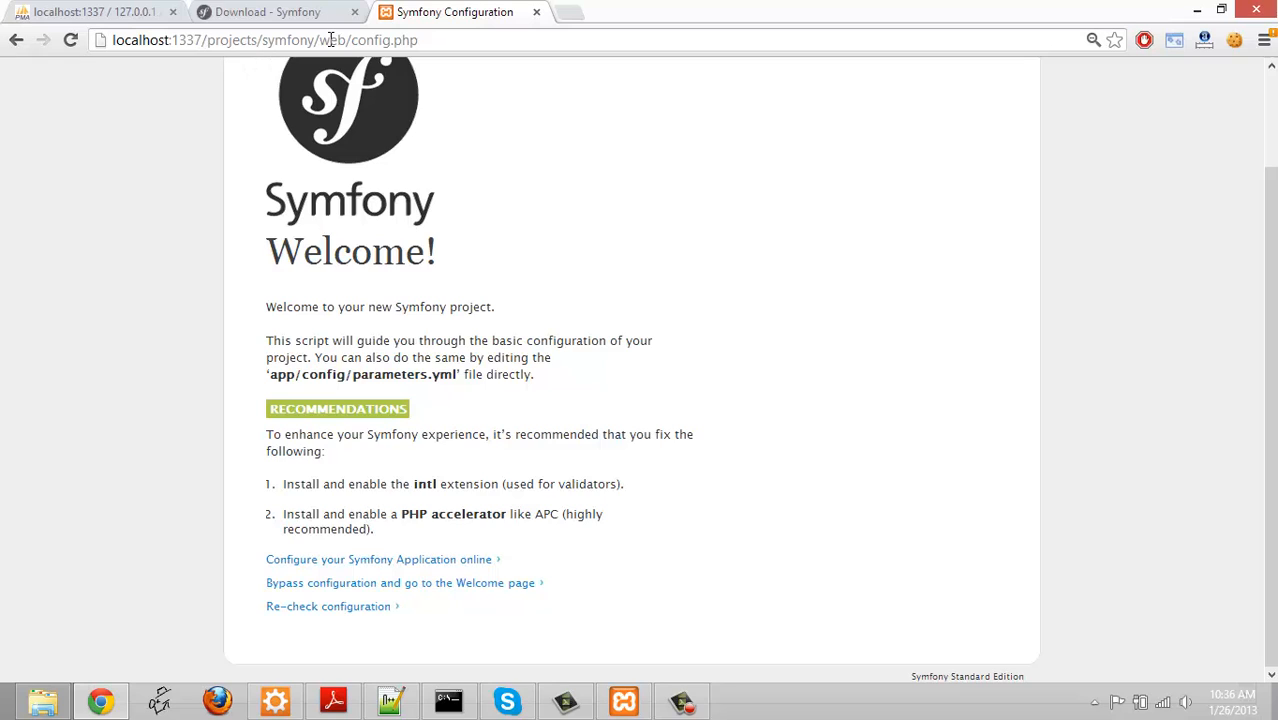
{"action": "mouse_move", "coordinate": [457, 40]}
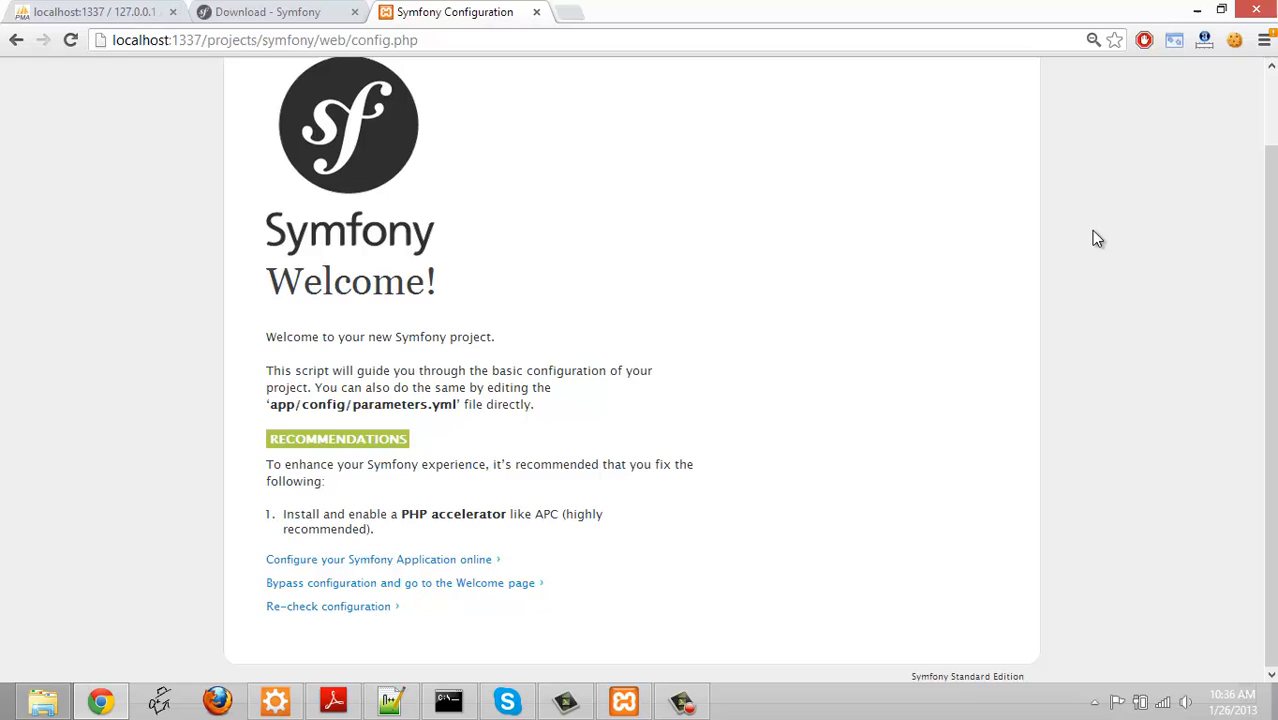
{"action": "mouse_move", "coordinate": [451, 491]}
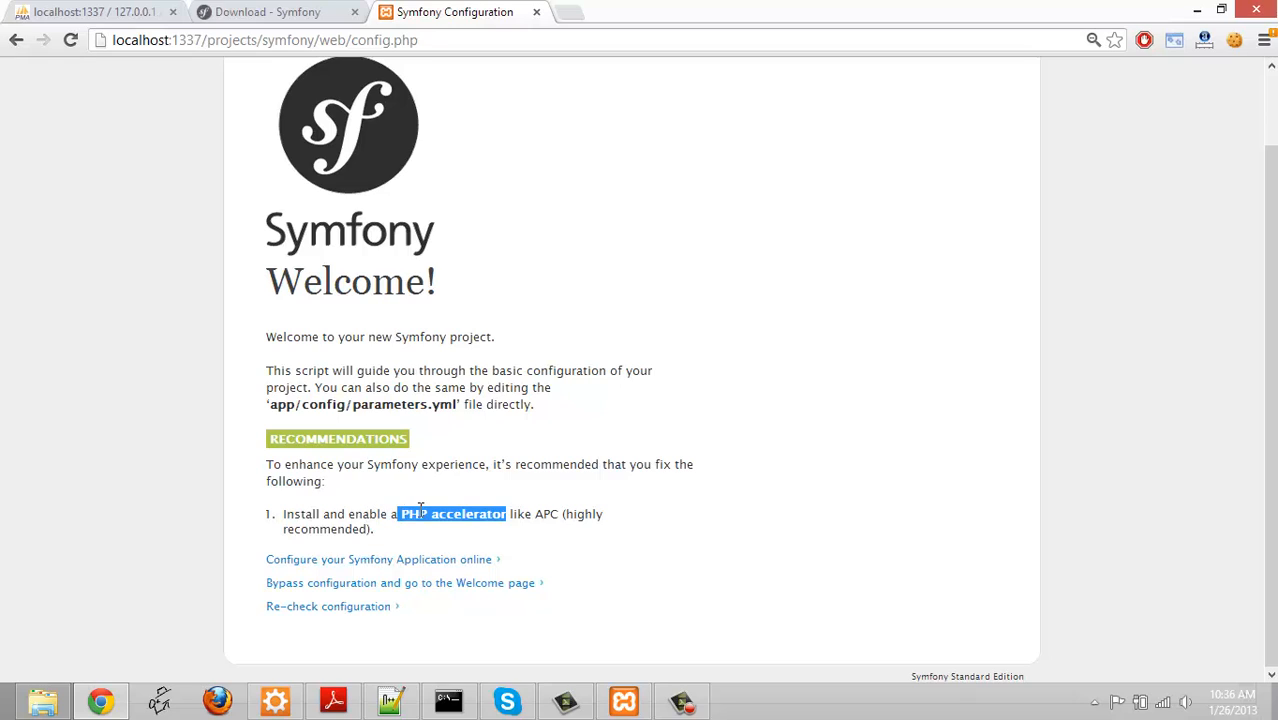
{"action": "left_click", "coordinate": [303, 513]}
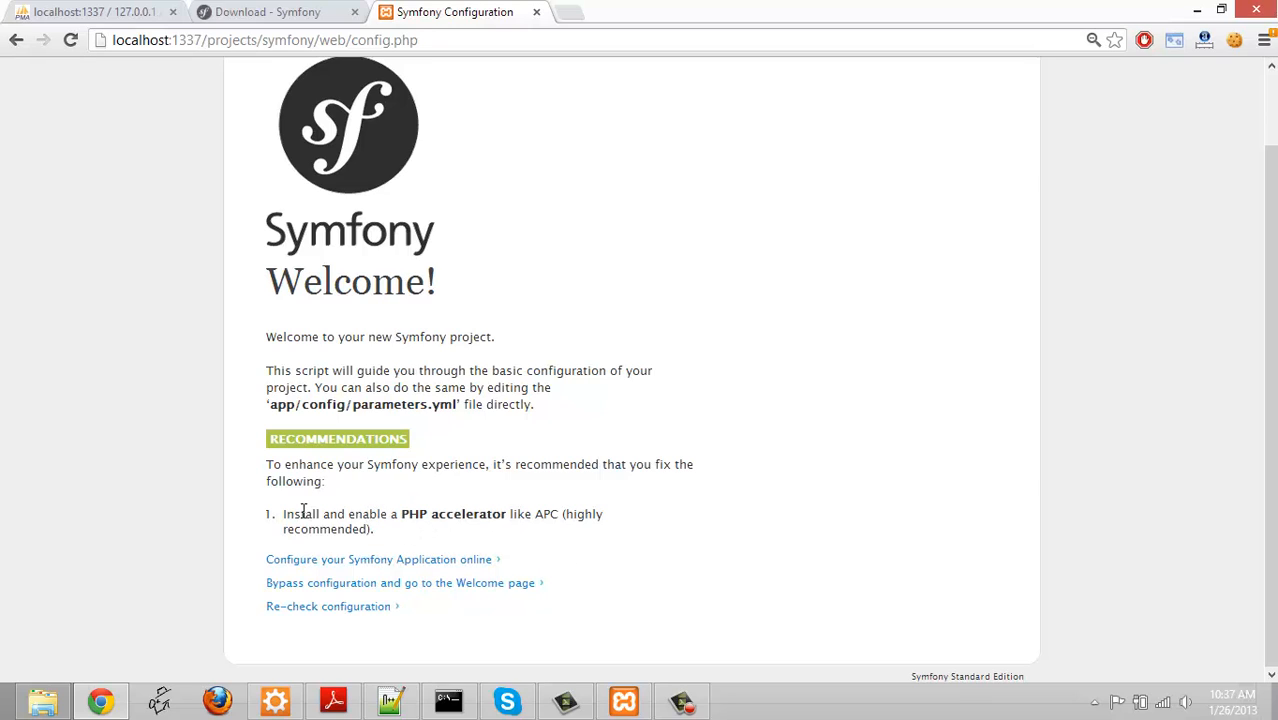
{"action": "left_click_drag", "start_coordinate": [310, 481], "coordinate": [375, 529]}
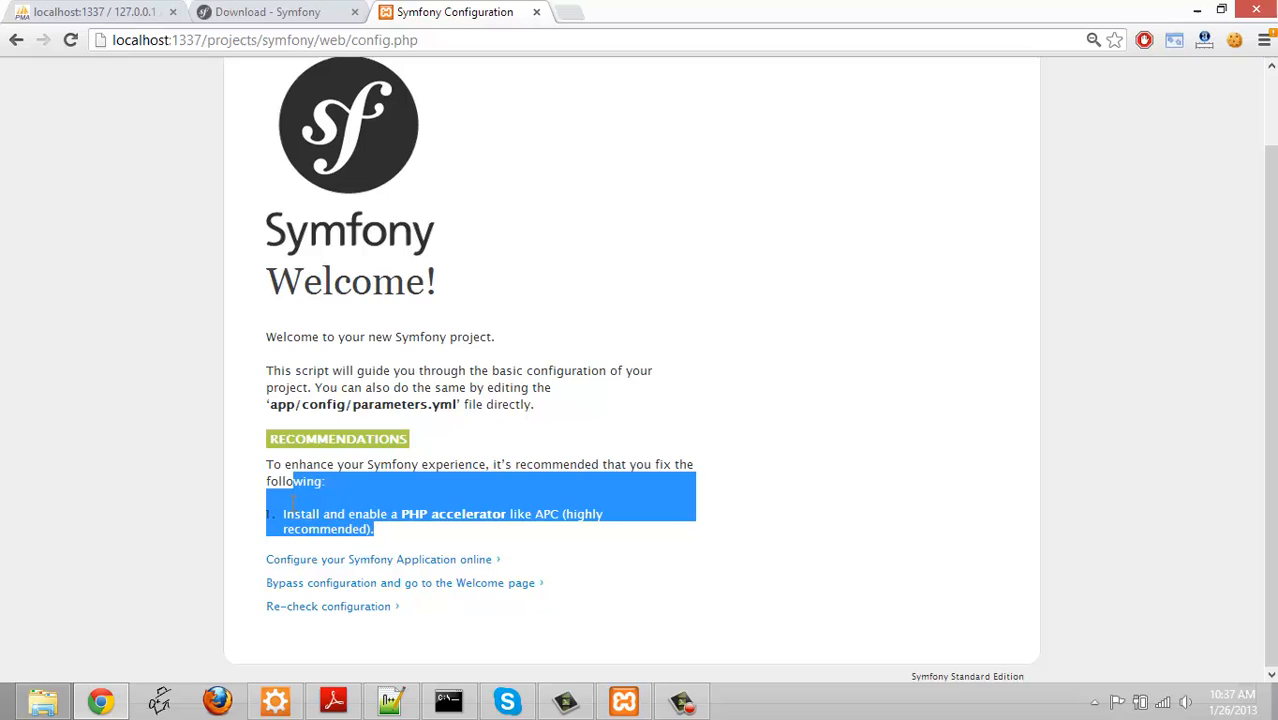
{"action": "left_click", "coordinate": [430, 532]}
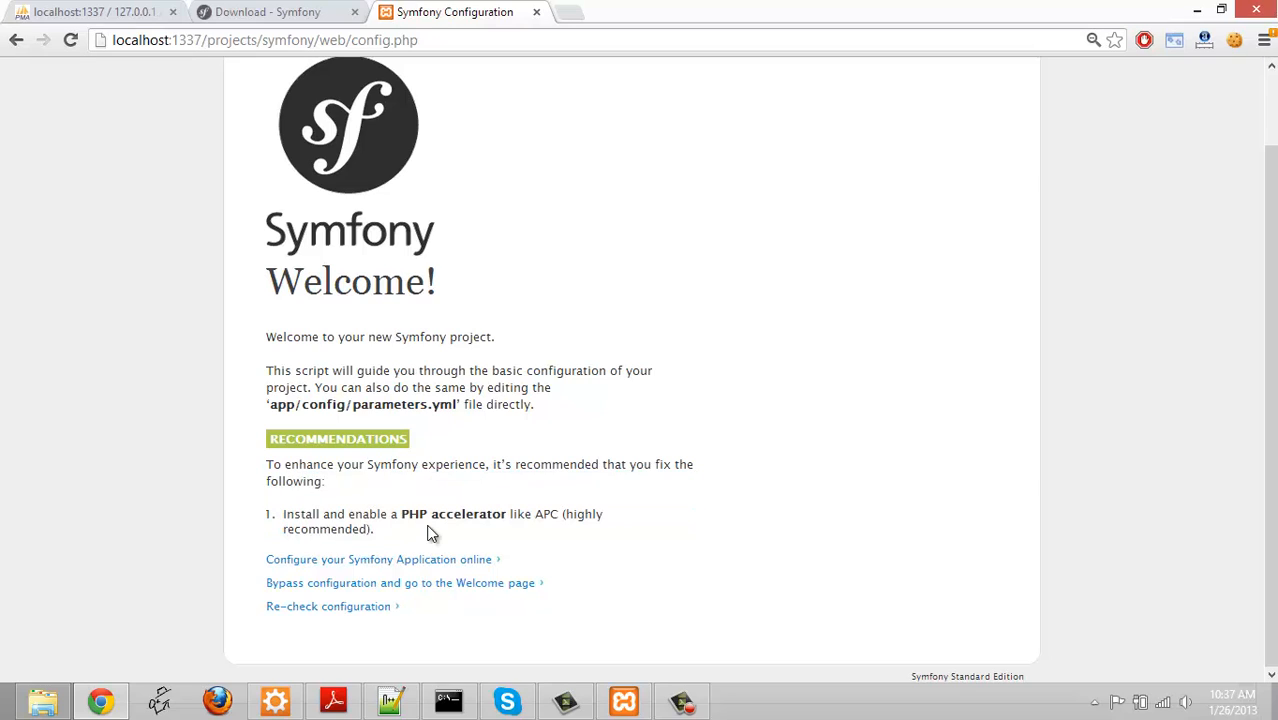
{"action": "mouse_move", "coordinate": [1180, 447]}
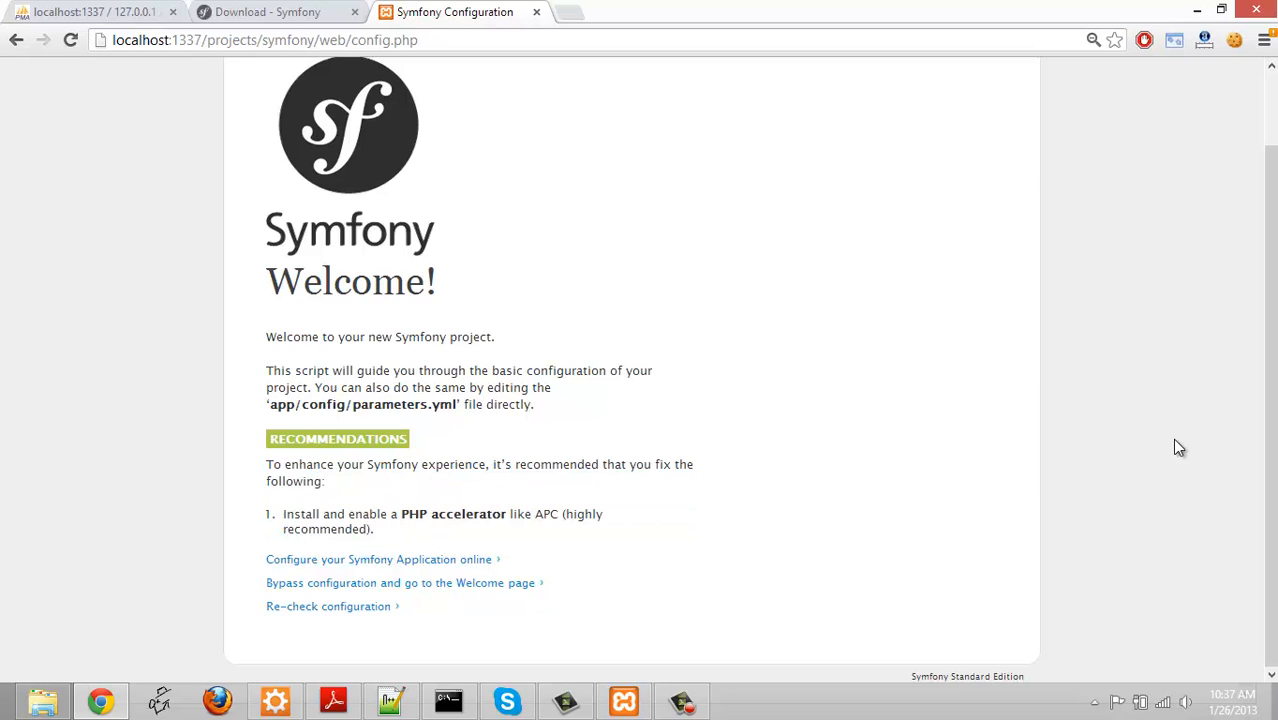
{"action": "mouse_move", "coordinate": [416, 573]}
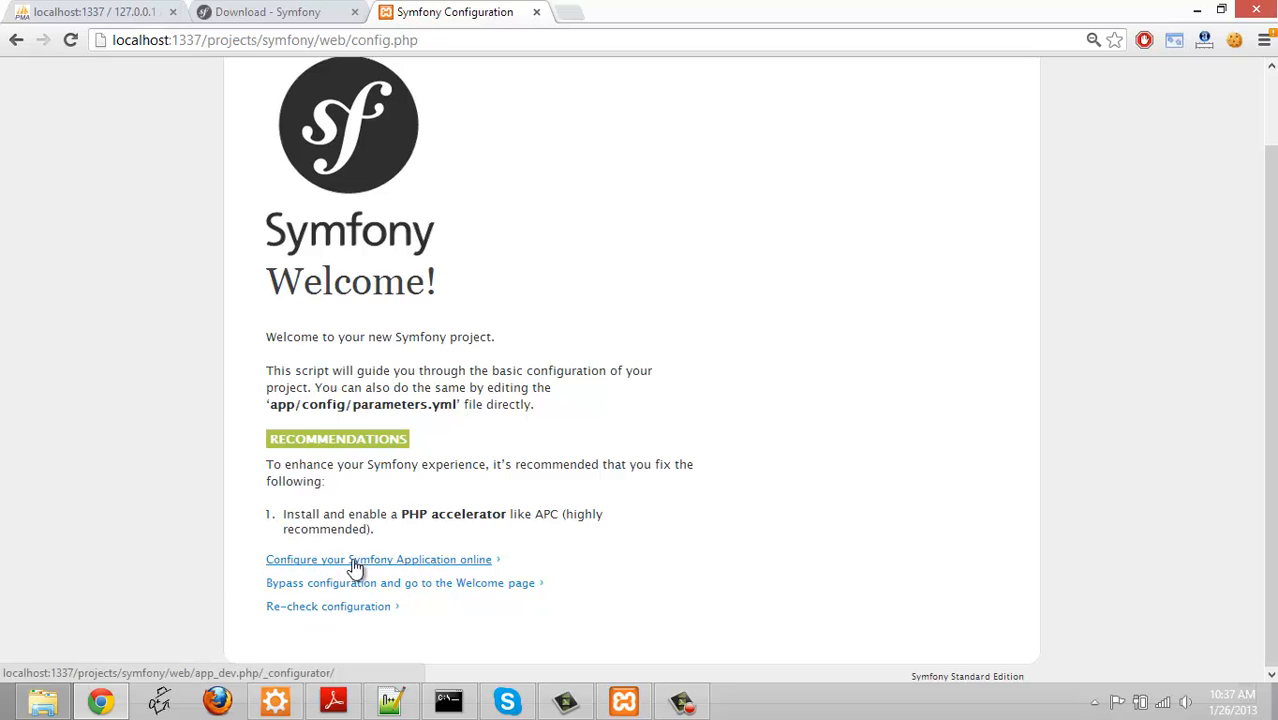
Start the online Symfony configuration and keep MySQL (PDO) as the database driver
{"action": "left_click", "coordinate": [378, 559]}
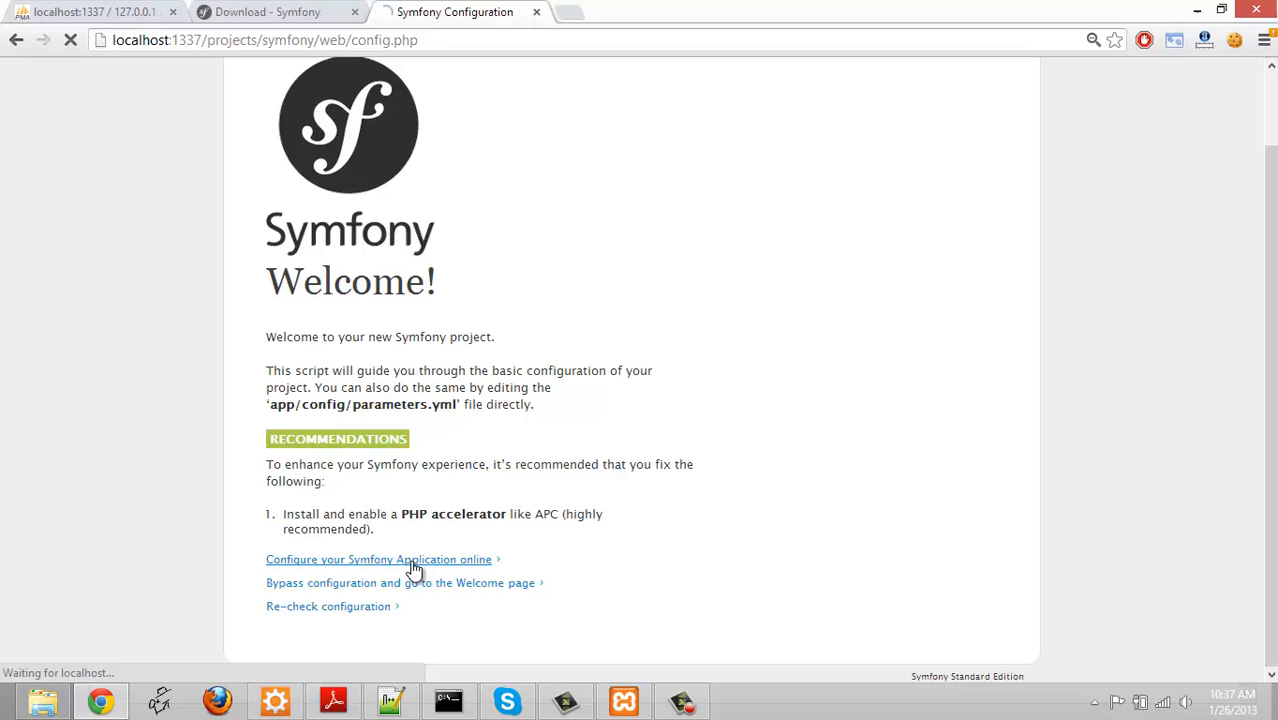
{"action": "left_click", "coordinate": [378, 559]}
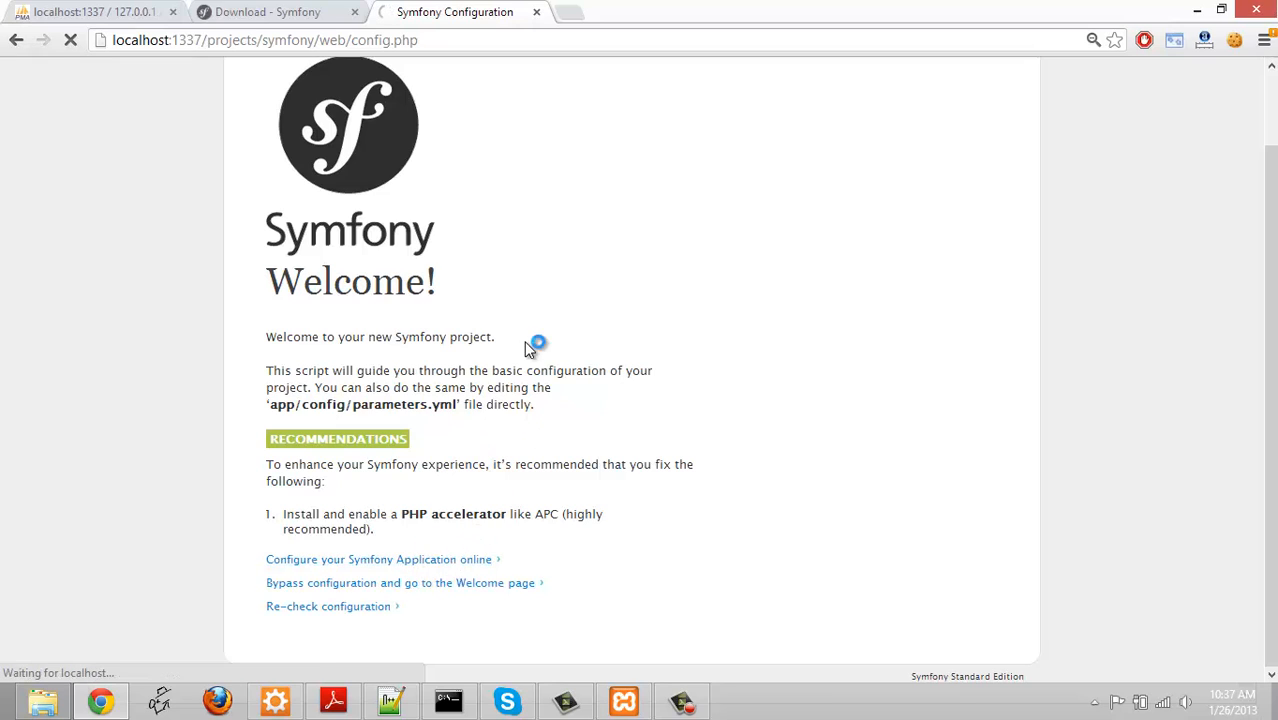
{"action": "left_click", "coordinate": [378, 559]}
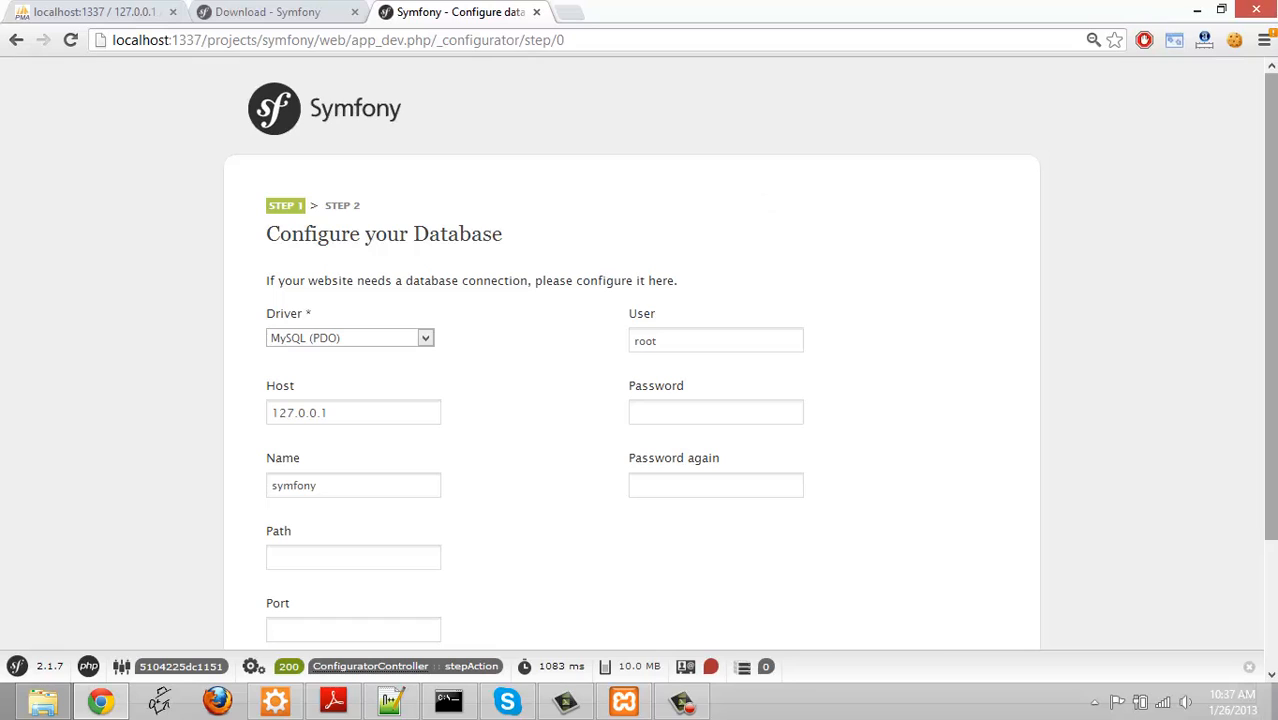
{"action": "scroll", "scroll_direction": "down", "scroll_amount": 3}
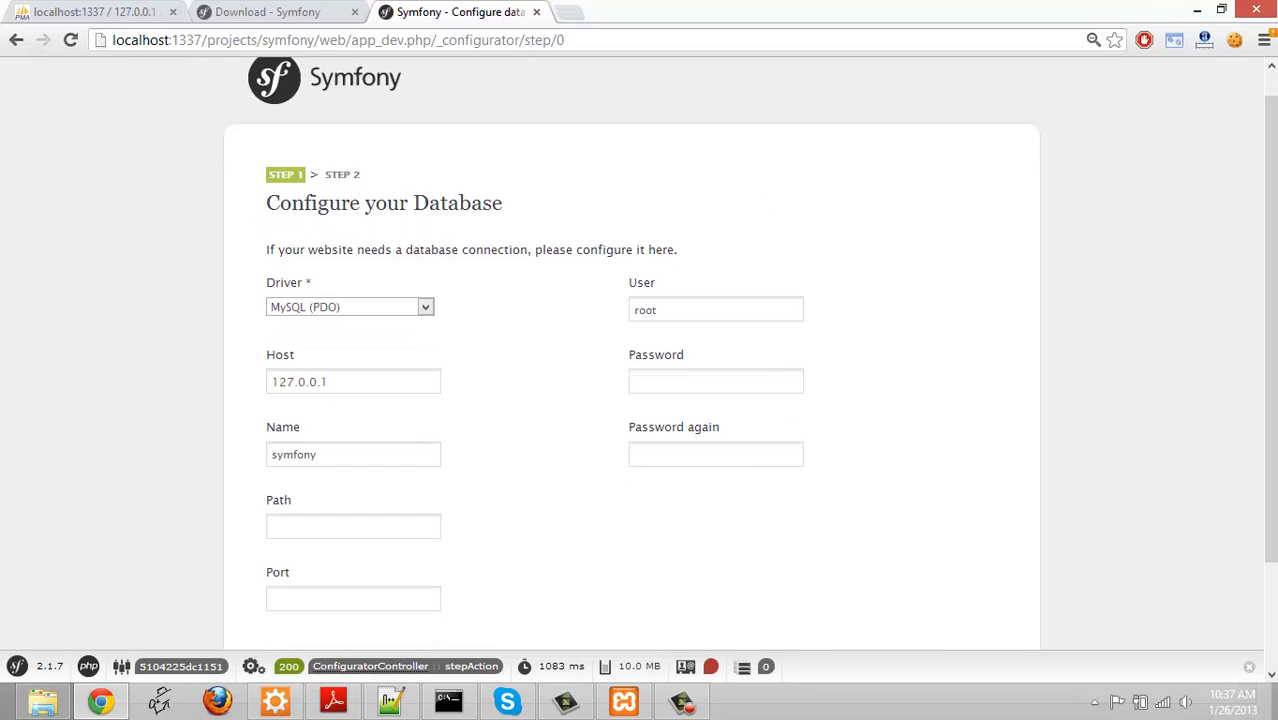
{"action": "left_click", "coordinate": [350, 306]}
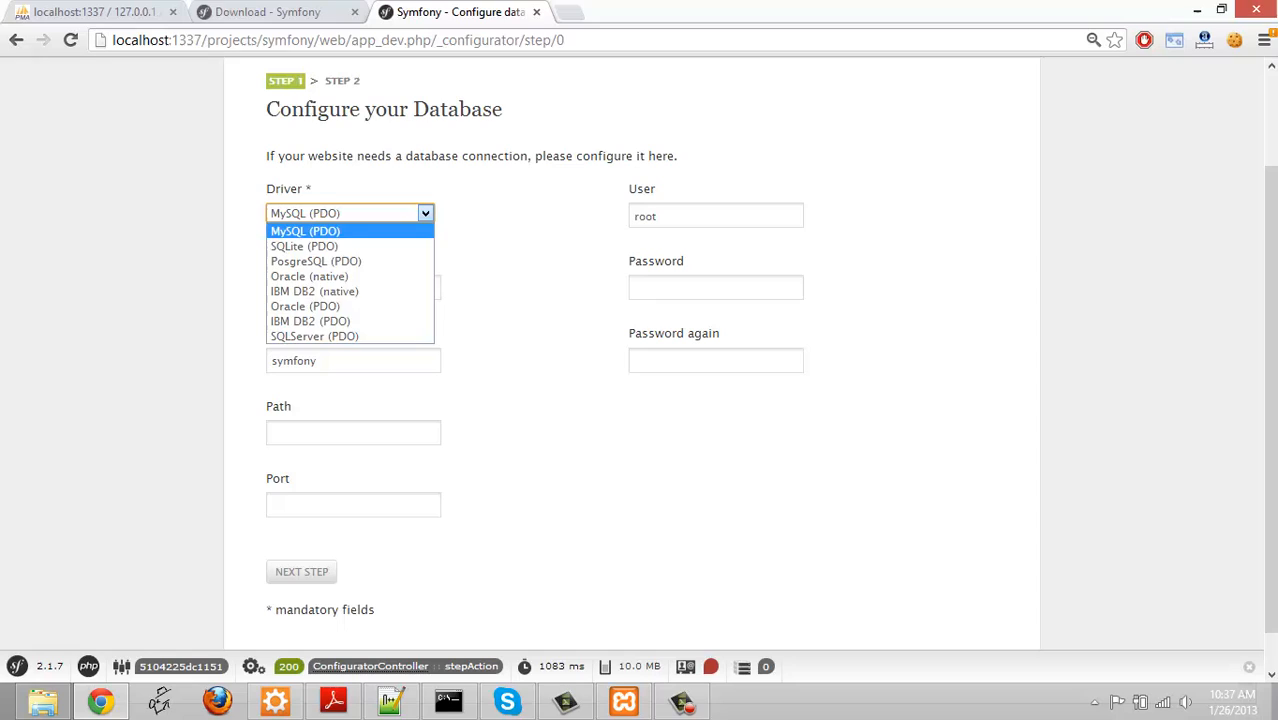
{"action": "left_click", "coordinate": [305, 230]}
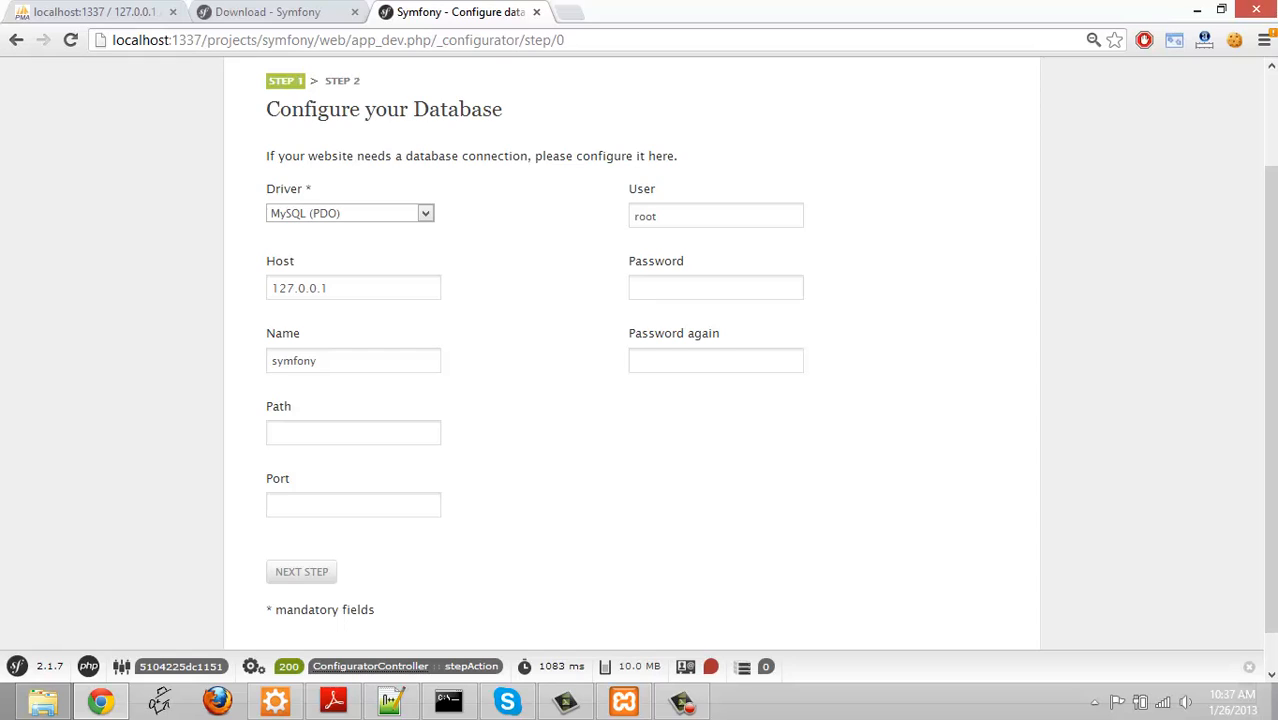
Set the database port to 3306 and submit the database settings
{"action": "left_click", "coordinate": [715, 288]}
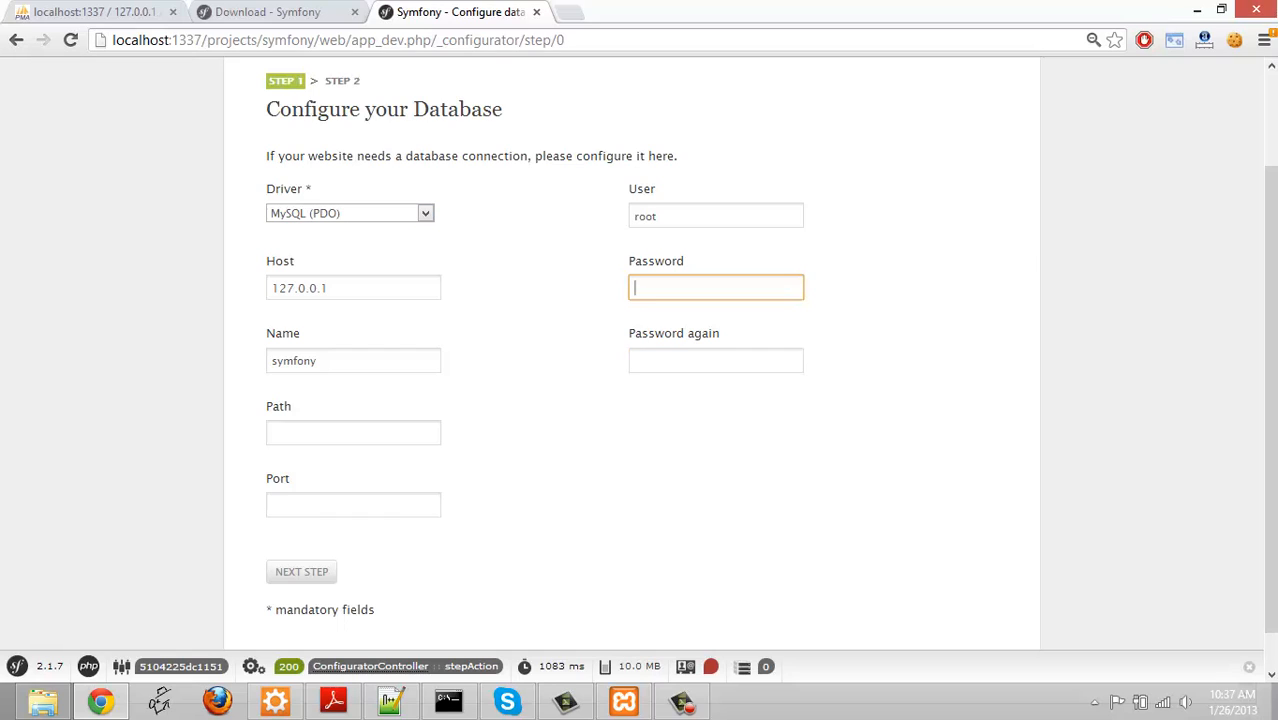
{"action": "left_click", "coordinate": [715, 360]}
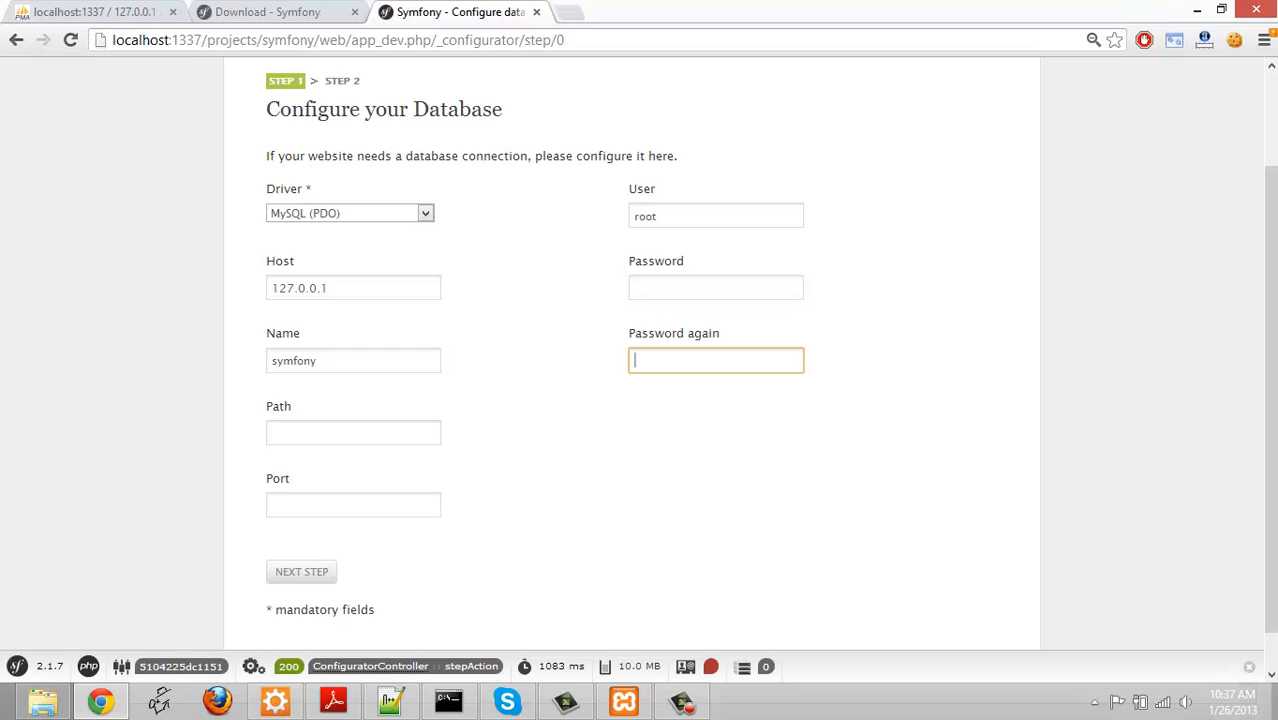
{"action": "left_click", "coordinate": [353, 504]}
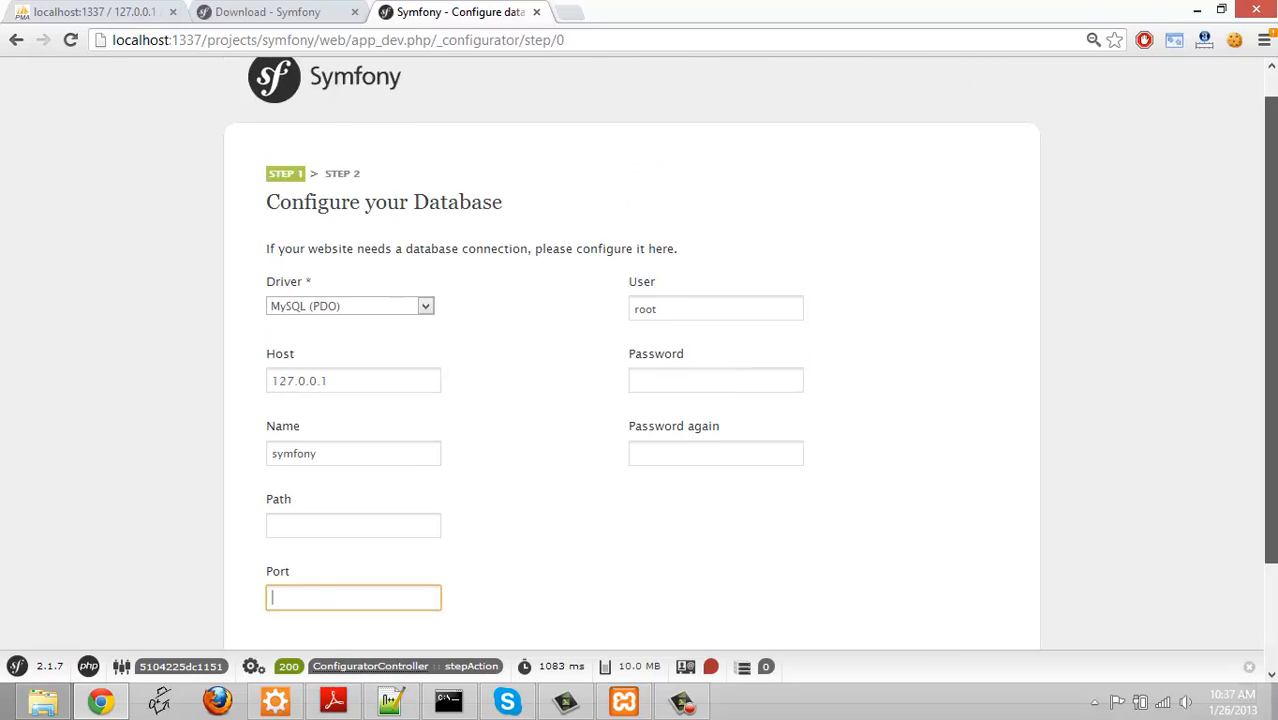
{"action": "scroll", "scroll_direction": "down", "scroll_amount": 3}
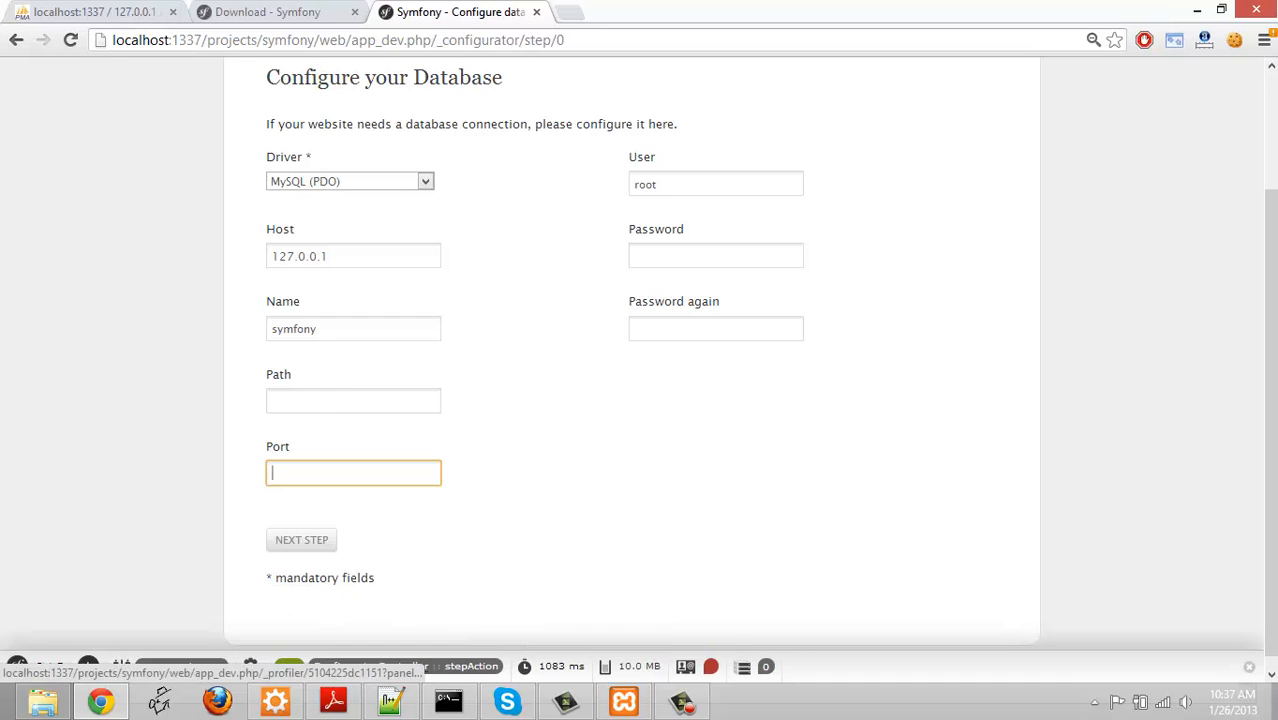
{"action": "left_click", "coordinate": [624, 700]}
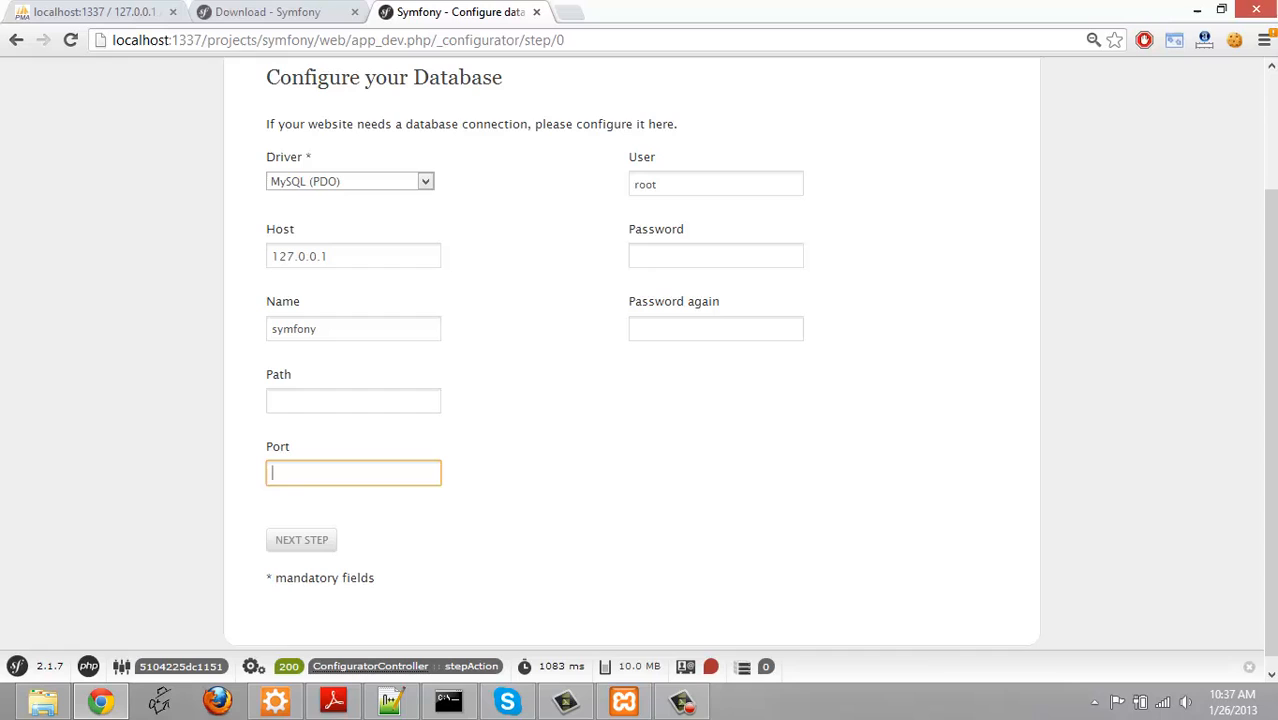
{"action": "type", "text": "3306"}
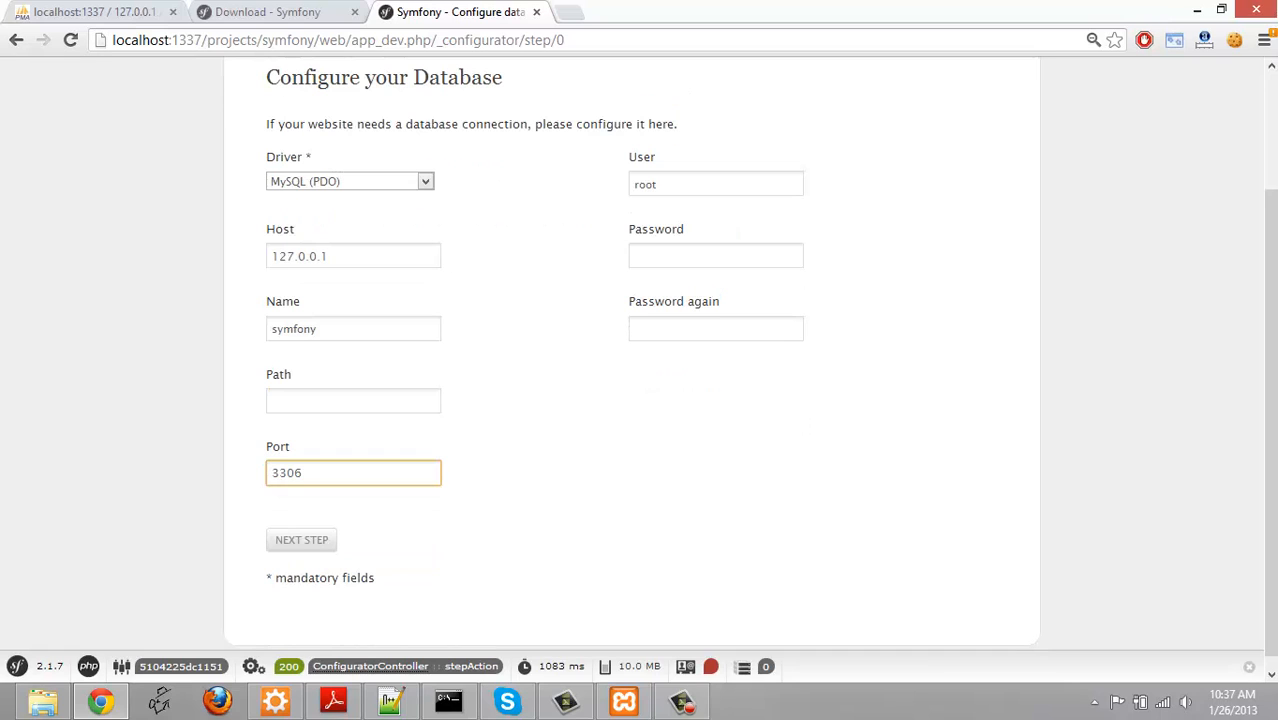
{"action": "left_click", "coordinate": [301, 539]}
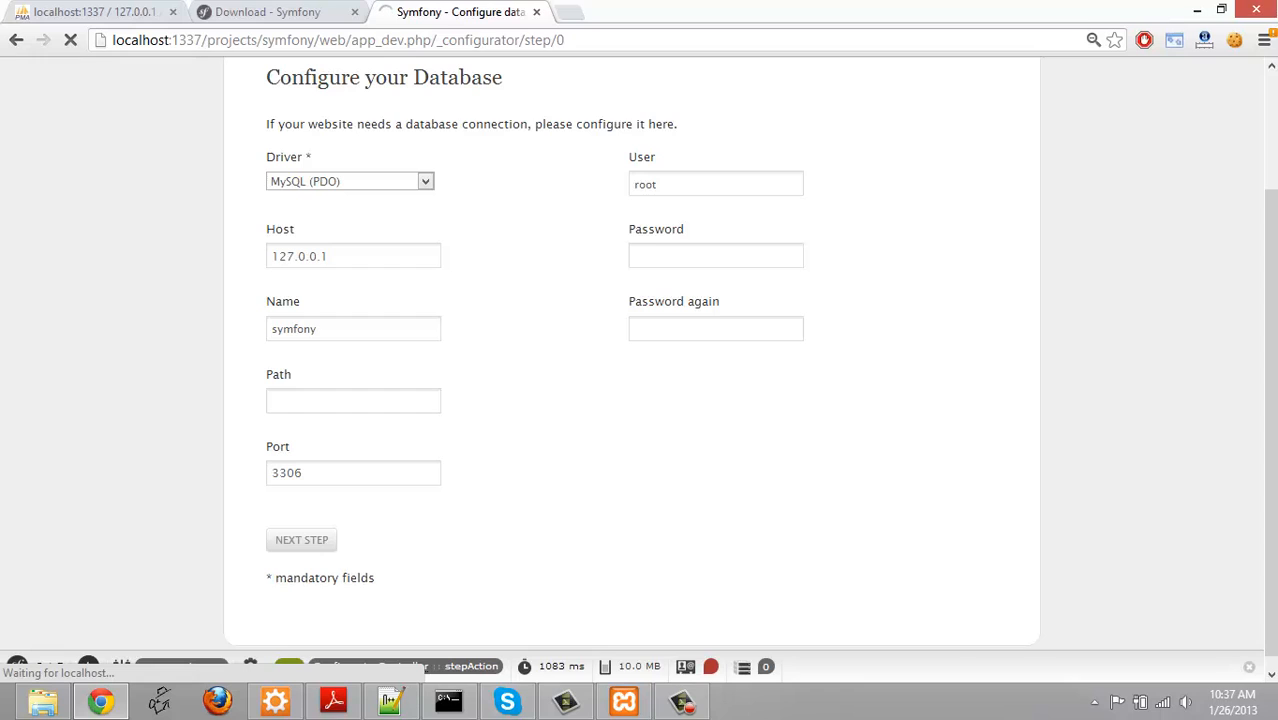
{"action": "left_click", "coordinate": [301, 539]}
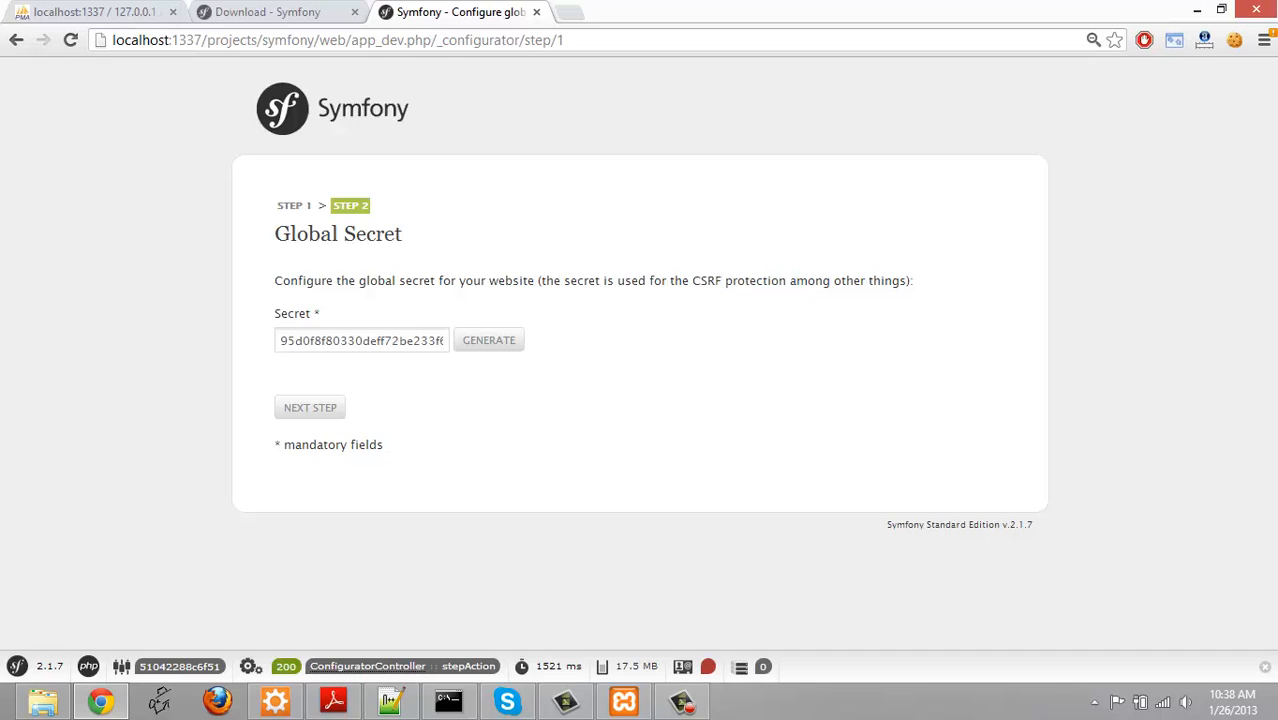
Inspect the generated secret value and submit the Global Secret step unchanged
{"action": "left_click", "coordinate": [489, 340]}
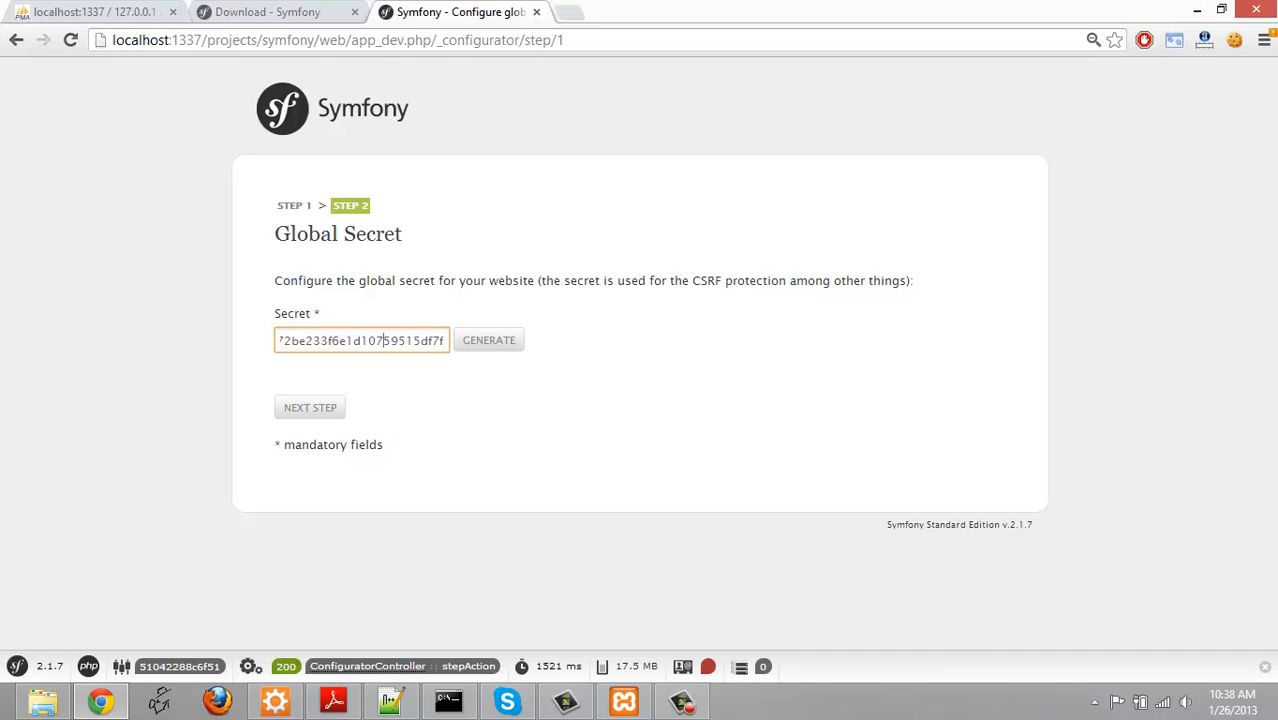
{"action": "left_click", "coordinate": [488, 340]}
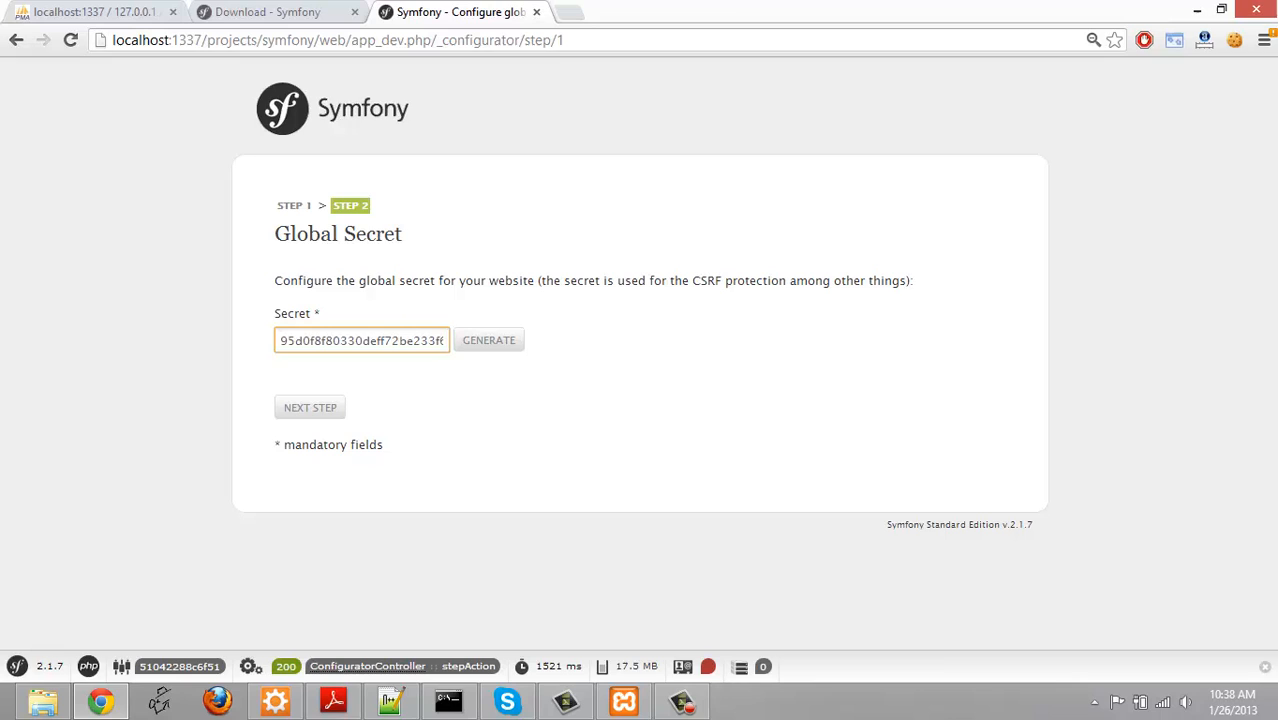
{"action": "left_click", "coordinate": [310, 407]}
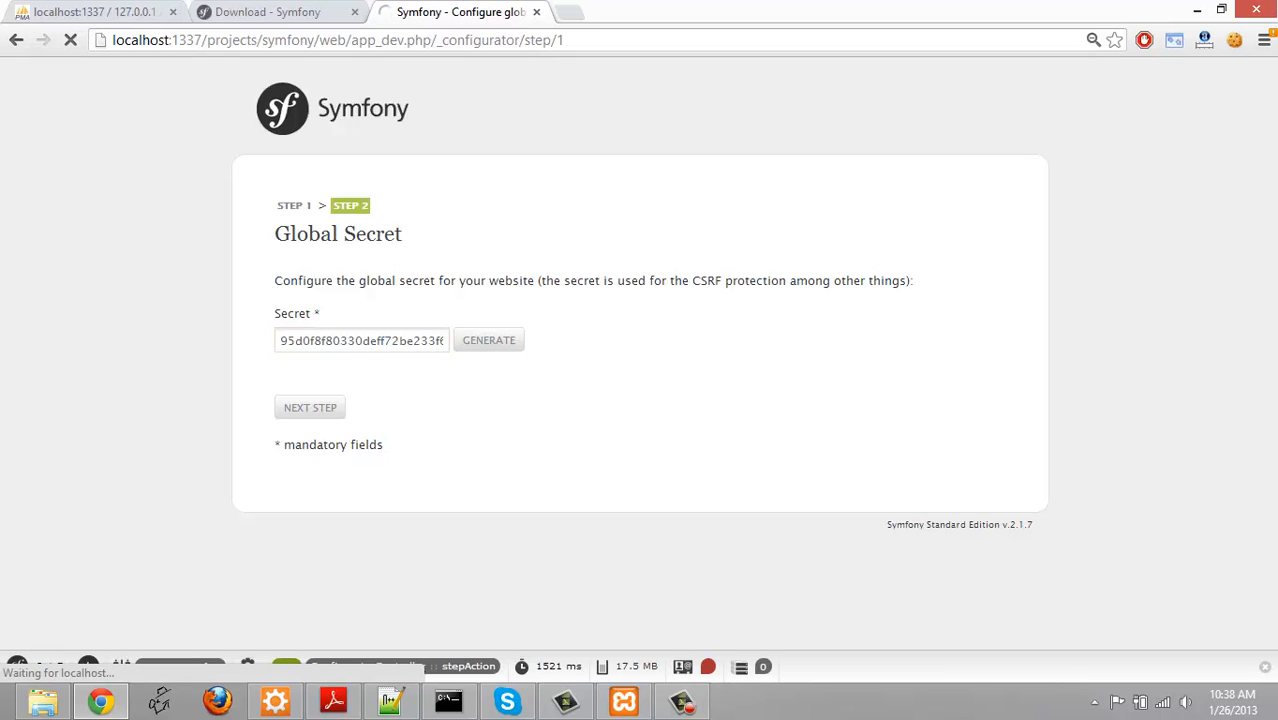
{"action": "left_click", "coordinate": [310, 407]}
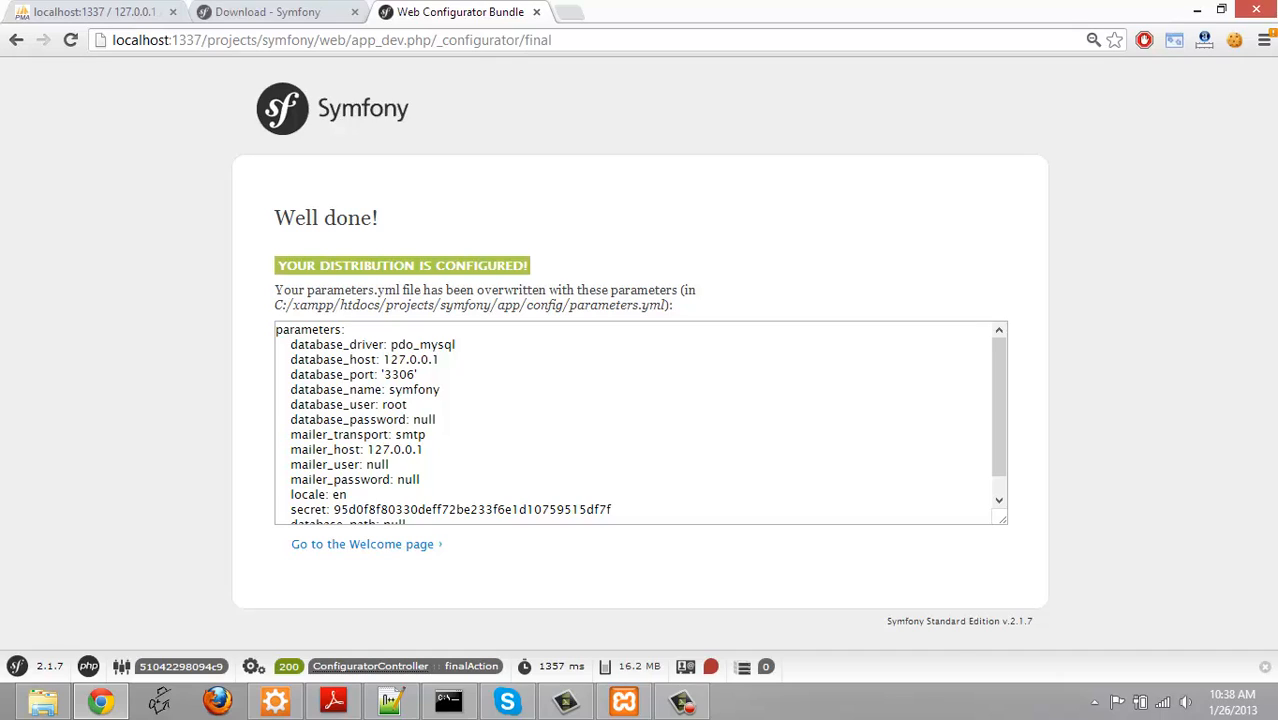
Read through the parameters text on the Well done page
{"action": "double_click", "coordinate": [390, 290]}
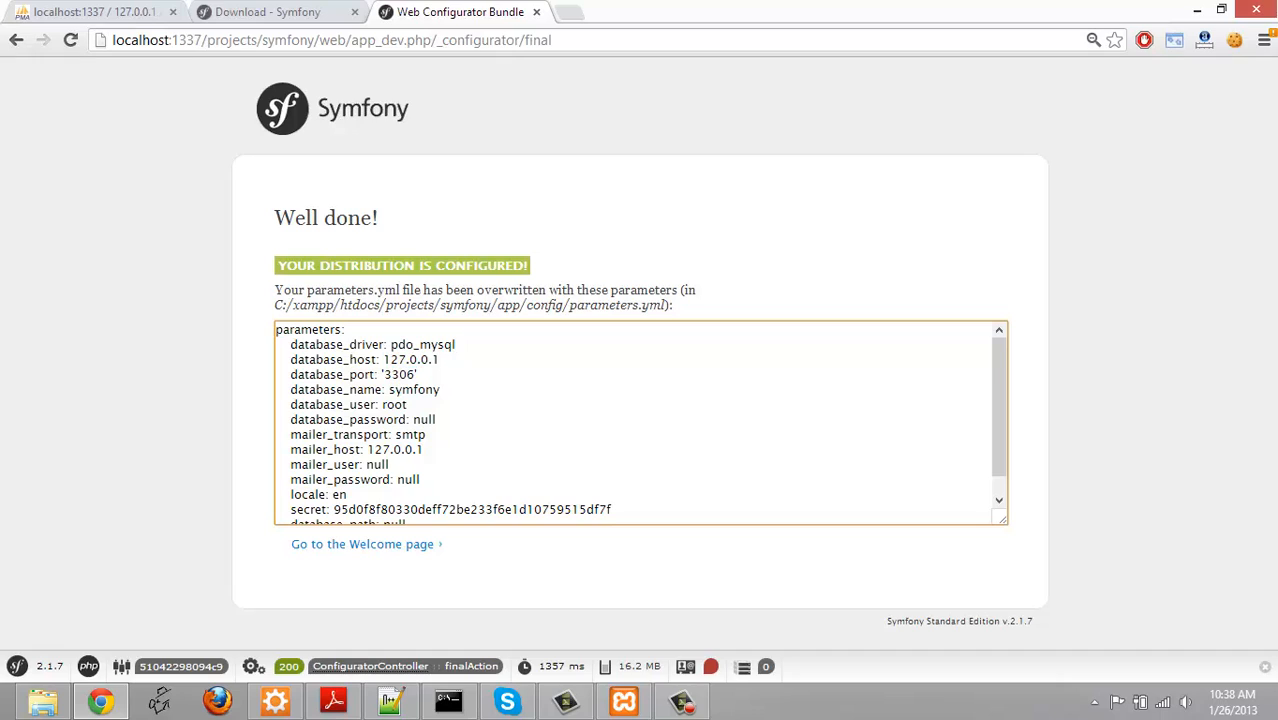
{"action": "scroll", "scroll_direction": "down", "scroll_amount": 3}
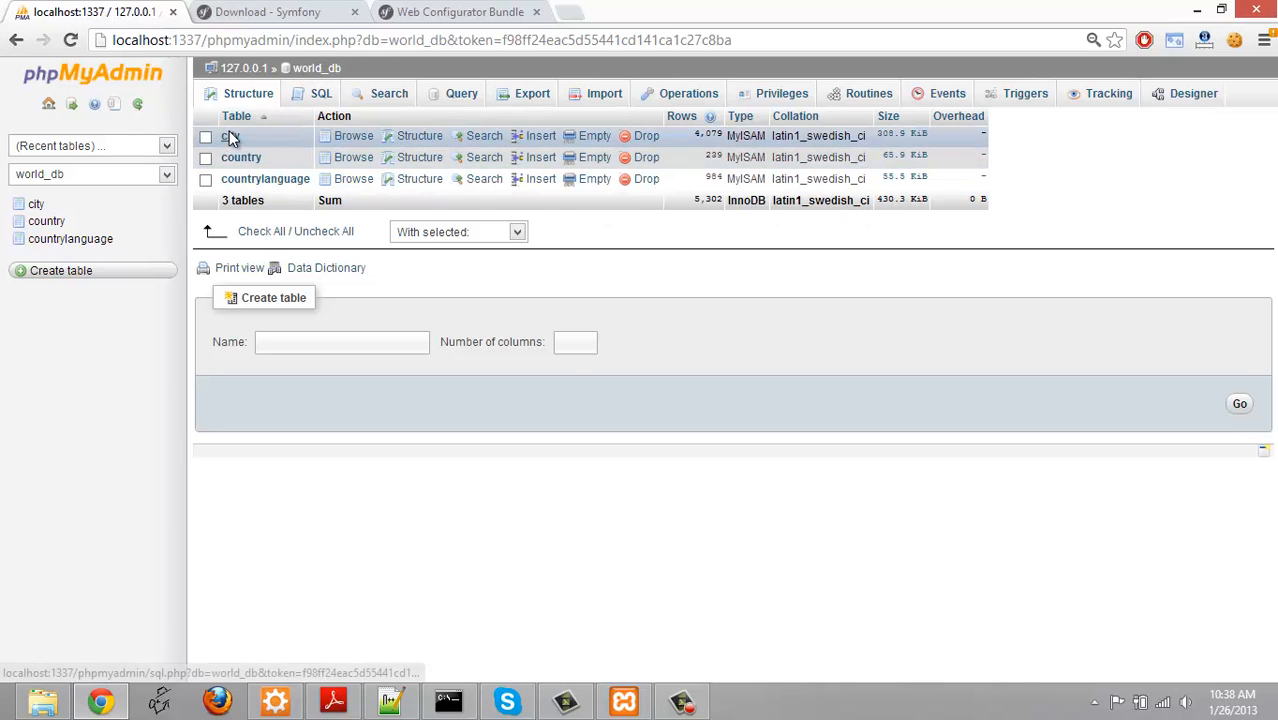
Return from phpMyAdmin's world_db tables to the configurator's Well done page
{"action": "left_click", "coordinate": [459, 11]}
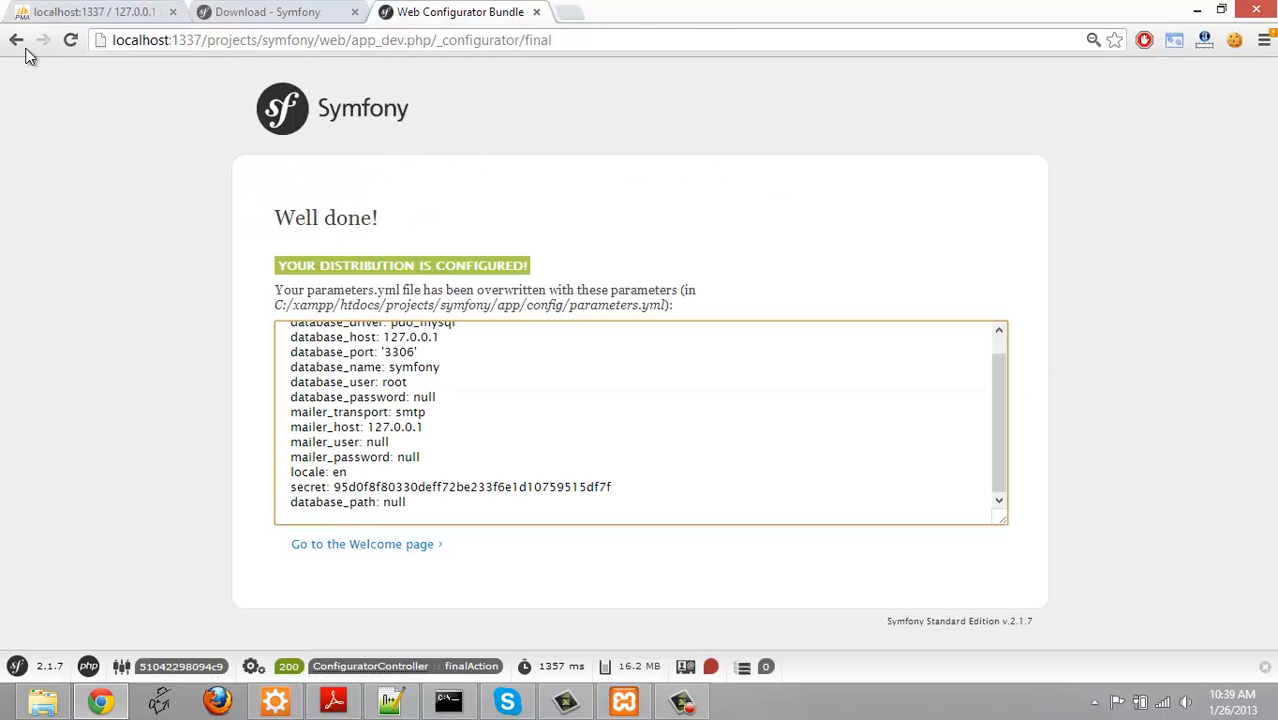
Rerun the database step with name world_db, resubmit after the token error, and accept the secret
{"action": "left_click", "coordinate": [16, 40]}
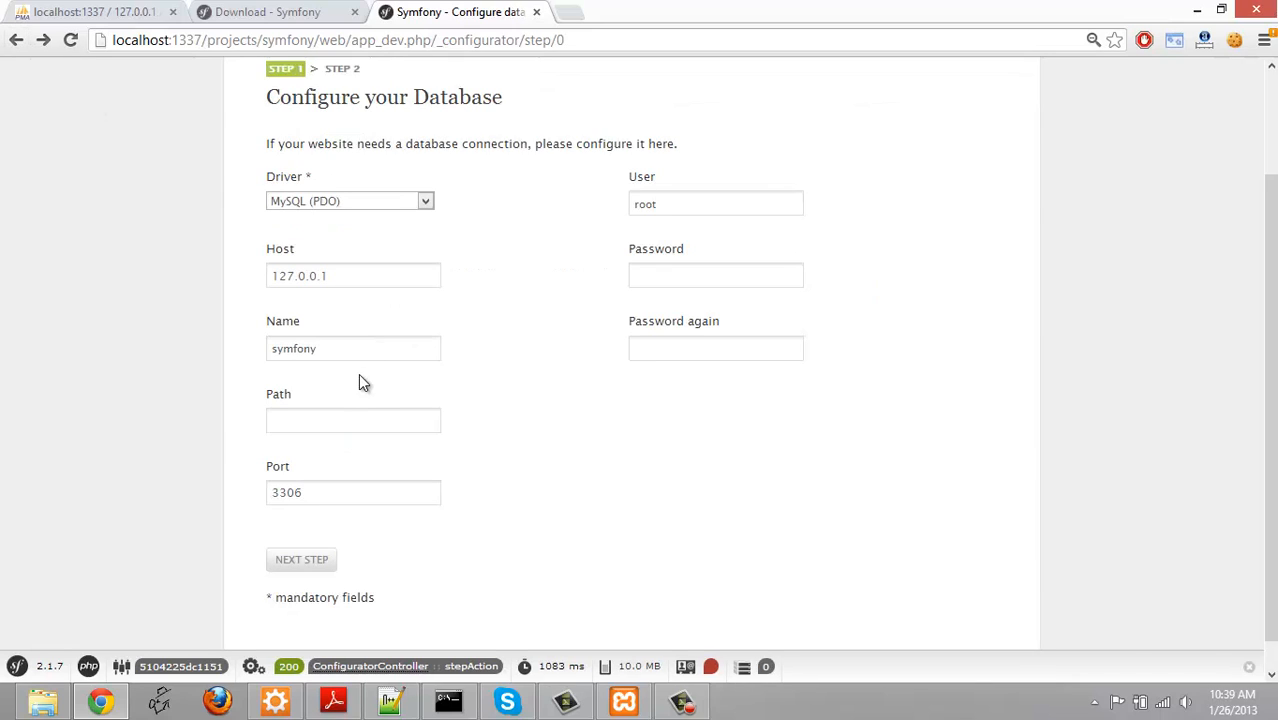
{"action": "left_click", "coordinate": [353, 348]}
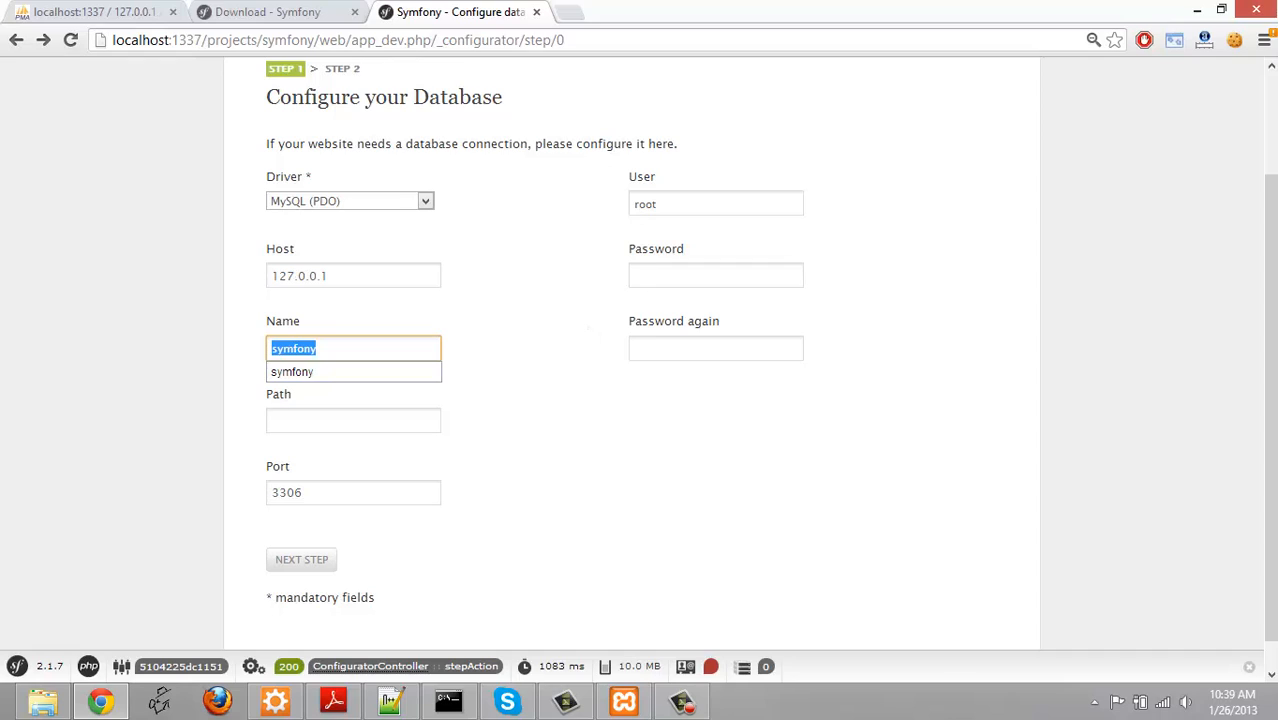
{"action": "type", "text": "world_db"}
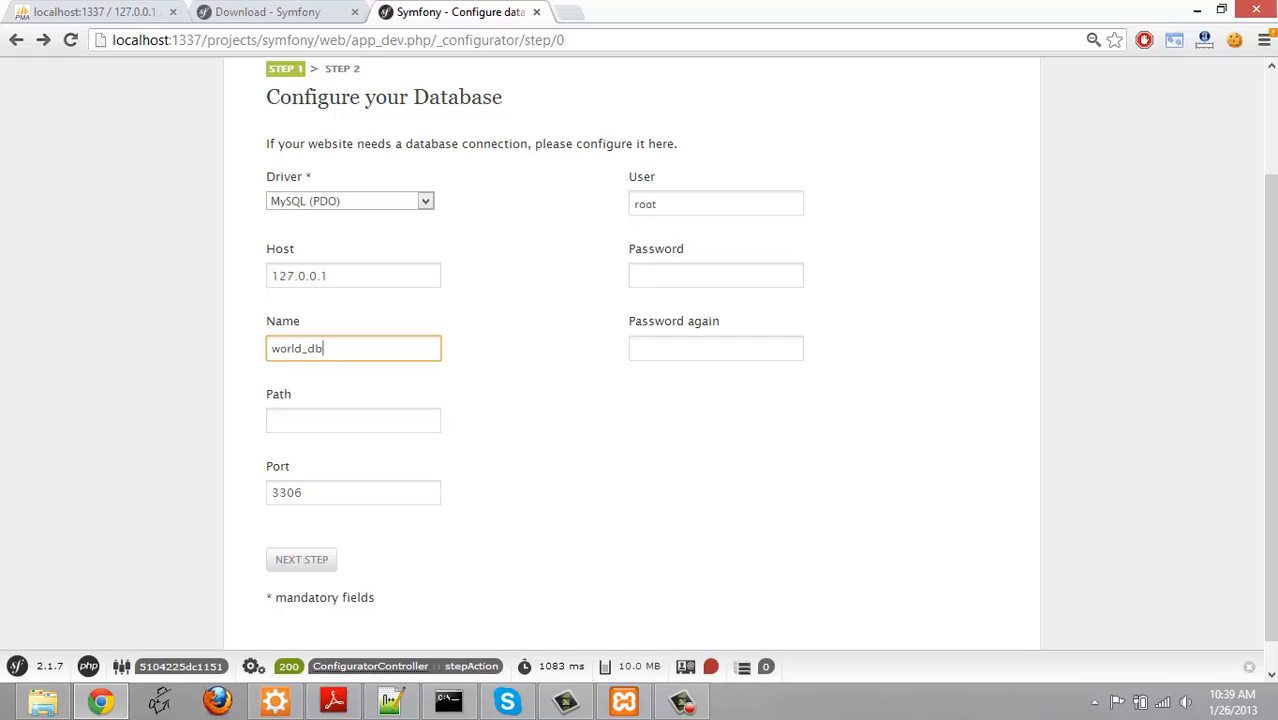
{"action": "left_click", "coordinate": [301, 559]}
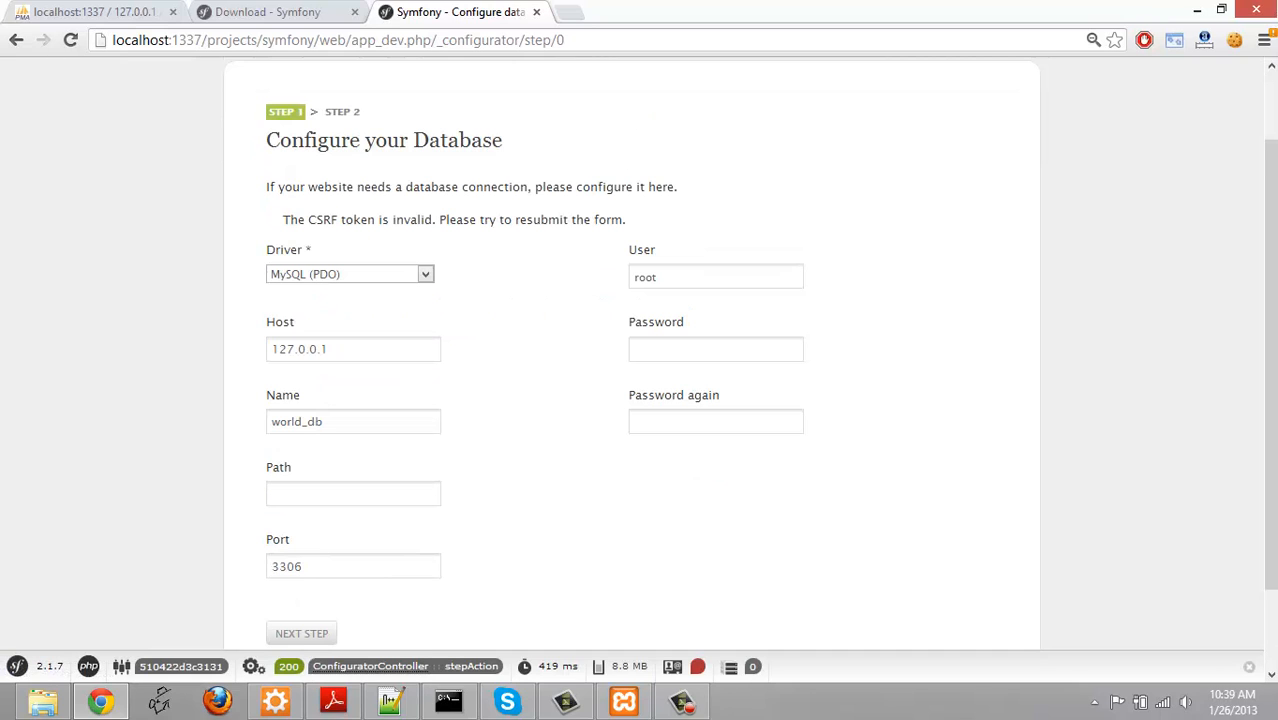
{"action": "left_click", "coordinate": [301, 633]}
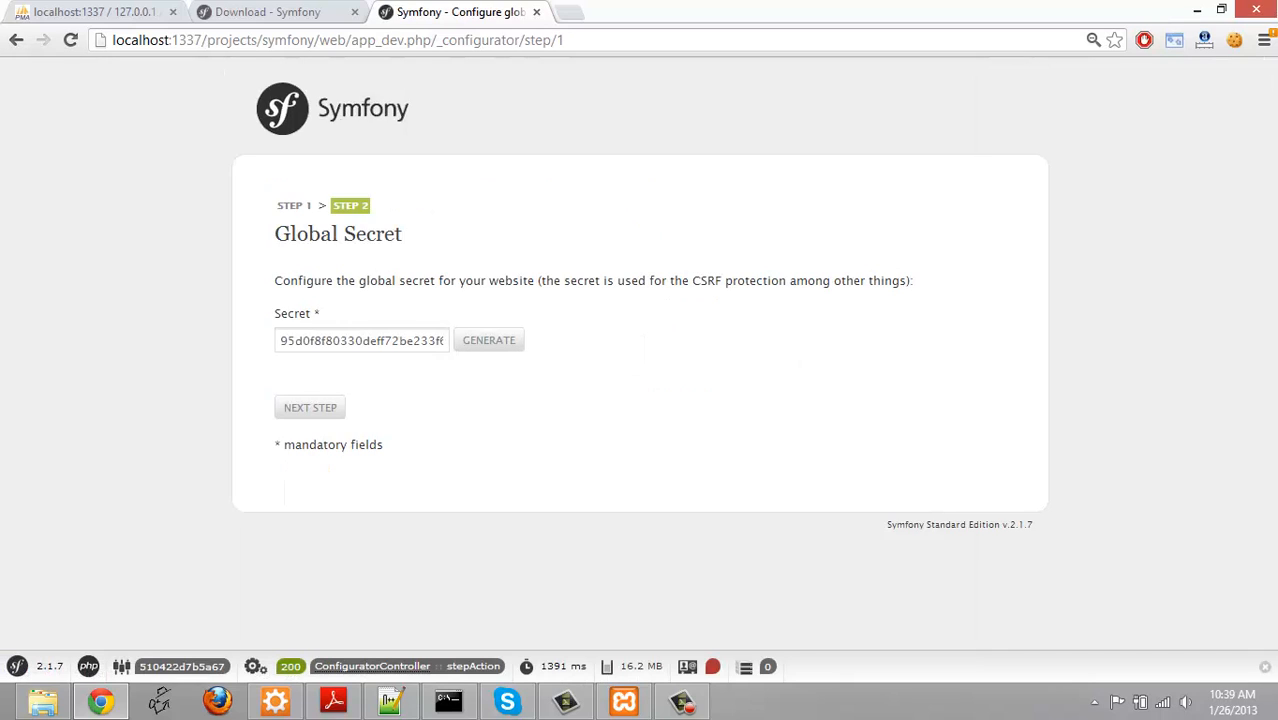
{"action": "left_click", "coordinate": [310, 407]}
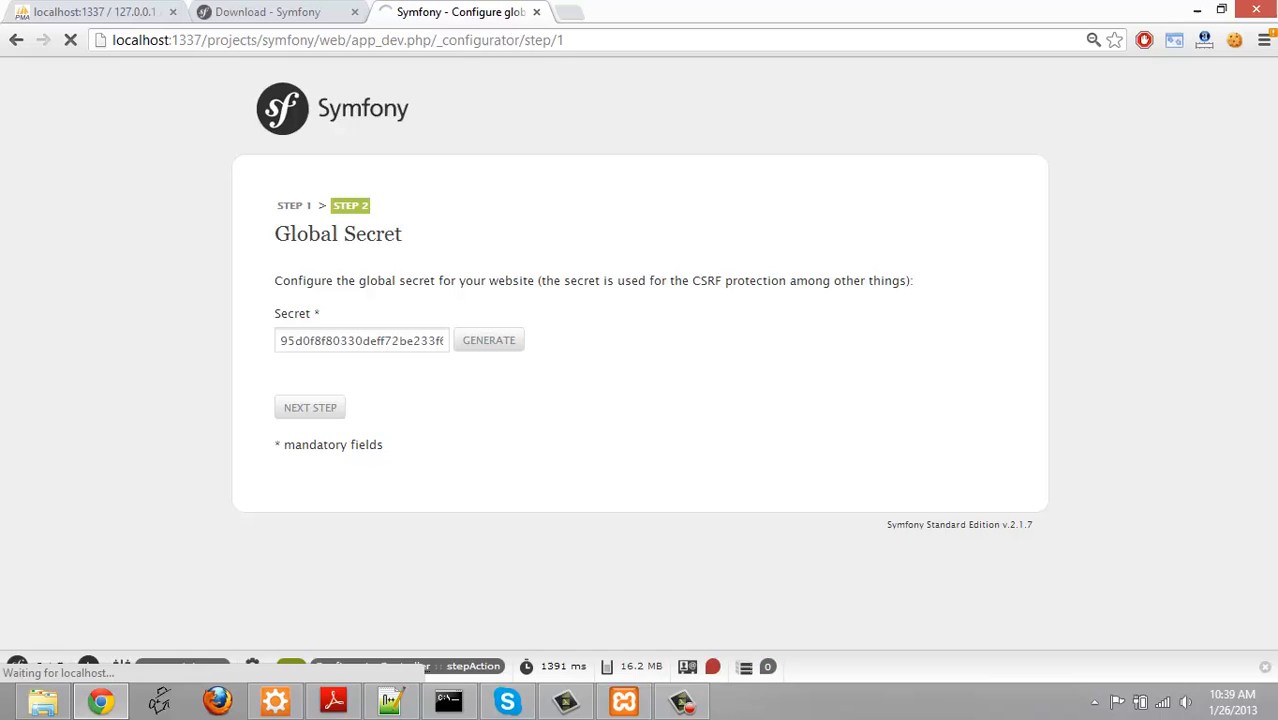
{"action": "left_click", "coordinate": [310, 407]}
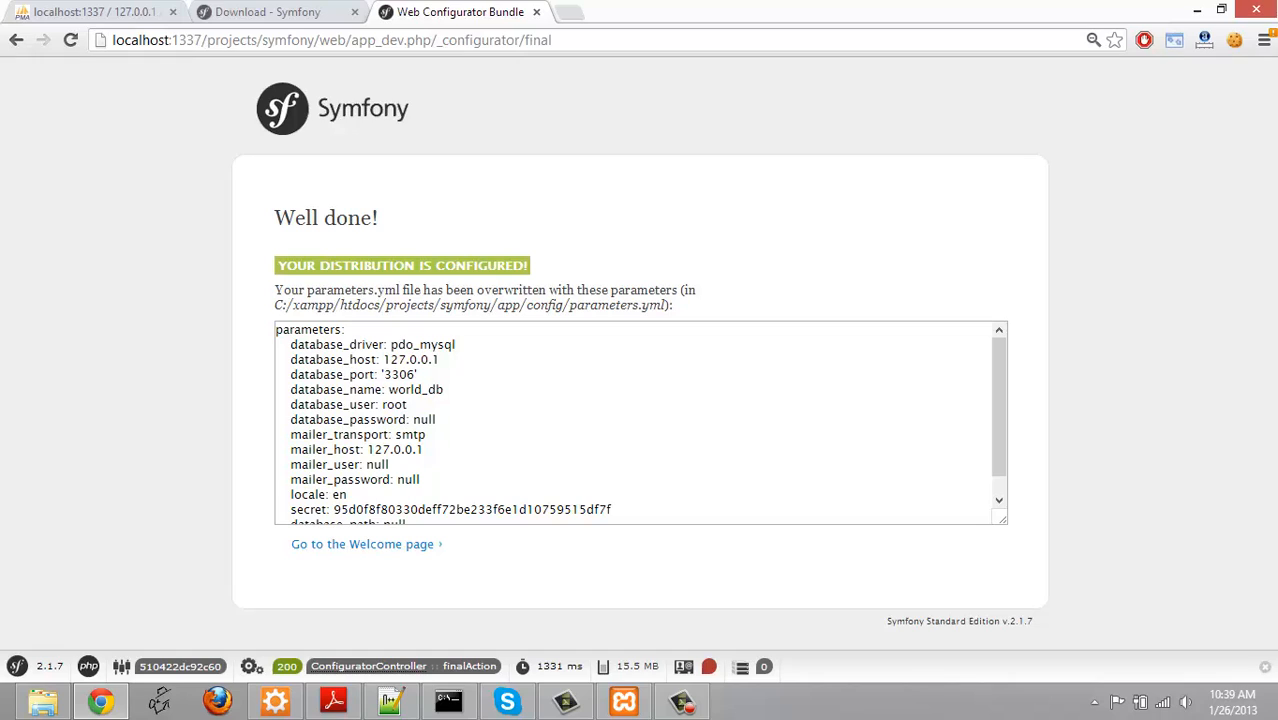
Read the updated parameters text showing database_name: world_db
{"action": "double_click", "coordinate": [416, 389]}
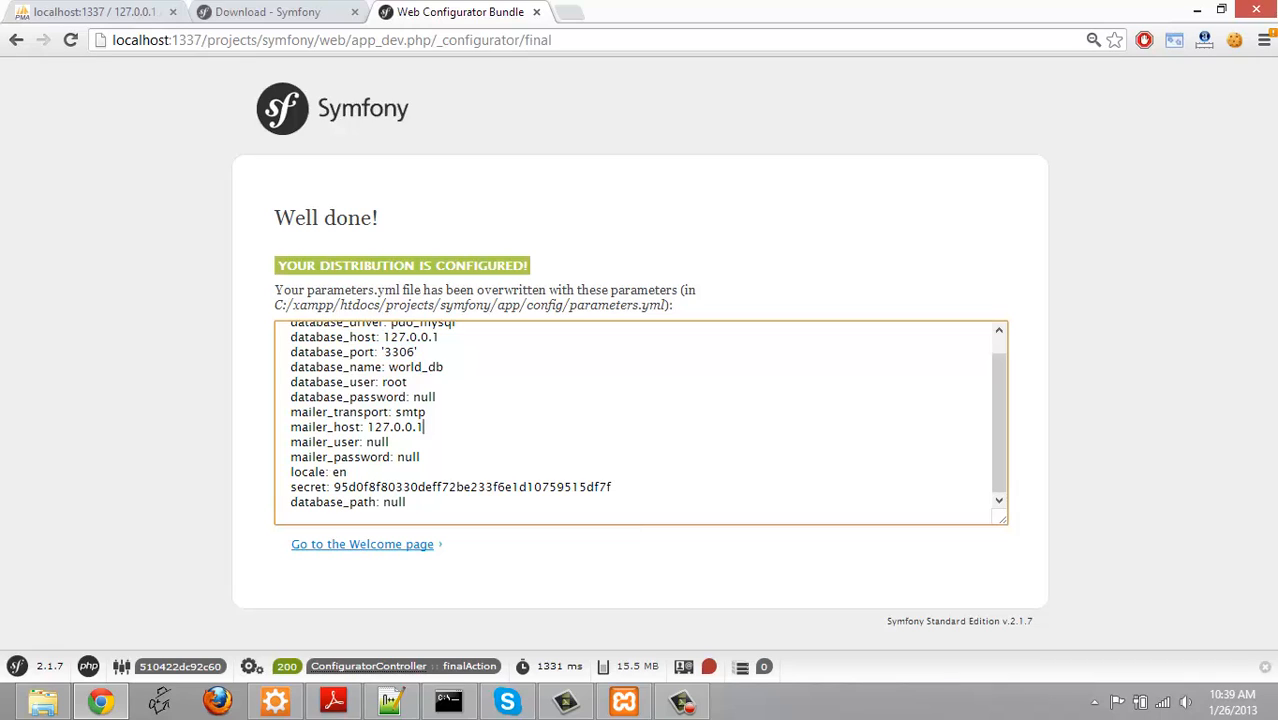
{"action": "left_click", "coordinate": [362, 544]}
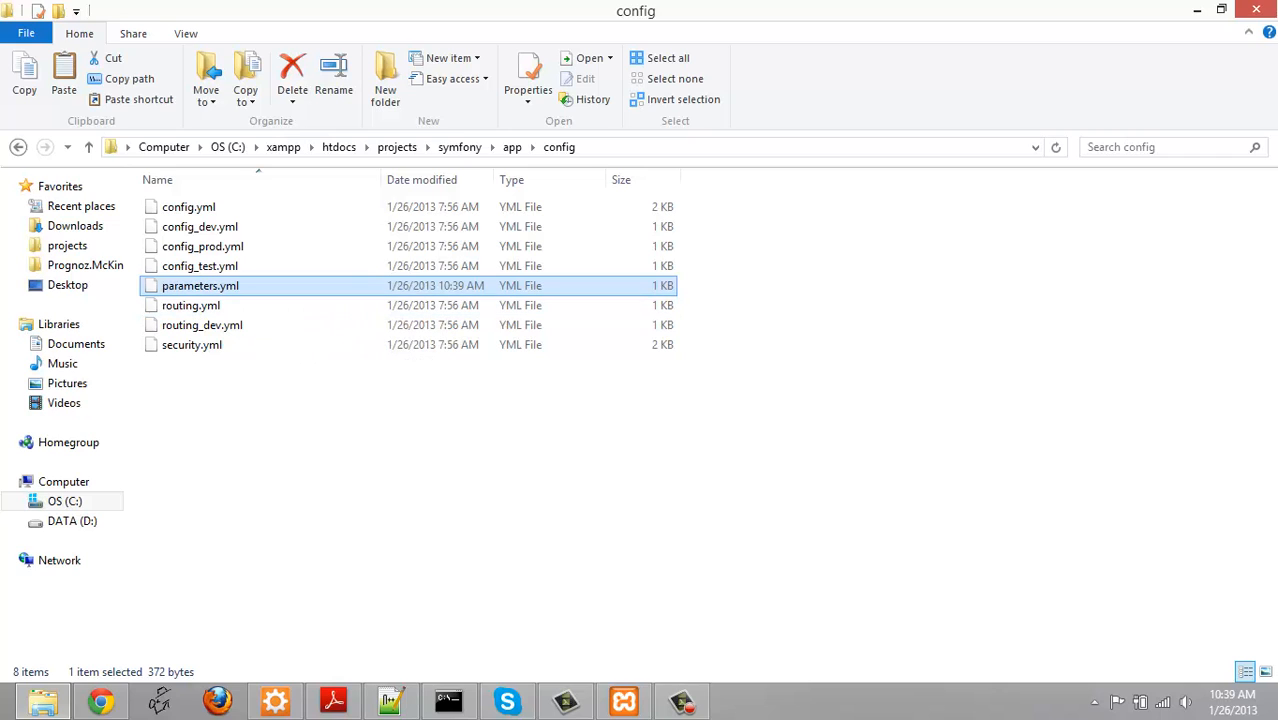
Open parameters.yml in Notepad++, confirm database_name is world_db, then close it
{"action": "right_click", "coordinate": [200, 285]}
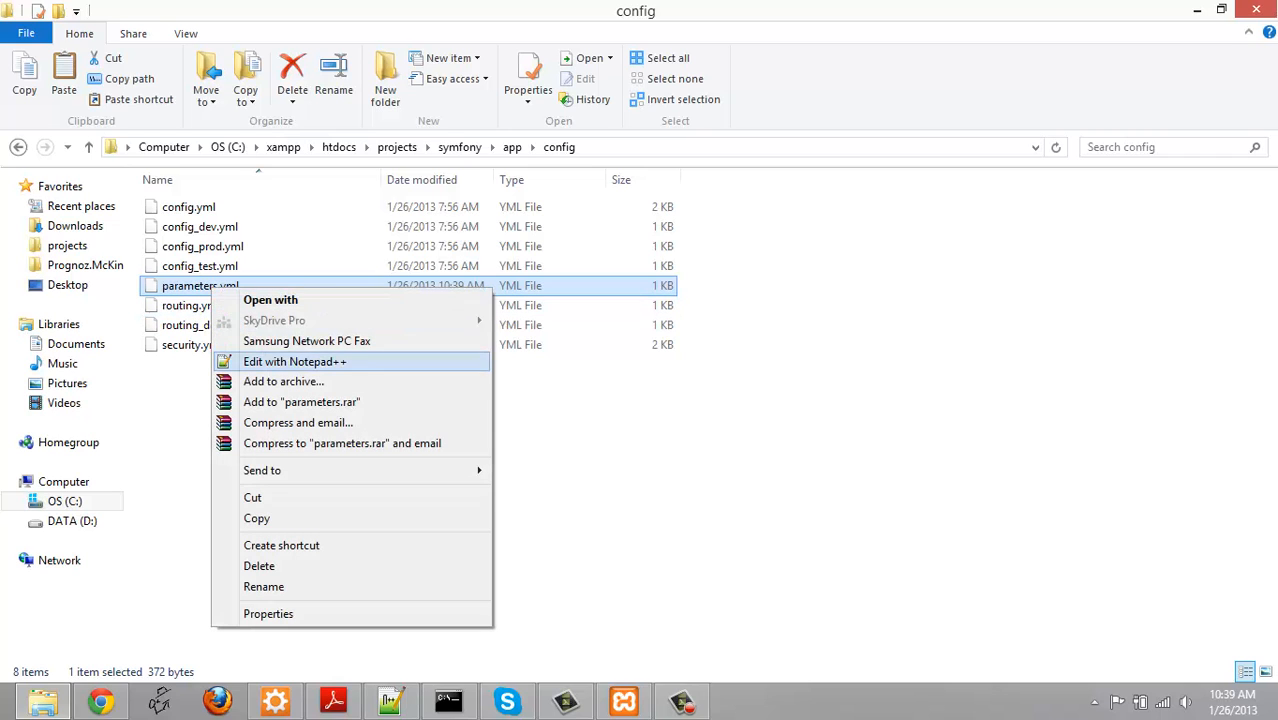
{"action": "left_click", "coordinate": [294, 361]}
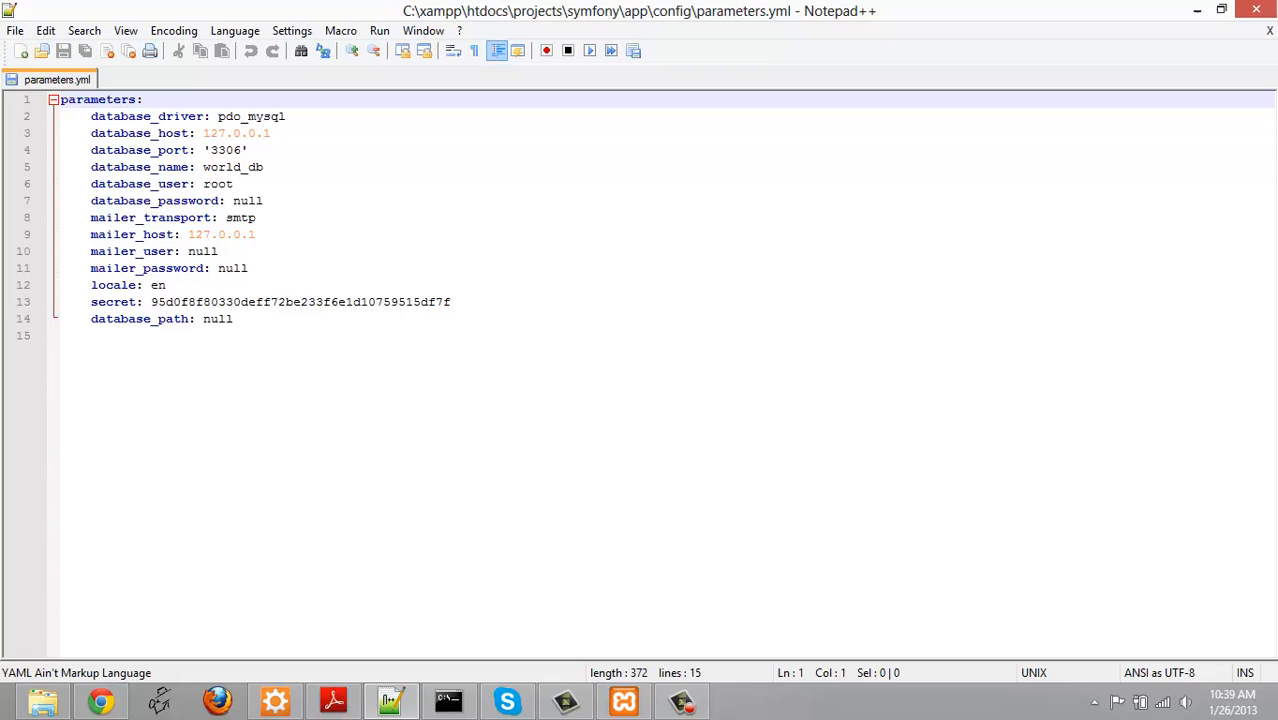
{"action": "double_click", "coordinate": [232, 167]}
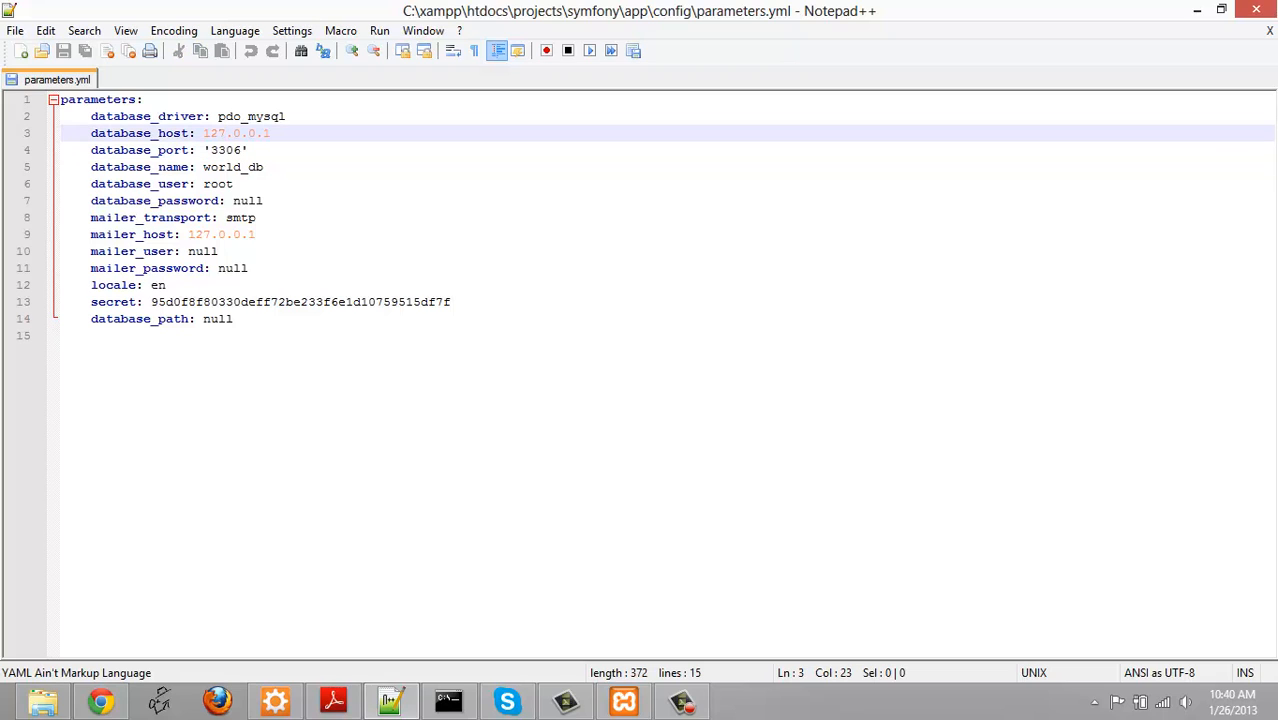
{"action": "left_click", "coordinate": [120, 116]}
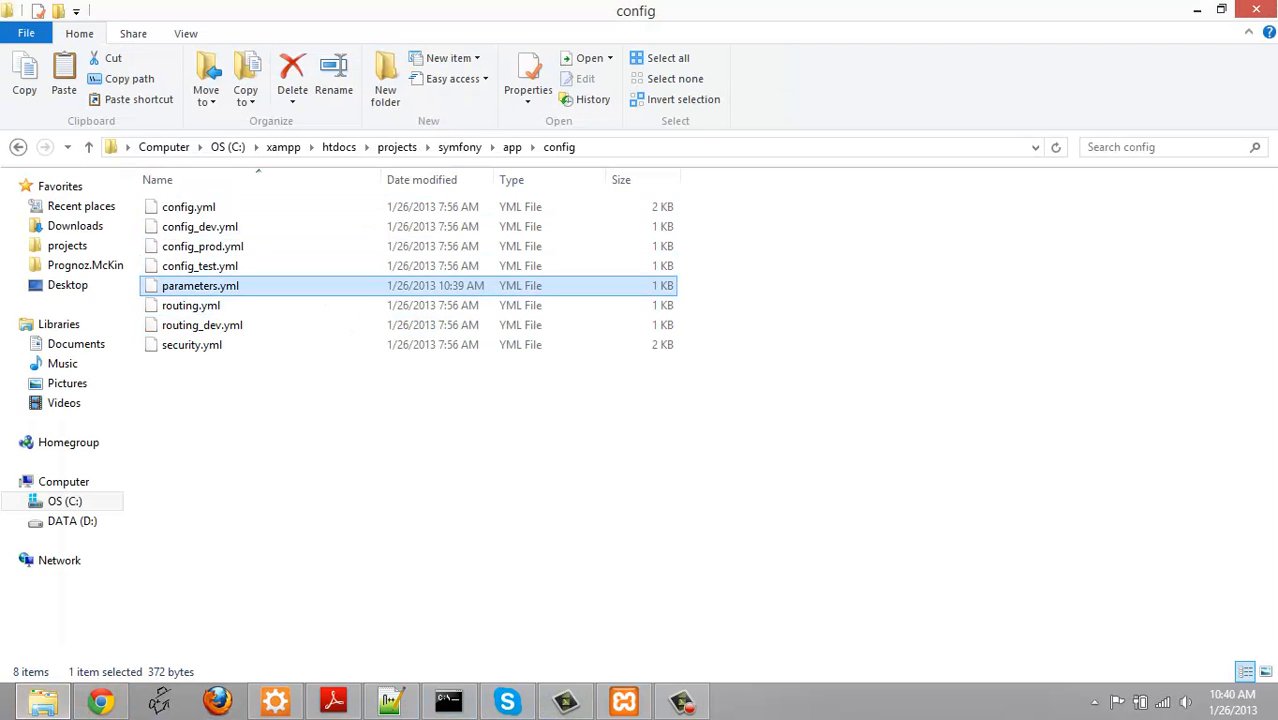
Open config.yml in Notepad++ and review its imports section
{"action": "right_click", "coordinate": [188, 206]}
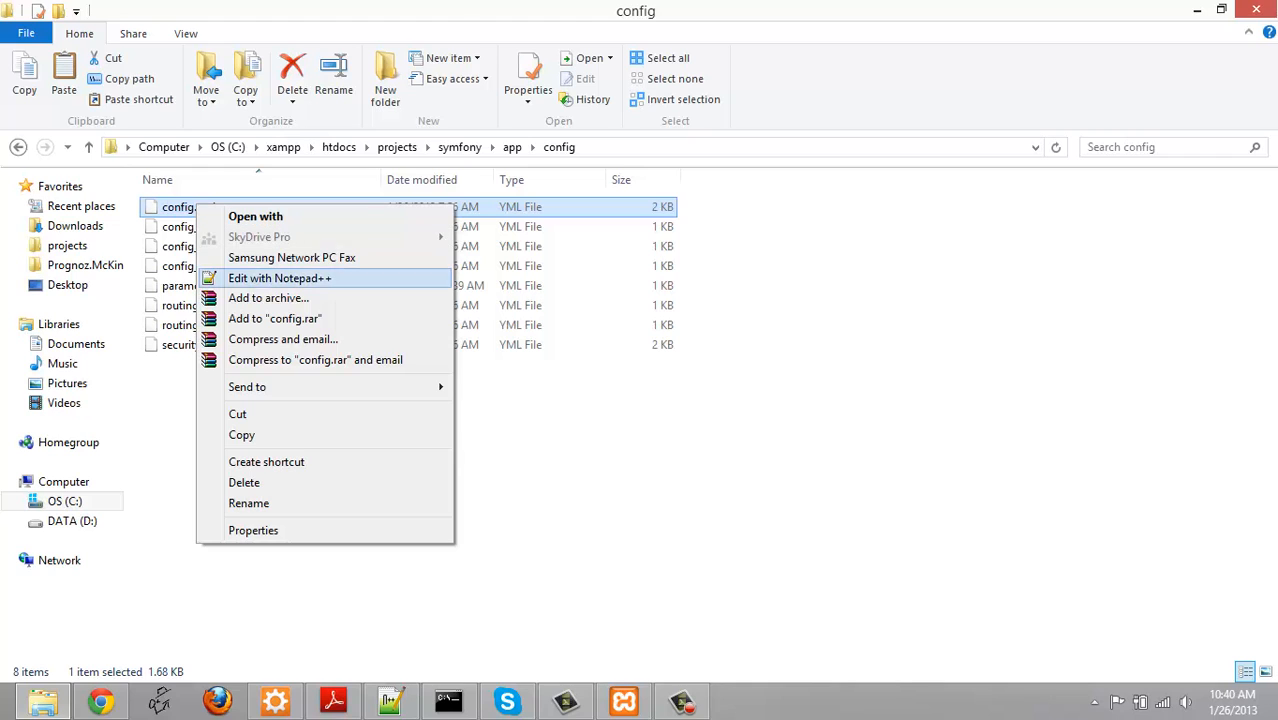
{"action": "left_click", "coordinate": [279, 278]}
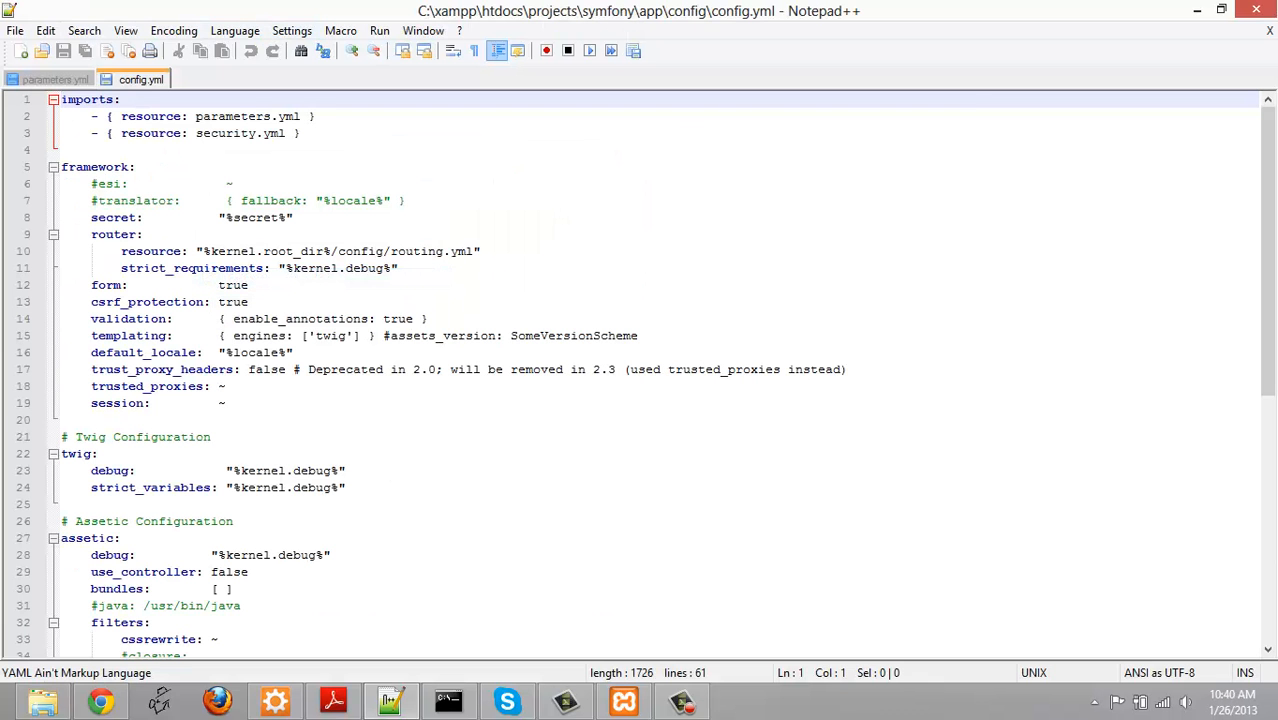
{"action": "double_click", "coordinate": [89, 99]}
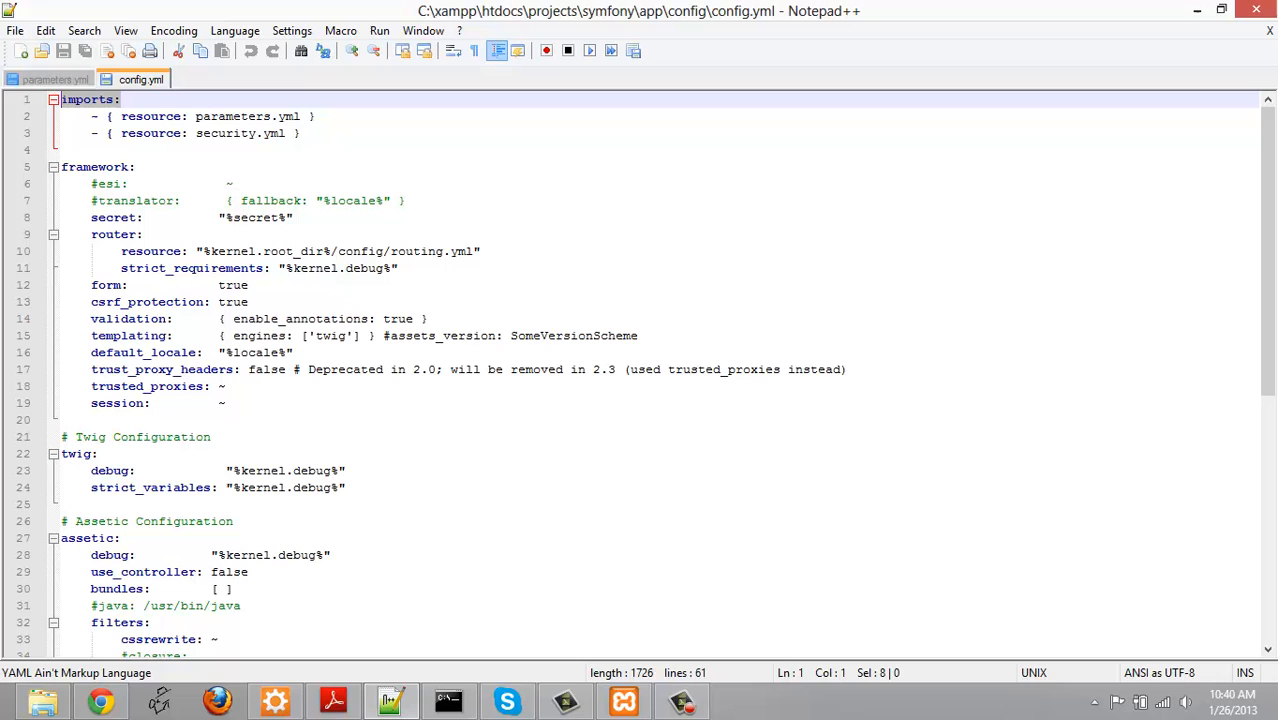
{"action": "double_click", "coordinate": [247, 116]}
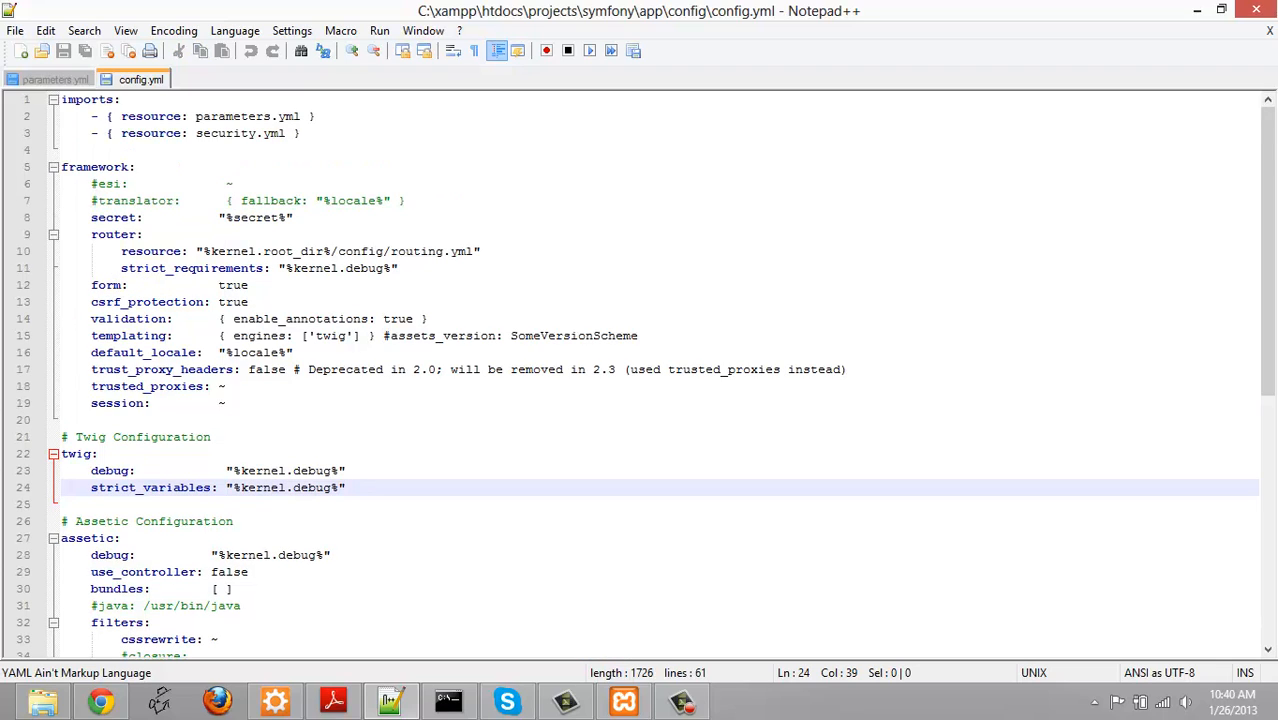
Recheck parameters.yml, then switch to the Symfony welcome page in Chrome
{"action": "left_click", "coordinate": [346, 487]}
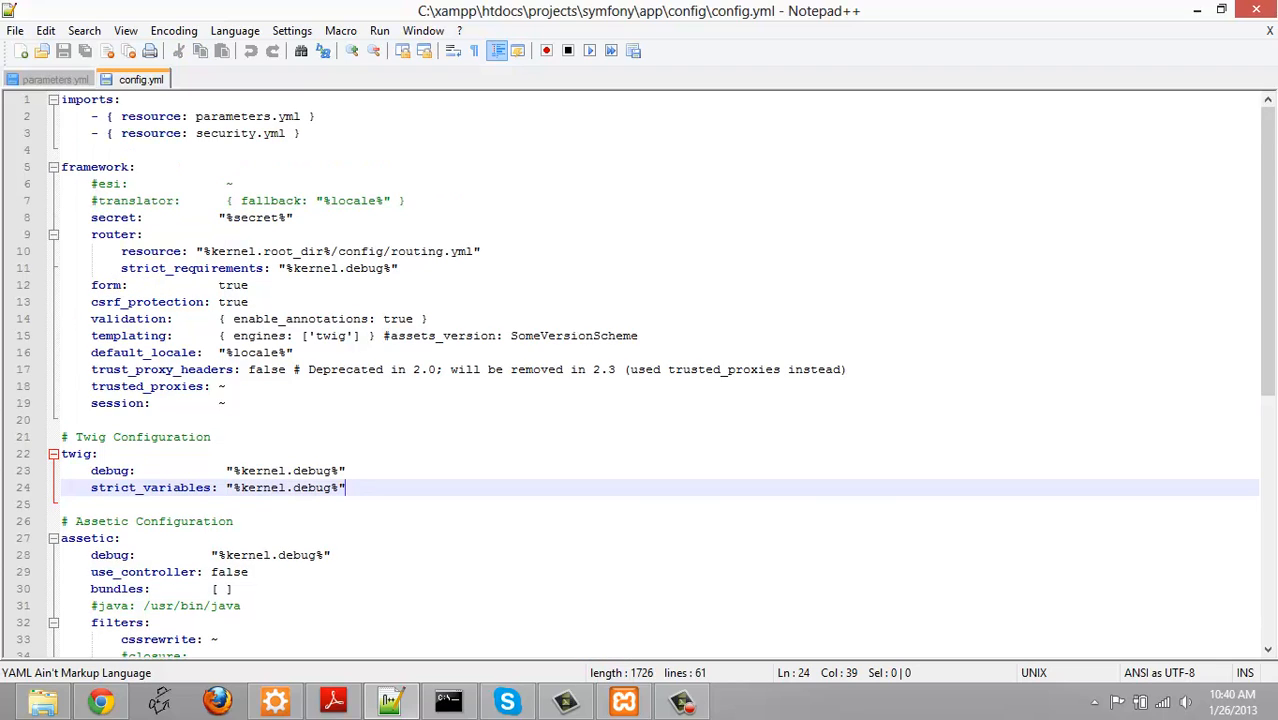
{"action": "left_click", "coordinate": [56, 79]}
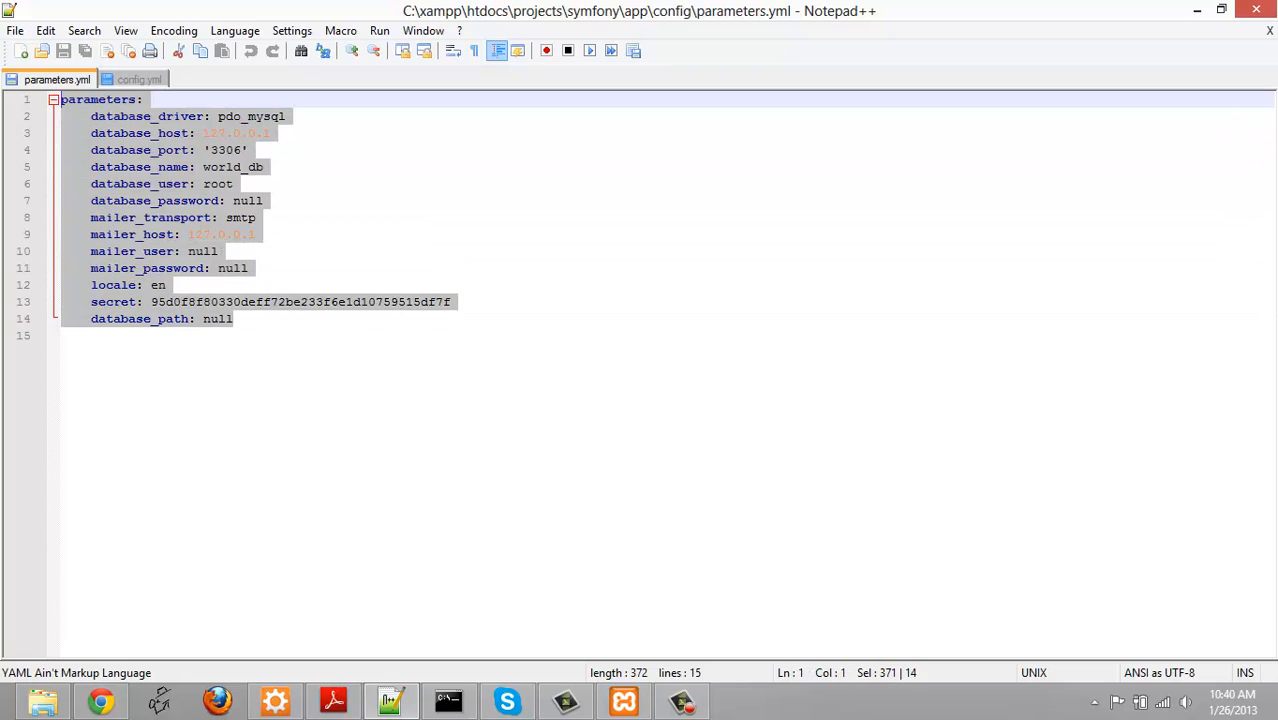
{"action": "left_click", "coordinate": [265, 167]}
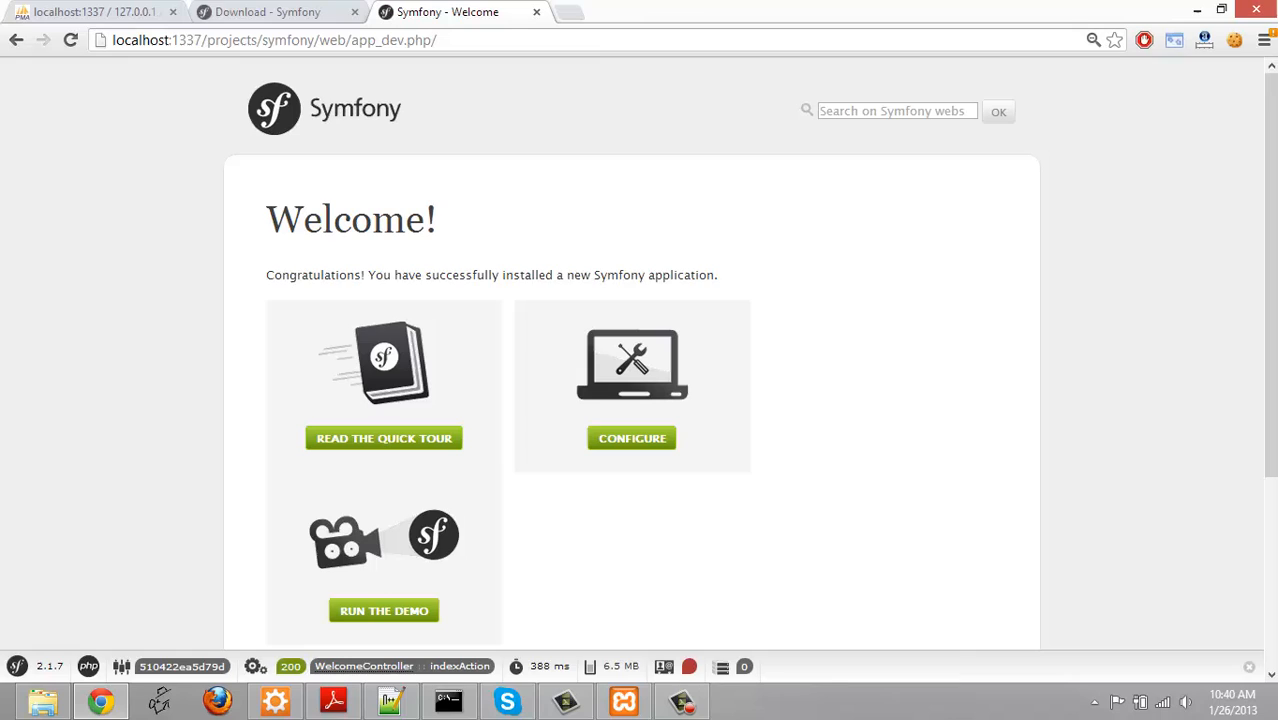
{"action": "mouse_move", "coordinate": [553, 62]}
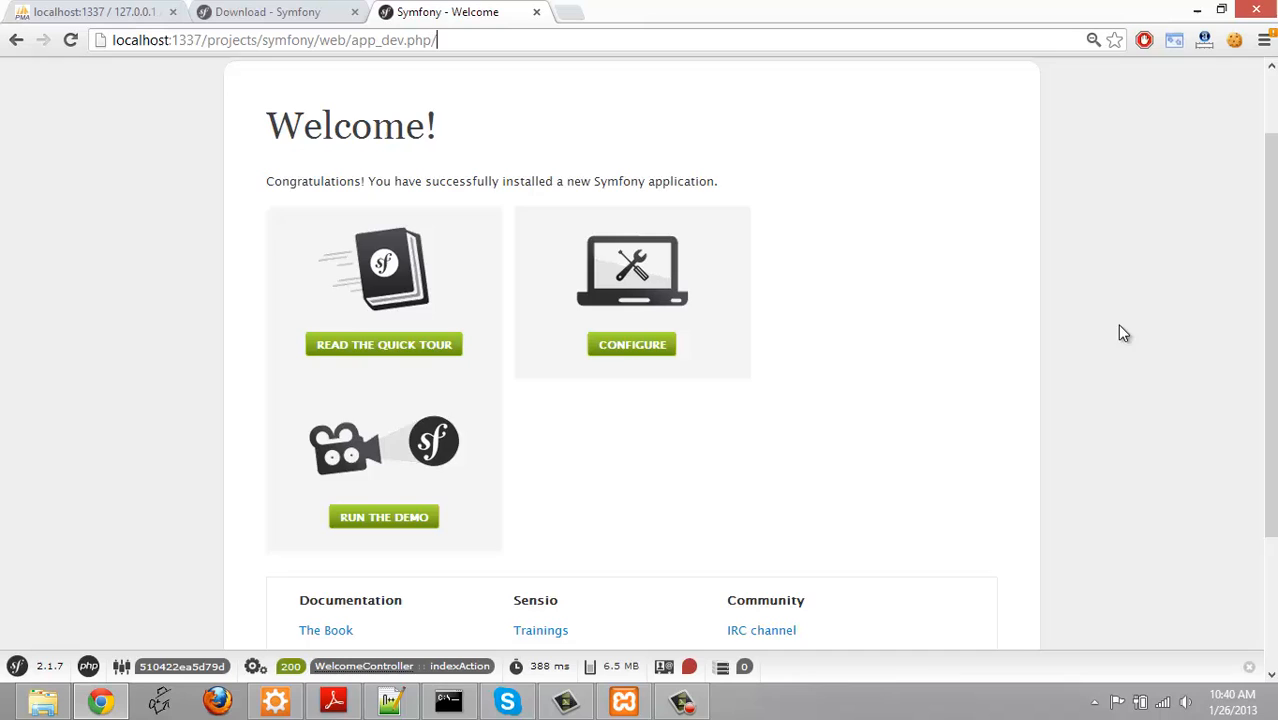
Scroll the Symfony welcome page and run the demo to reach Available demos
{"action": "scroll", "scroll_direction": "down", "scroll_amount": 3}
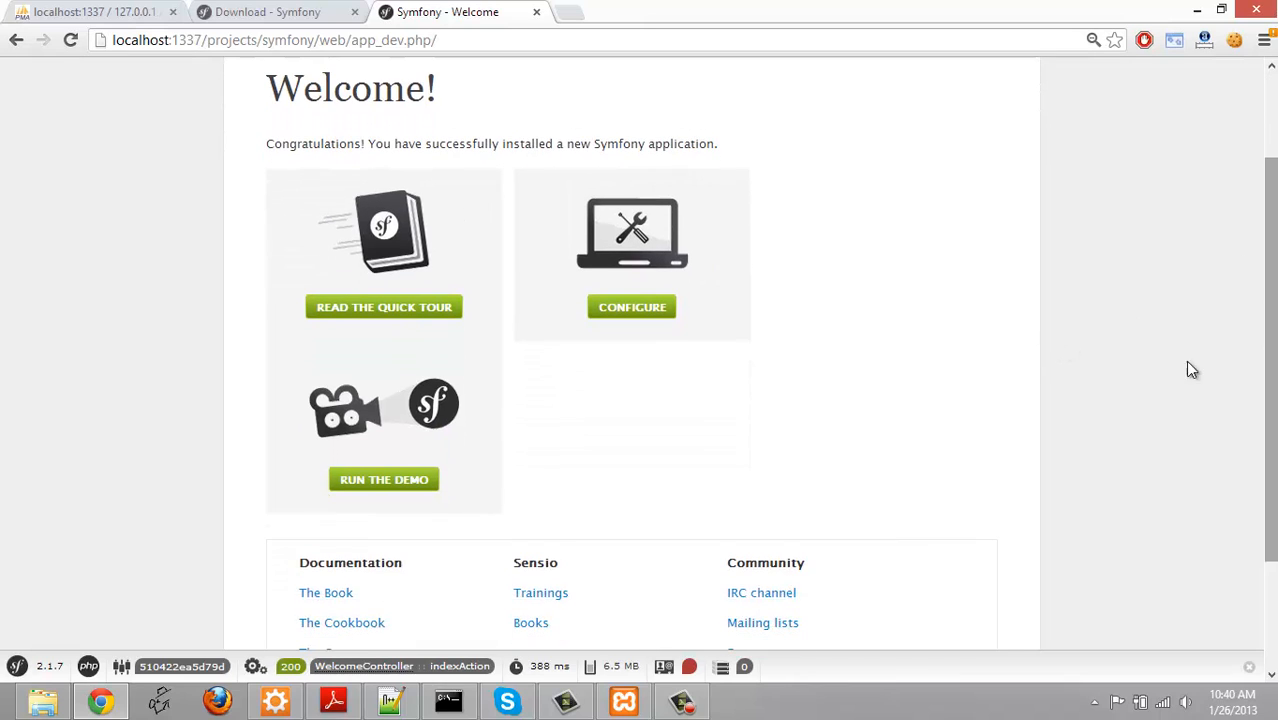
{"action": "left_click", "coordinate": [384, 479]}
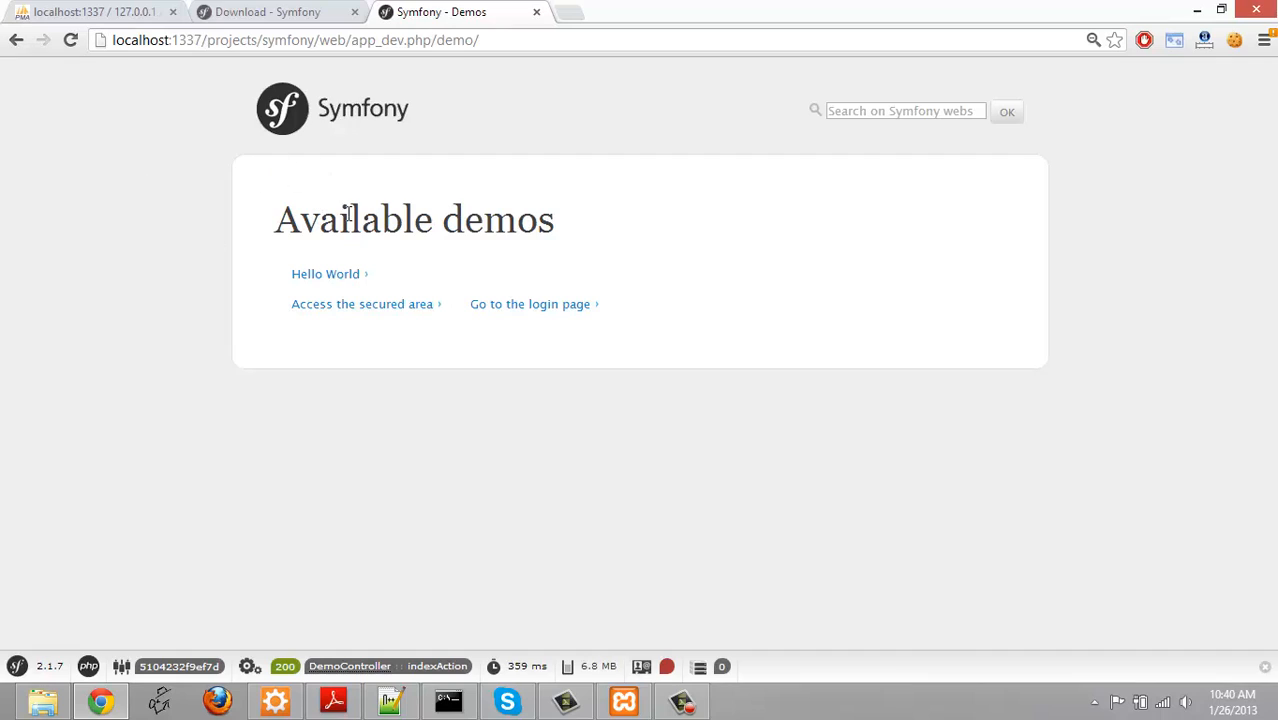
{"action": "mouse_move", "coordinate": [438, 188]}
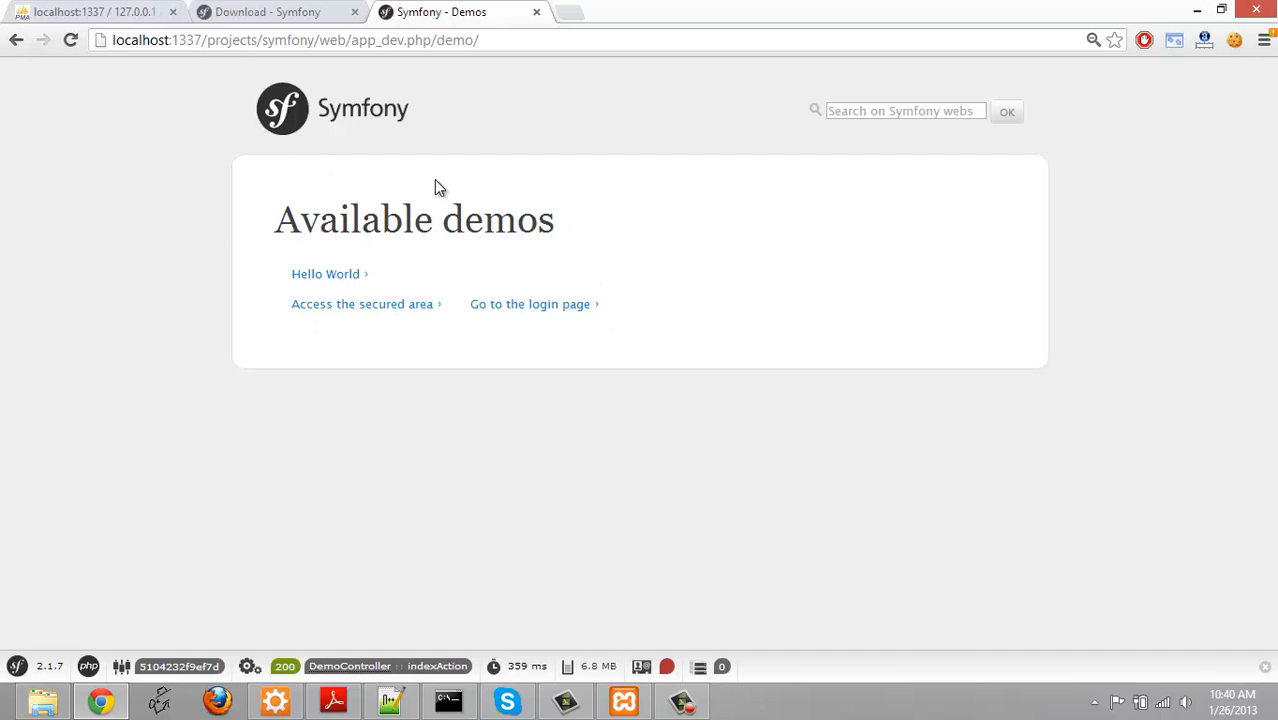
{"action": "mouse_move", "coordinate": [325, 273]}
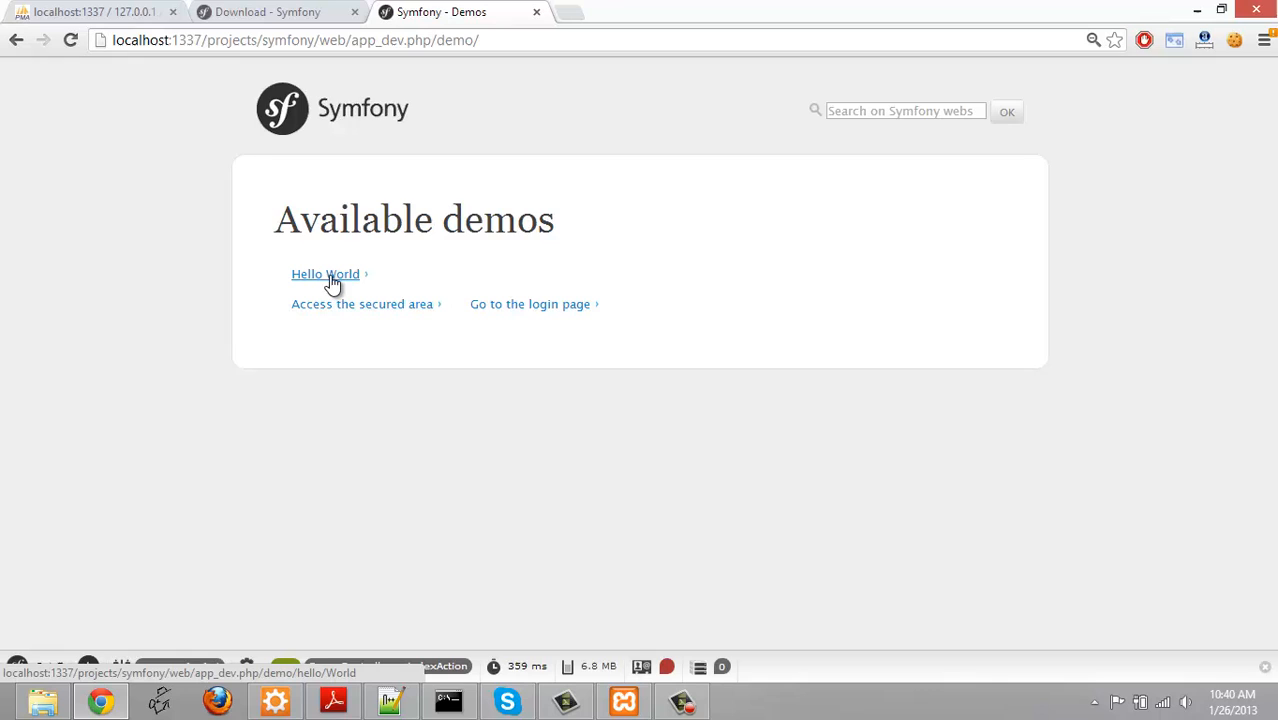
Open the Hello World demo and highlight its controller and template code
{"action": "left_click", "coordinate": [325, 273]}
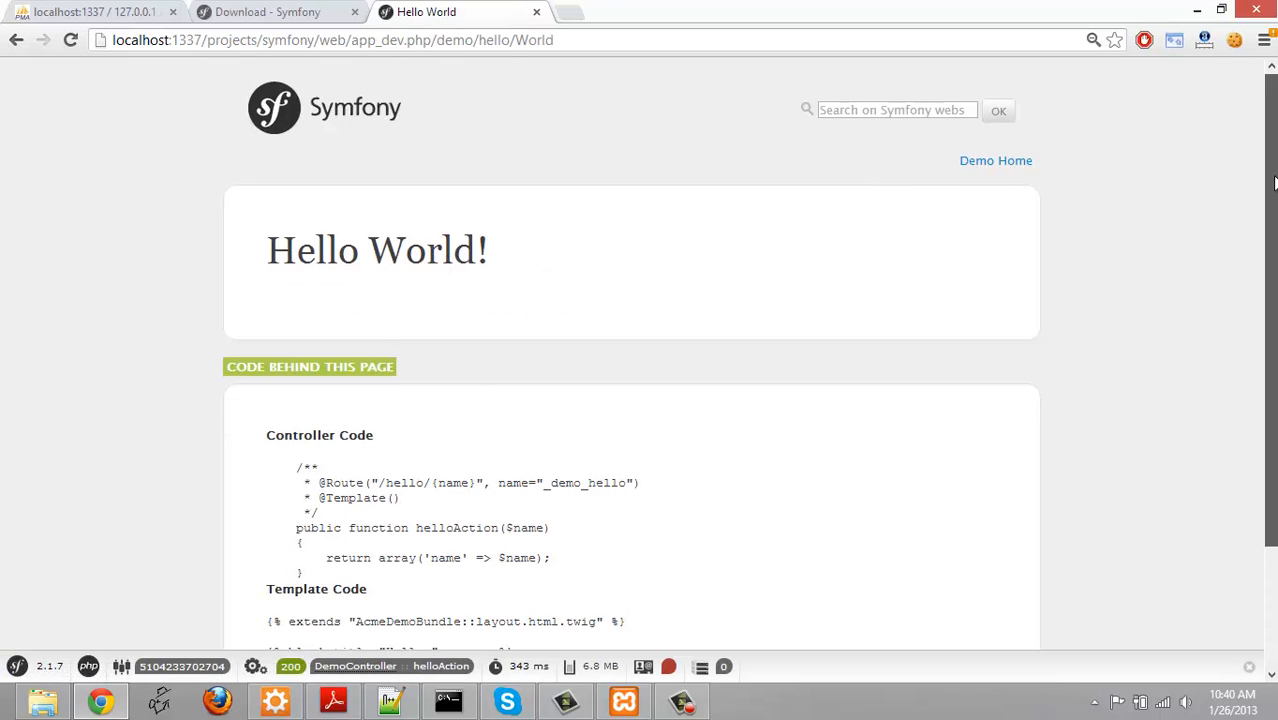
{"action": "scroll", "scroll_direction": "down", "scroll_amount": 3}
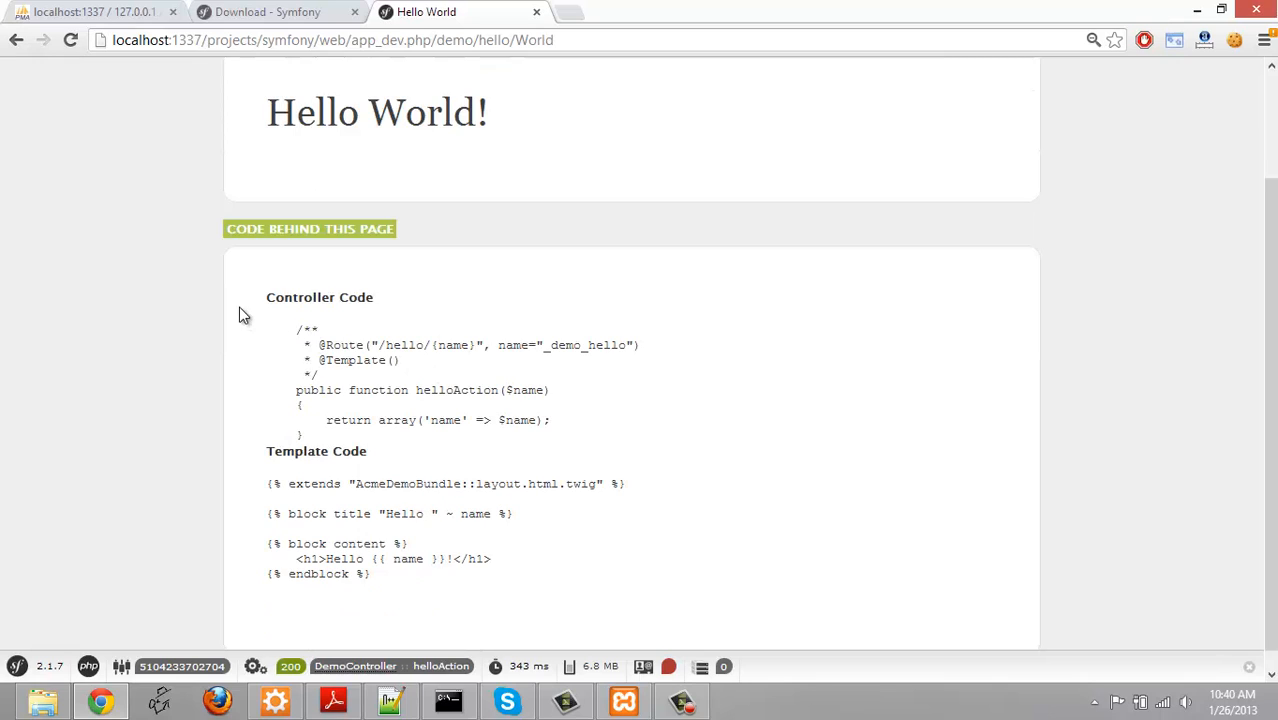
{"action": "left_click_drag", "start_coordinate": [266, 297], "coordinate": [512, 513]}
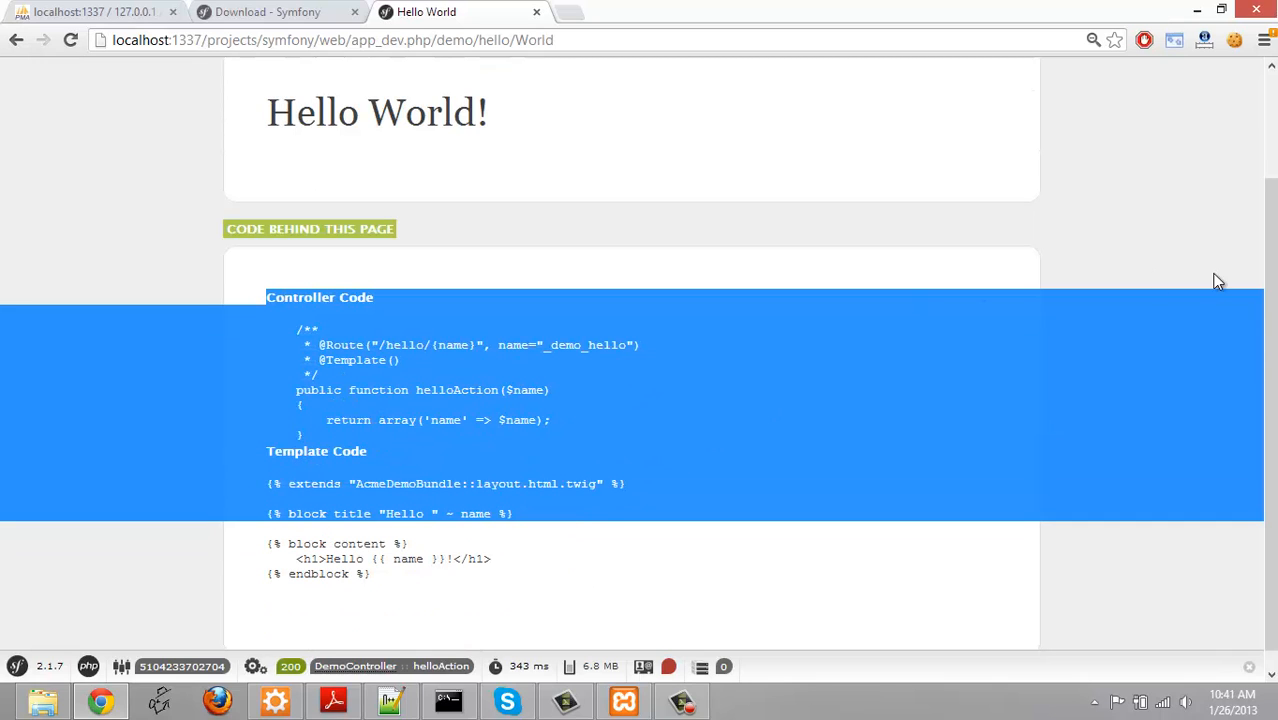
{"action": "scroll", "scroll_direction": "up", "scroll_amount": 3}
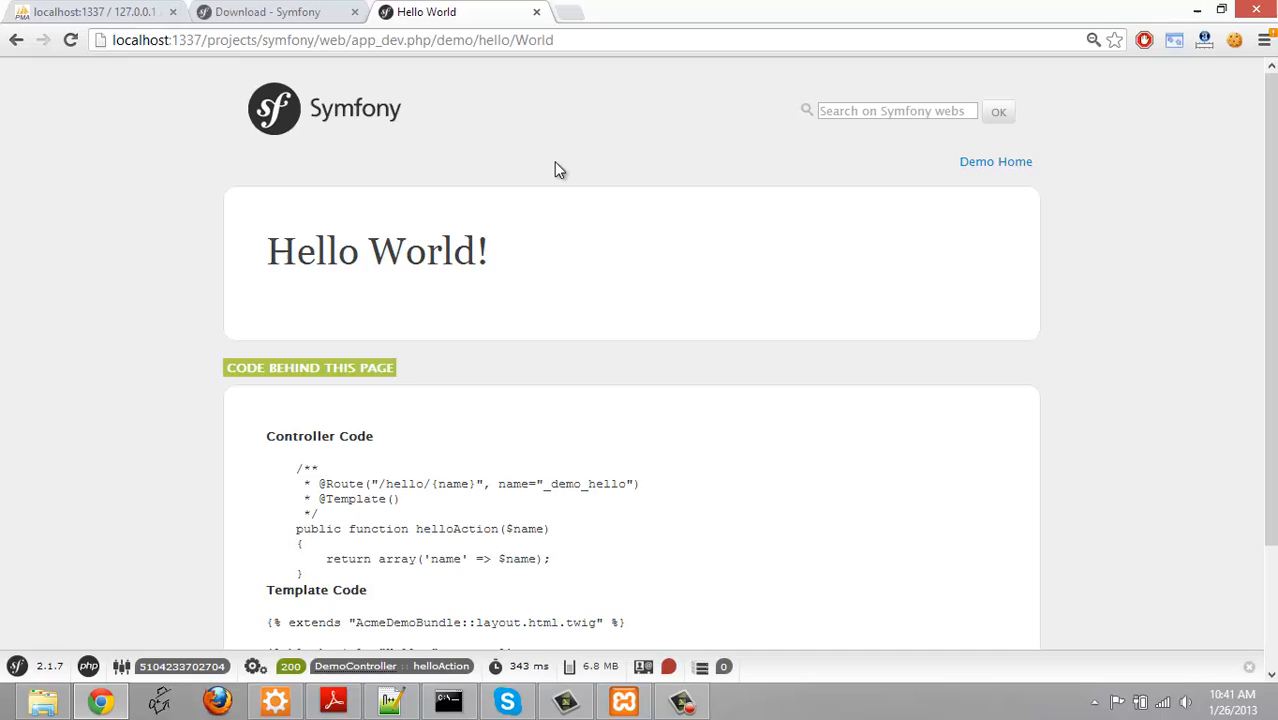
Select World in the greeting, then hello and World in the page address
{"action": "double_click", "coordinate": [428, 251]}
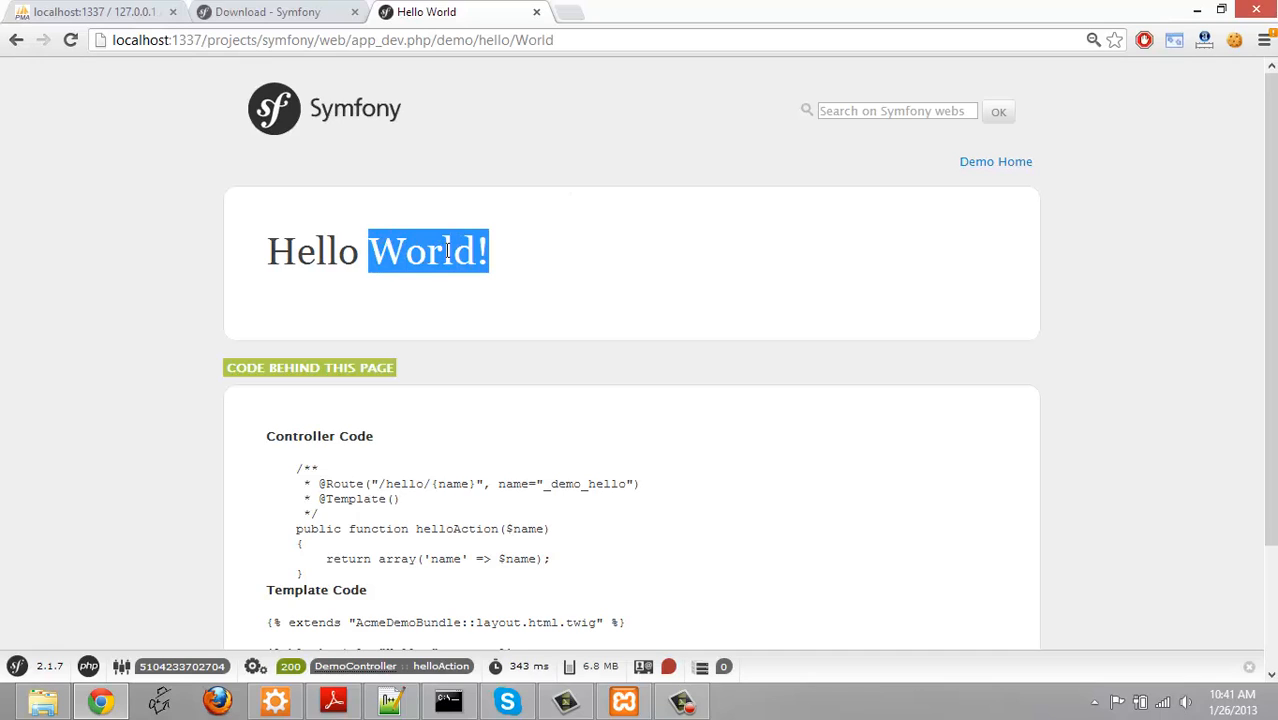
{"action": "left_click", "coordinate": [389, 80]}
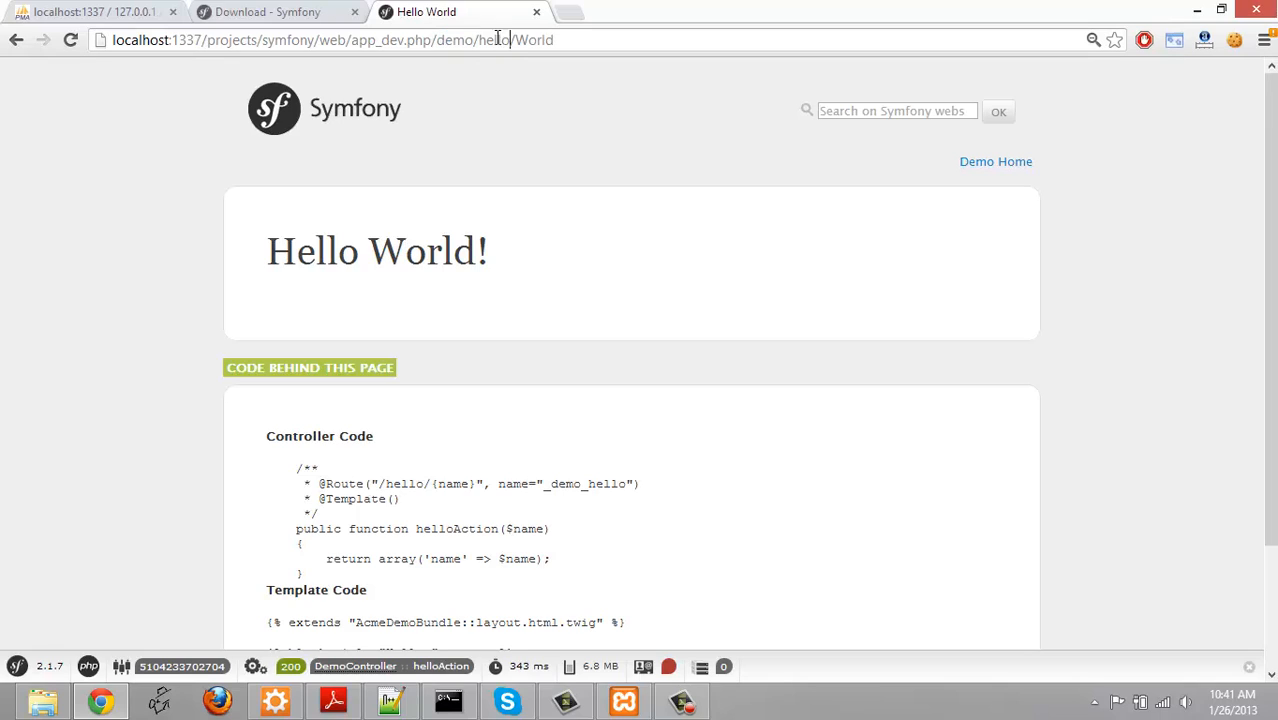
{"action": "double_click", "coordinate": [493, 40]}
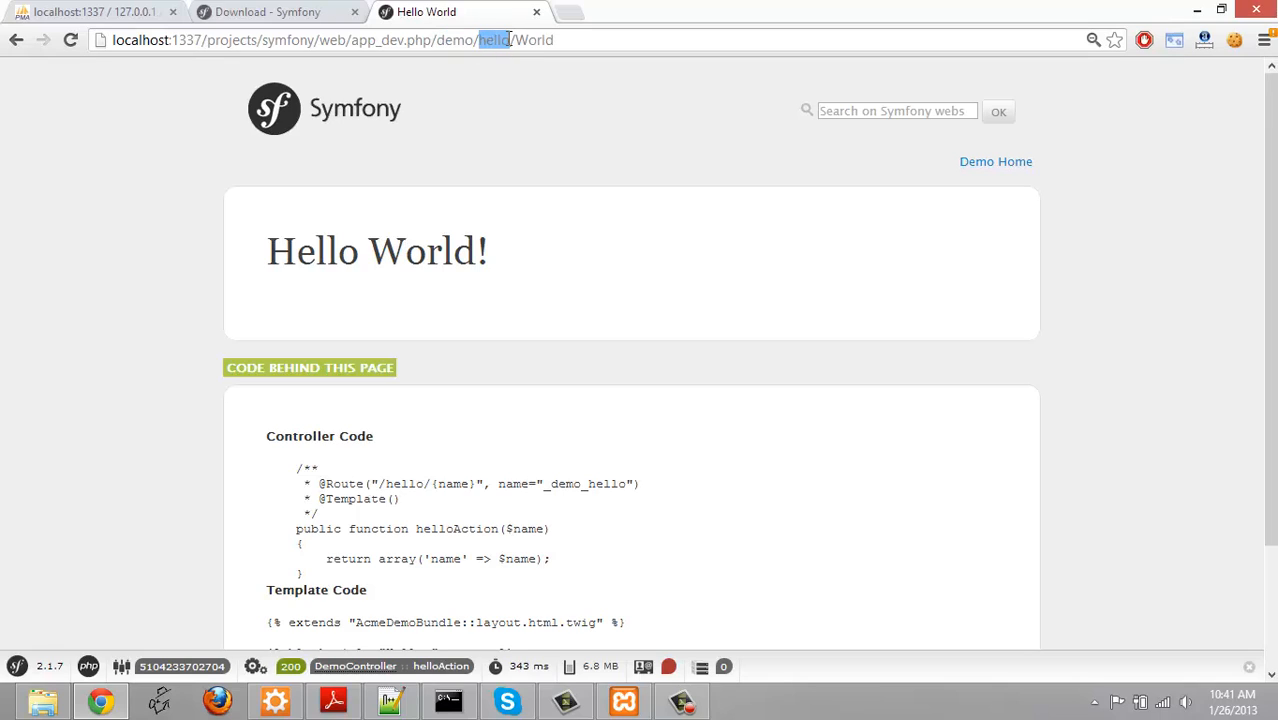
{"action": "double_click", "coordinate": [533, 40]}
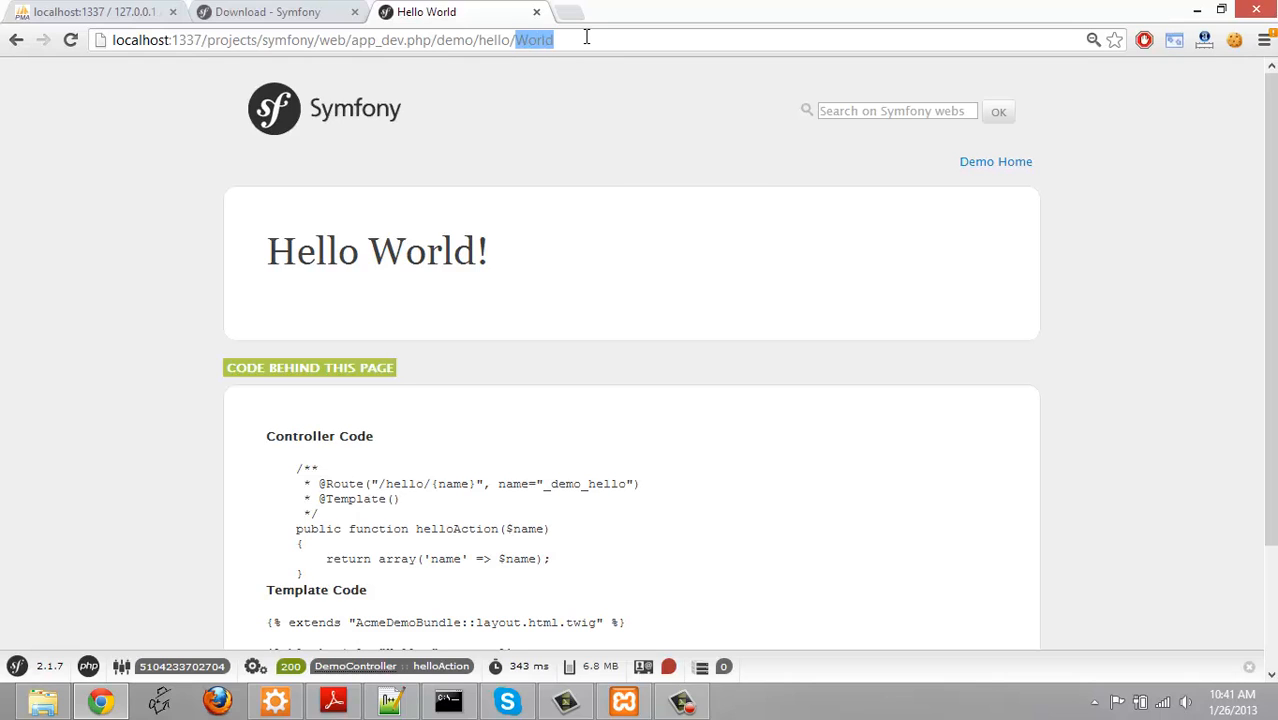
Make the demo greet Anthony, then youtube, via the URL, and select hello in the address
{"action": "type", "text": "Anthony"}
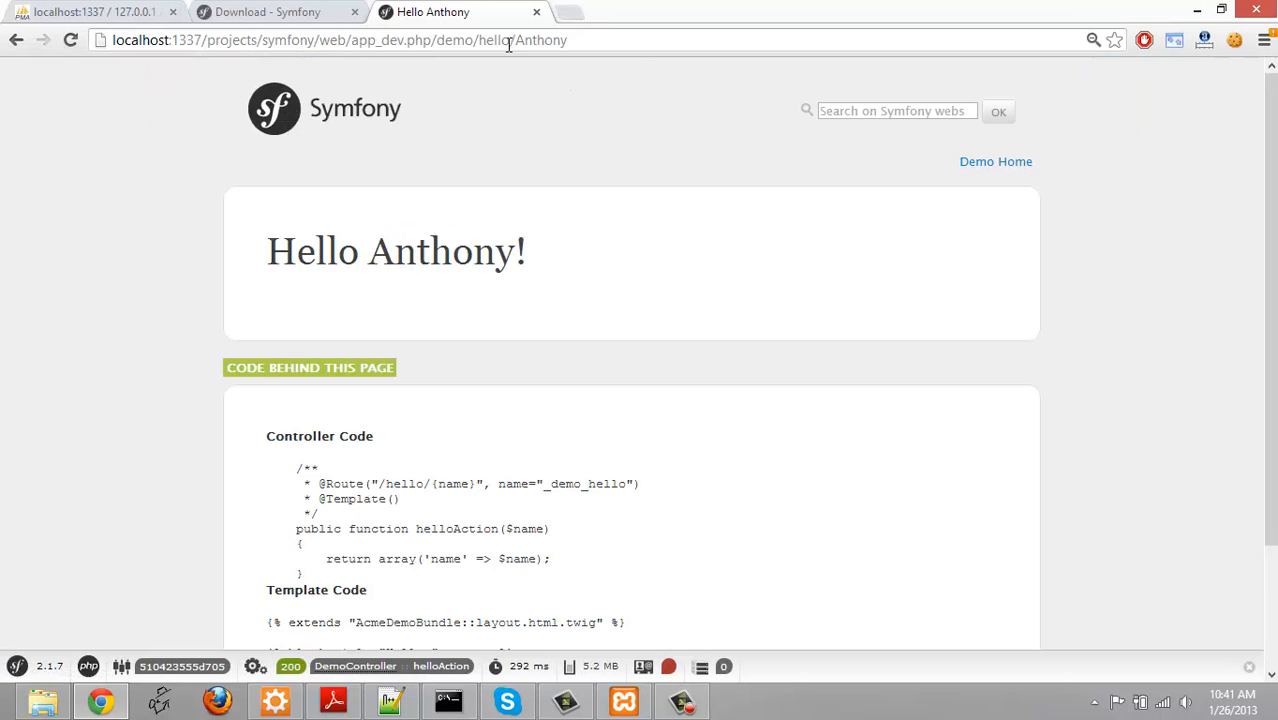
{"action": "type", "text": "ouy"}
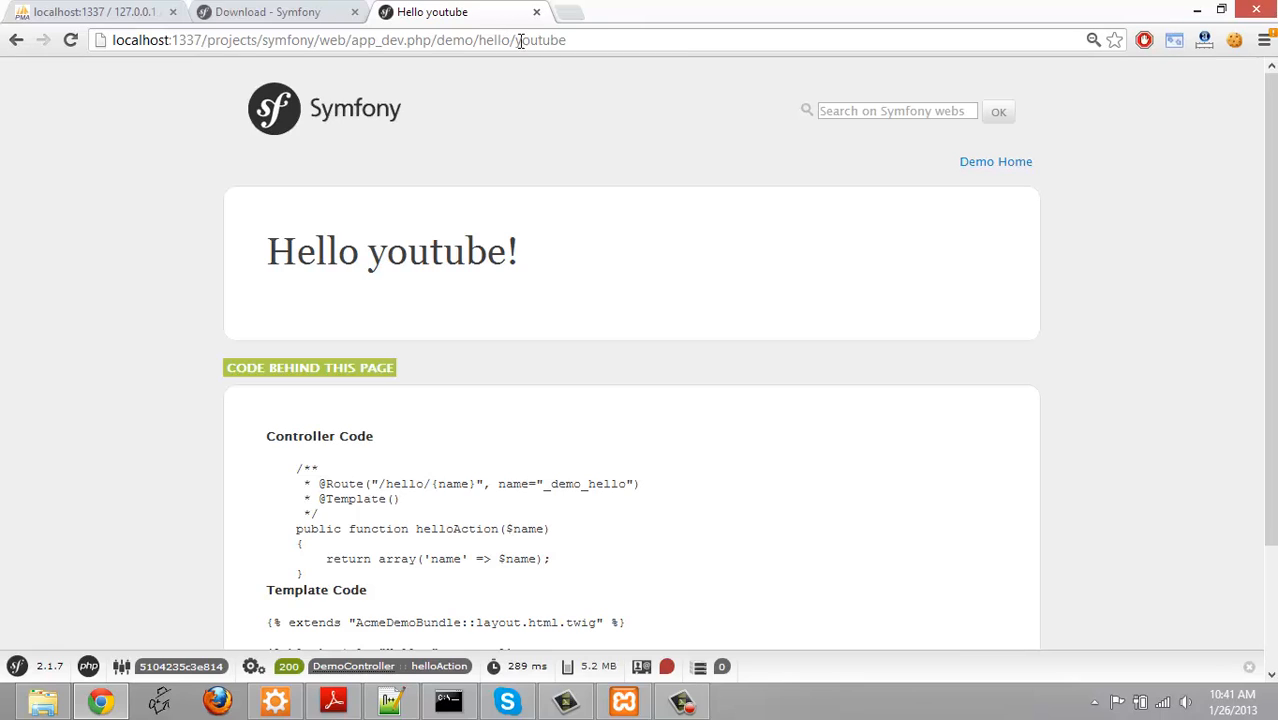
{"action": "double_click", "coordinate": [493, 40]}
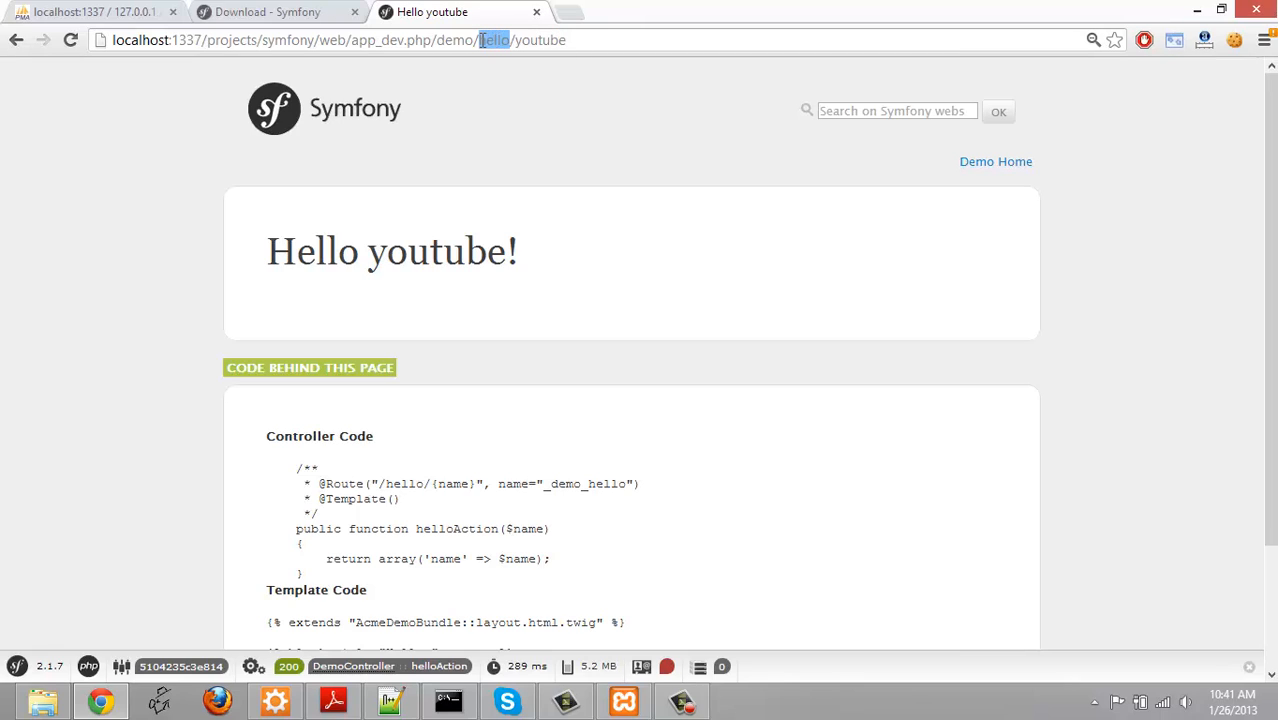
{"action": "left_click", "coordinate": [507, 40]}
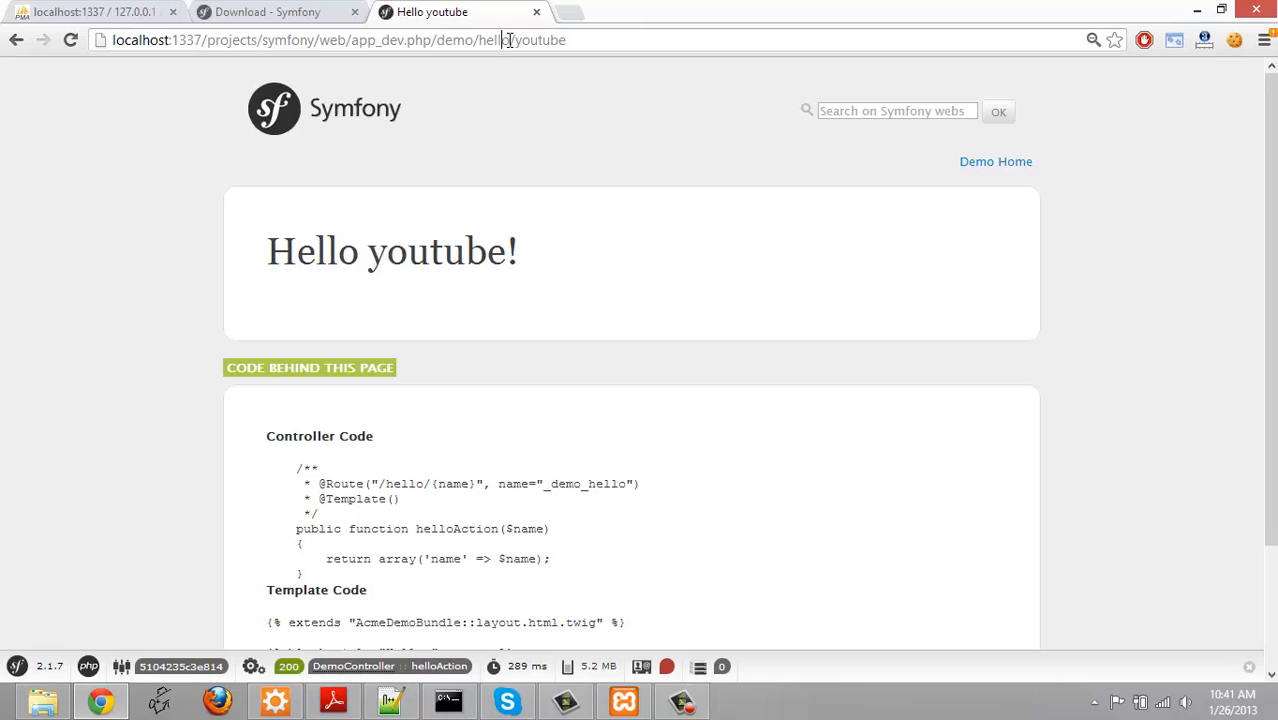
{"action": "double_click", "coordinate": [492, 40]}
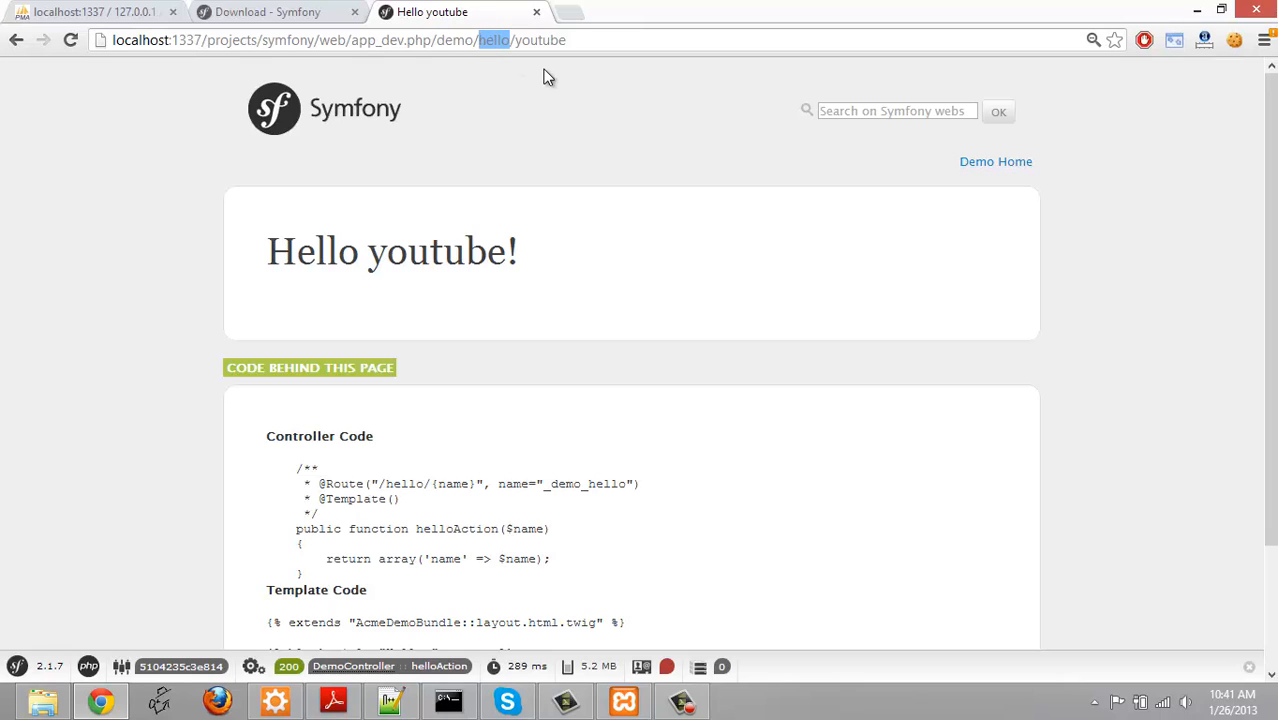
Change hello to howareyou in the URL to trigger the 404 no-route error, then restore Hello youtube
{"action": "type", "text": "howareyou"}
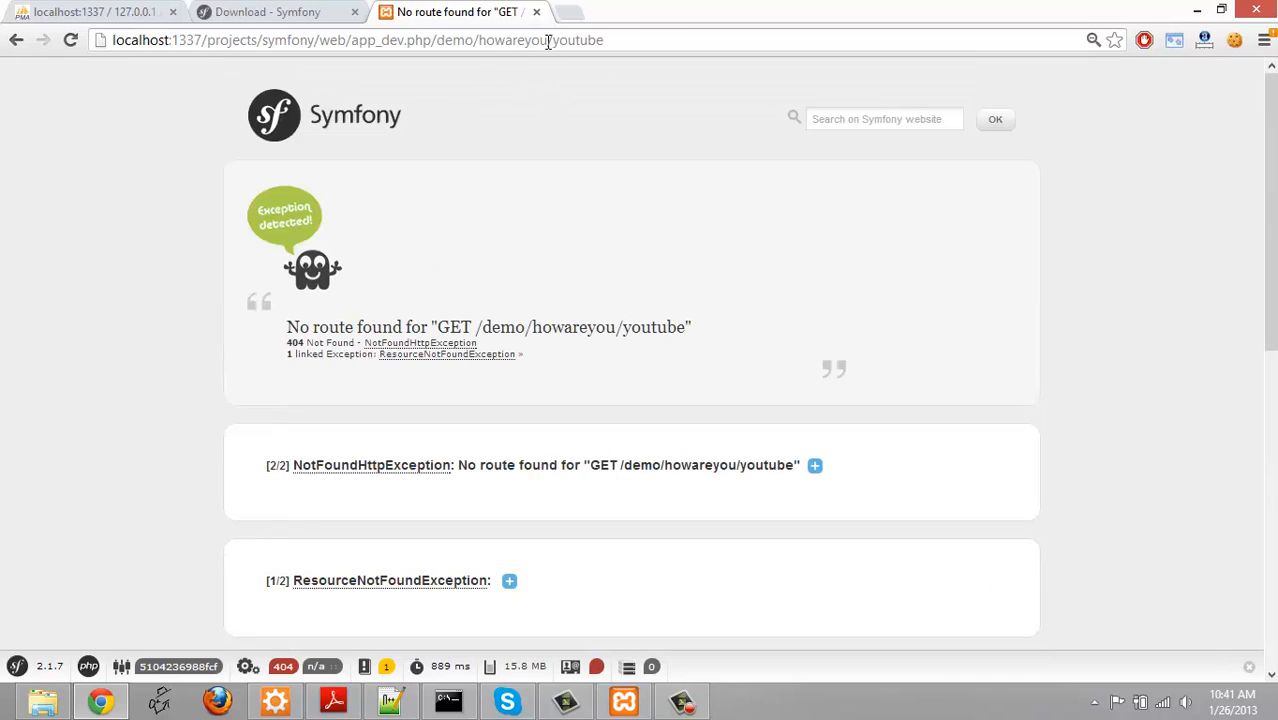
{"action": "double_click", "coordinate": [515, 40]}
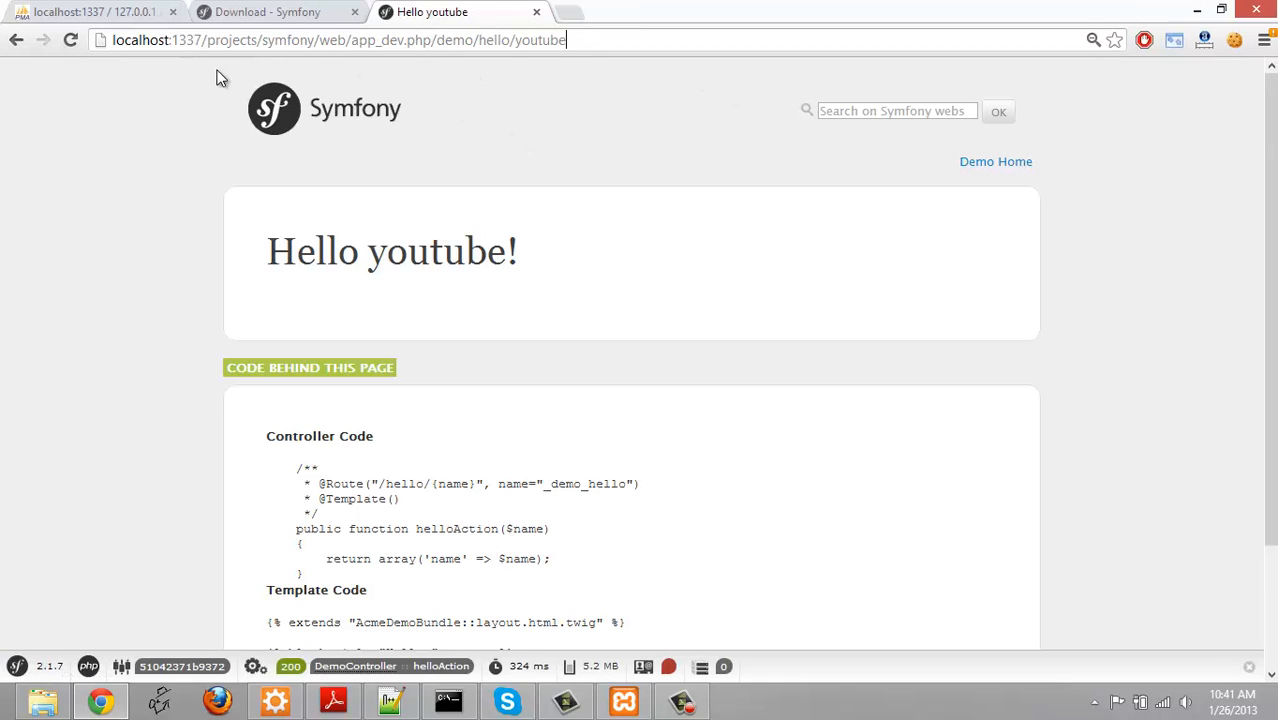
{"action": "scroll", "scroll_direction": "down", "scroll_amount": 3}
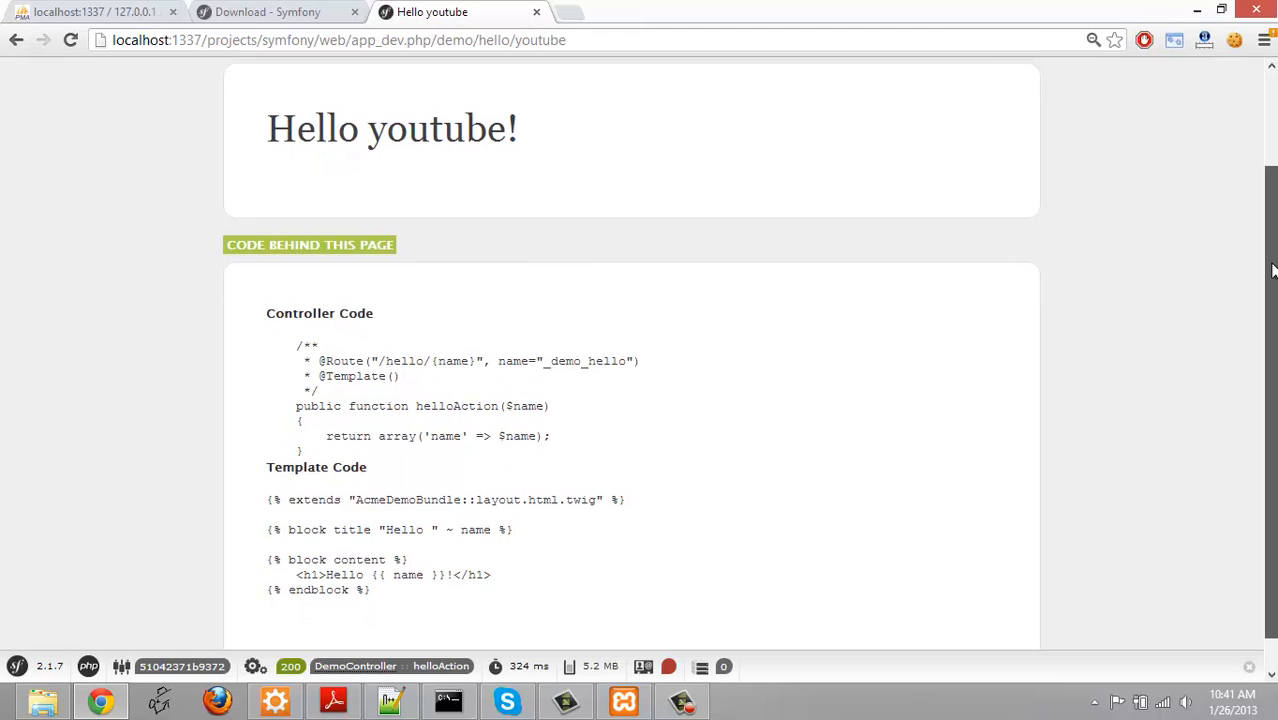